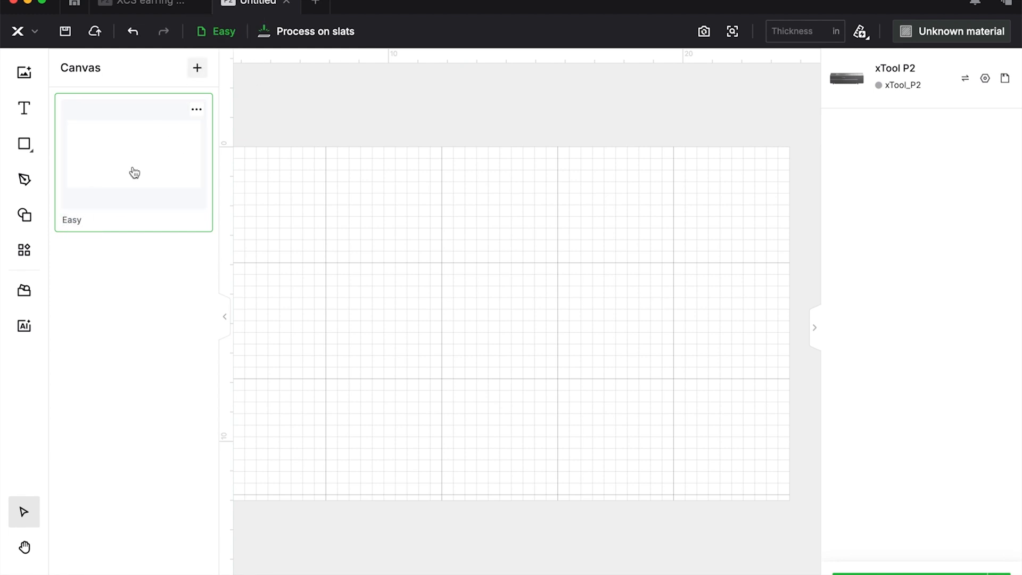
Step: Import the photo of the handwritten 'I love you Mommy' note onto the Easy canvas
click(195, 68)
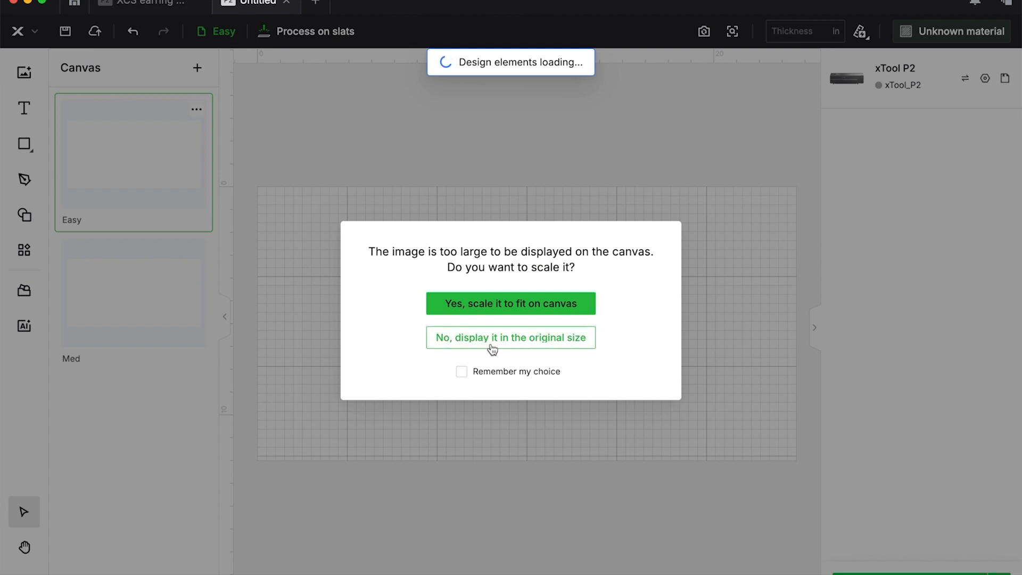
mouse_move(532, 375)
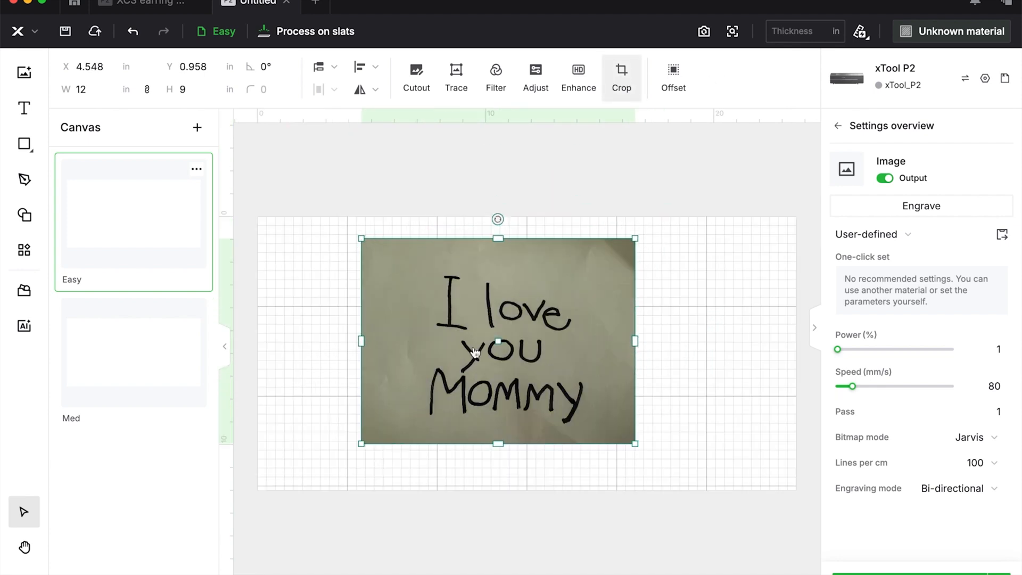
Step: Crop the note photo tightly around the handwriting, to roughly 6.97 by 6.77 inches
click(621, 69)
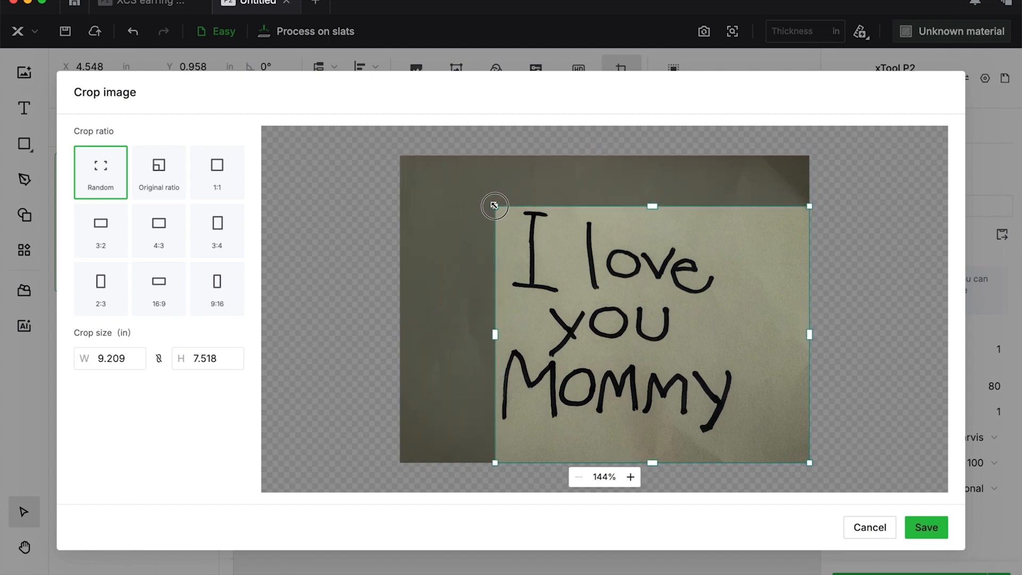
drag(494, 206, 730, 447)
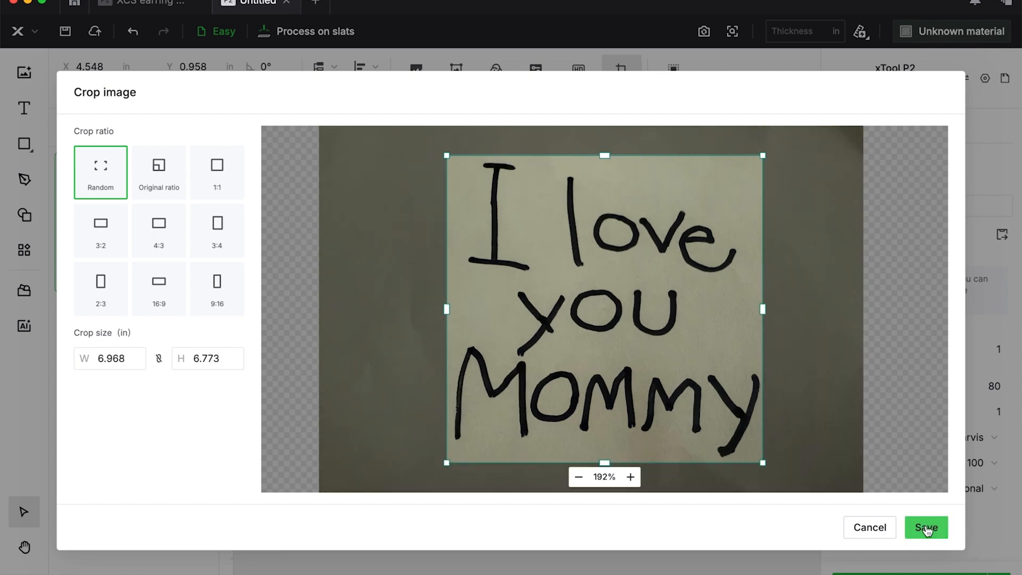
click(926, 526)
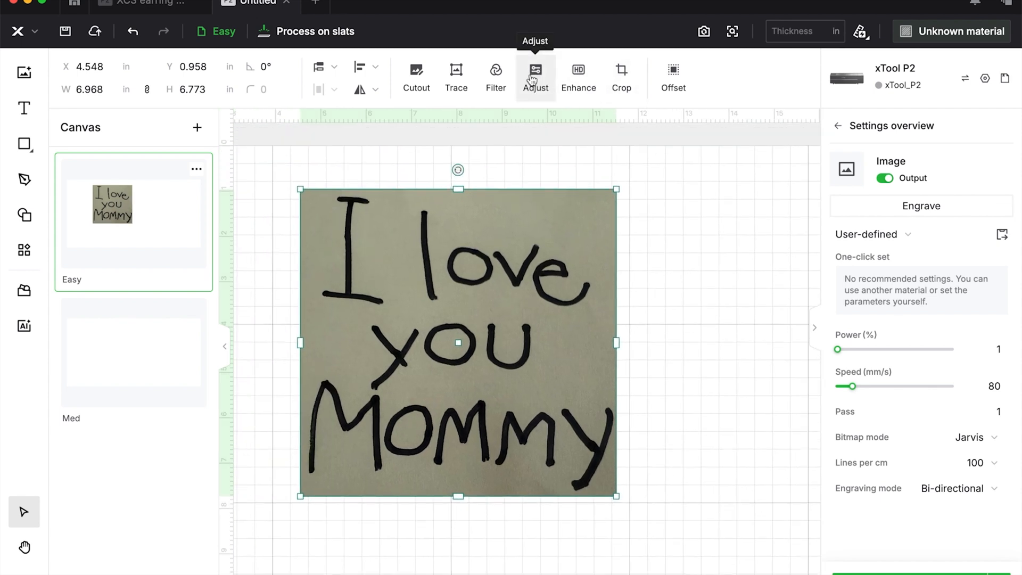
mouse_move(483, 99)
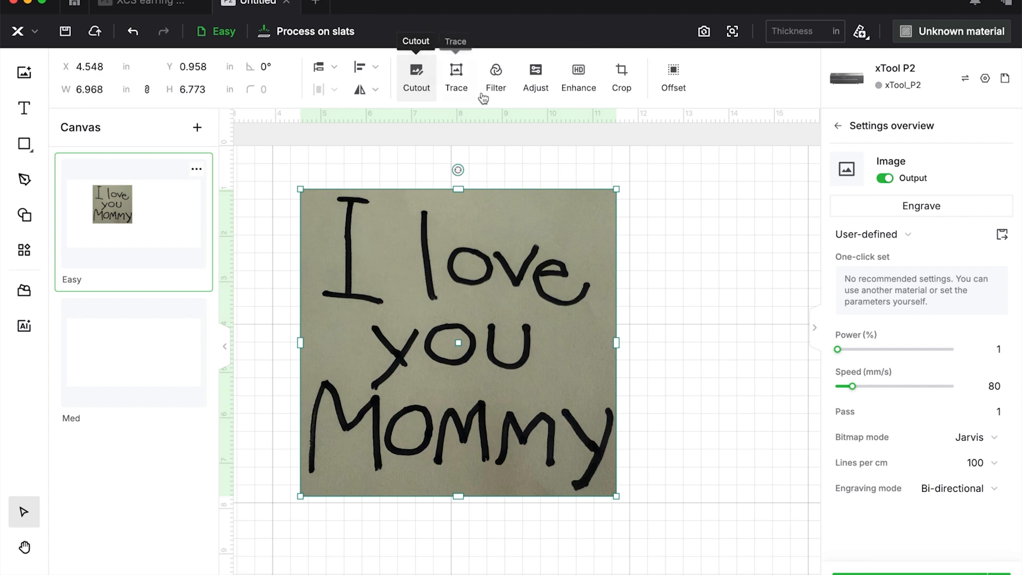
click(535, 74)
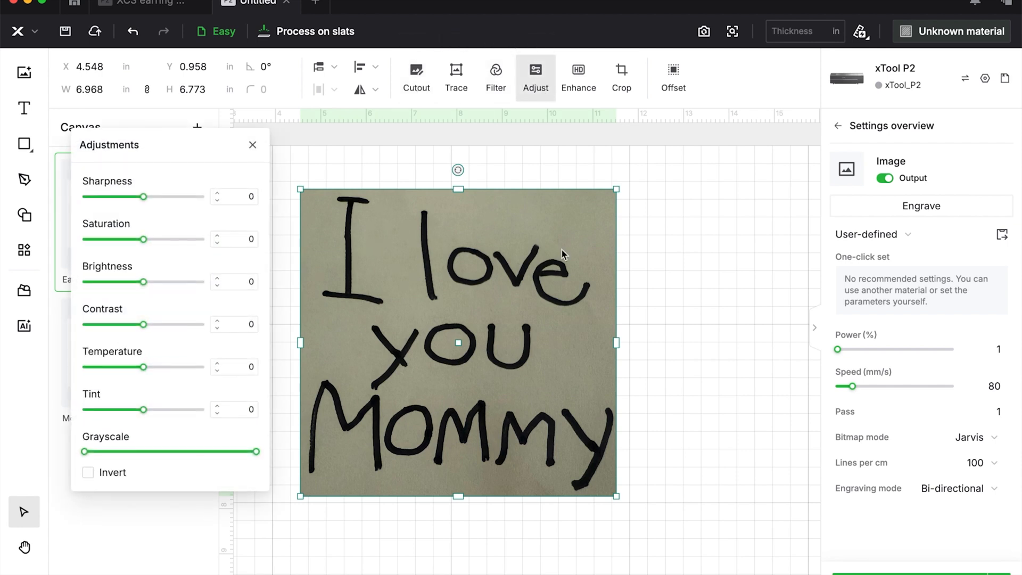
mouse_move(73, 293)
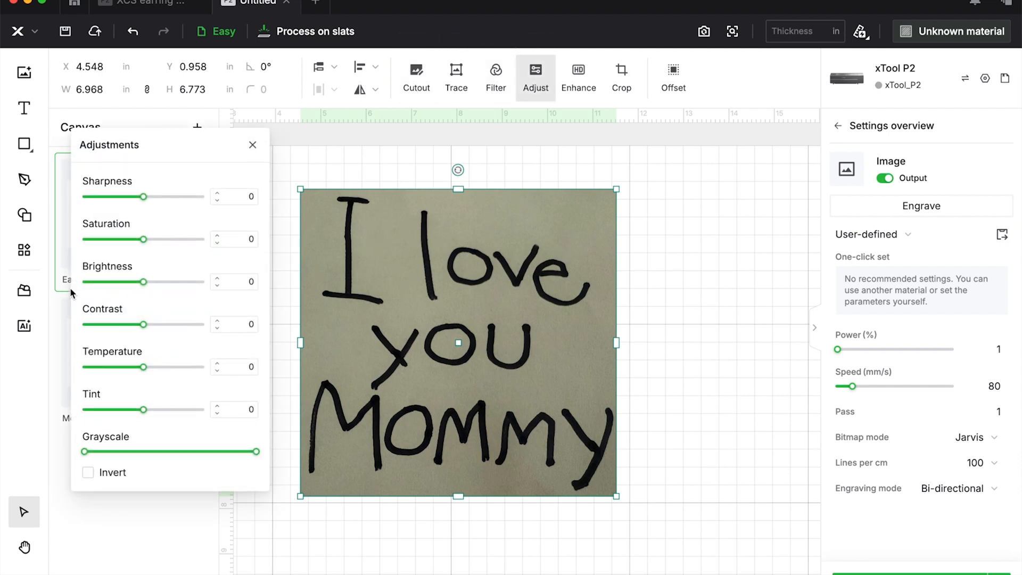
drag(137, 281, 193, 281)
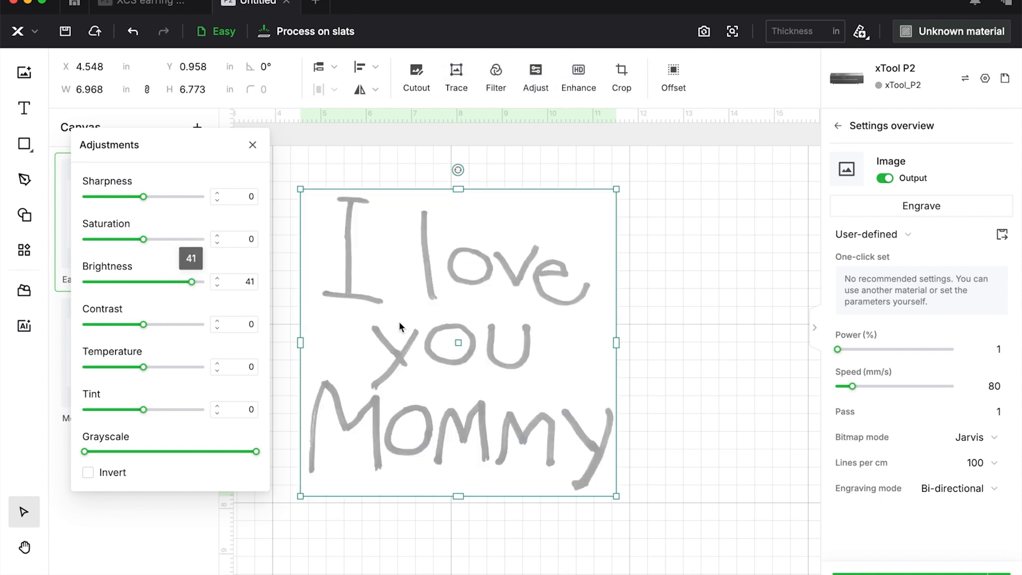
mouse_move(156, 322)
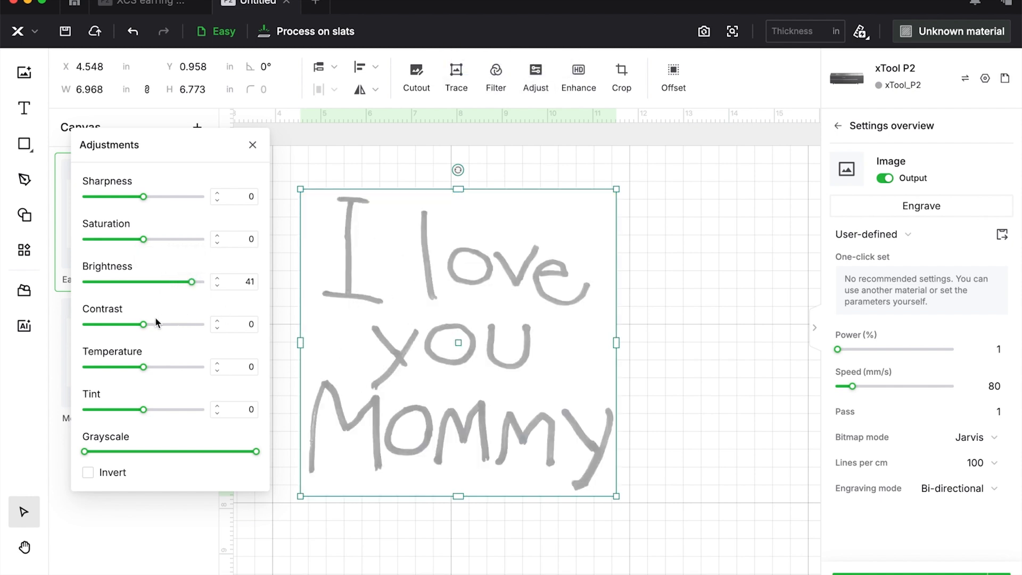
drag(129, 323, 184, 323)
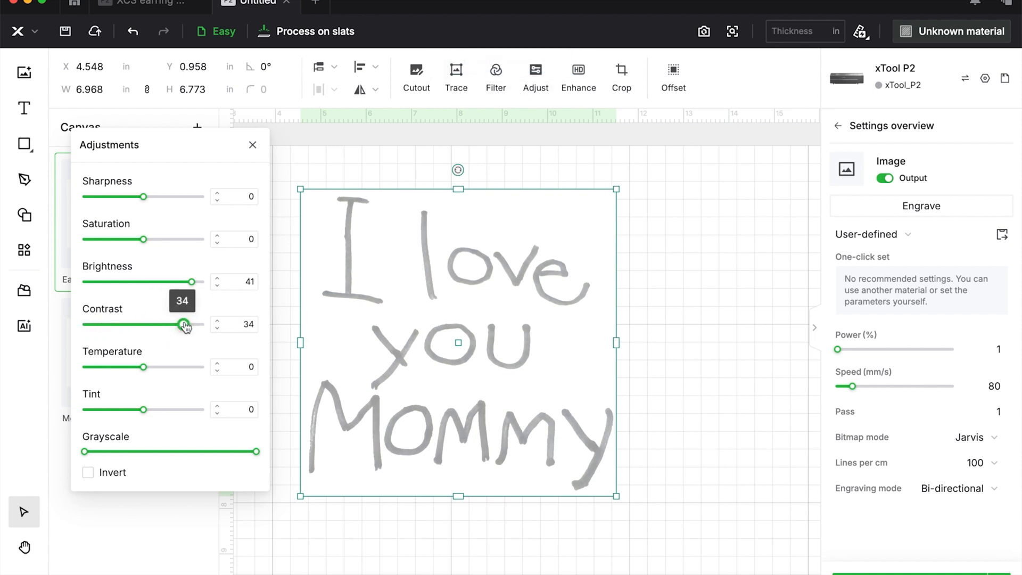
drag(185, 324, 101, 325)
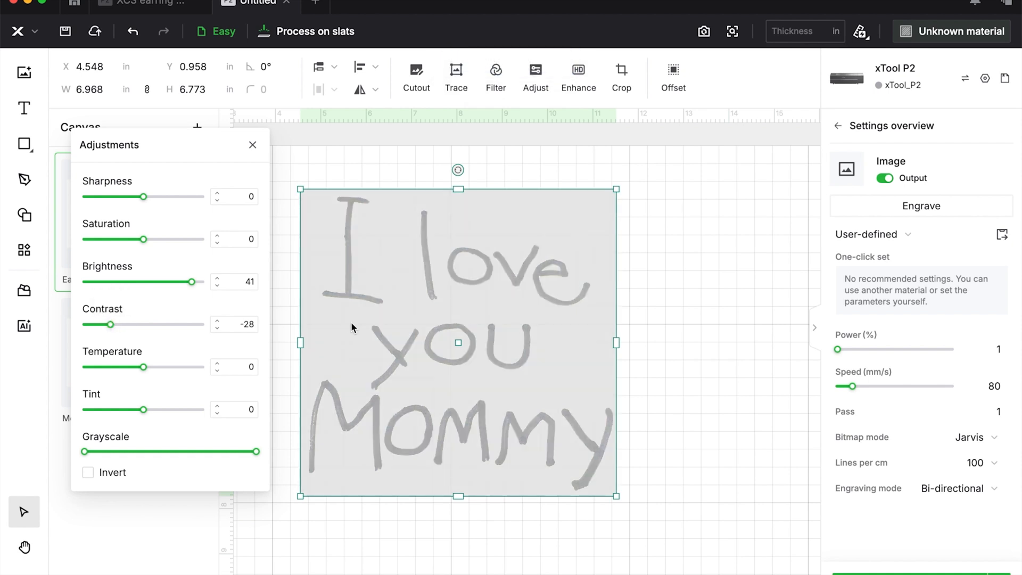
mouse_move(191, 283)
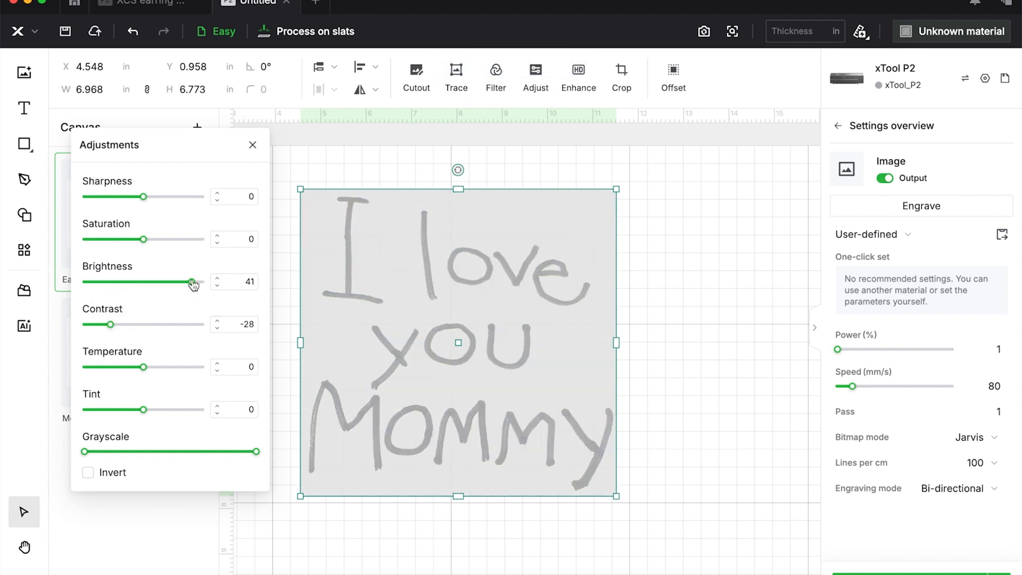
drag(190, 282, 166, 282)
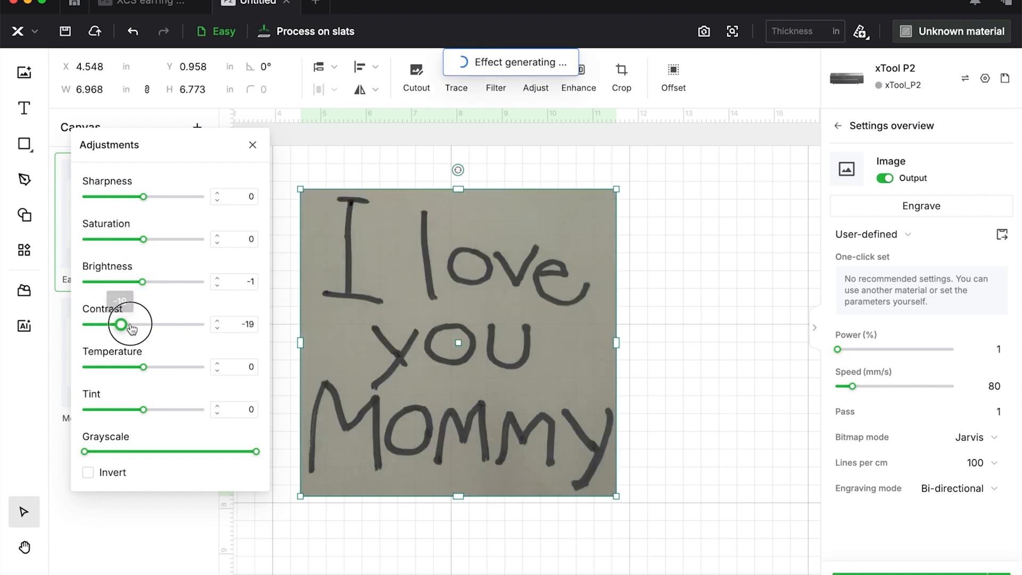
click(253, 145)
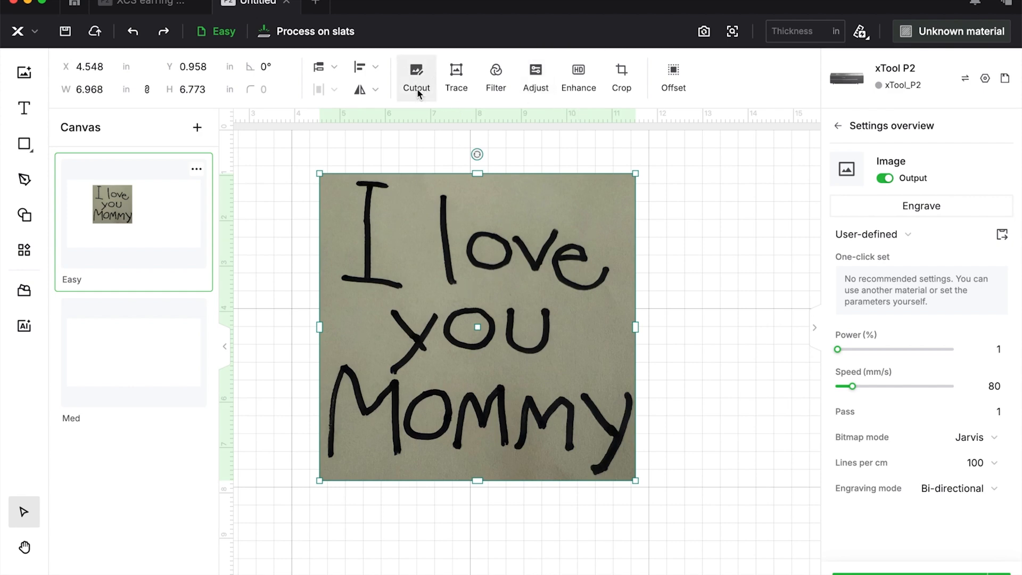
Step: Start Cutout on the note photo to generate the AI background-removal preview
click(416, 73)
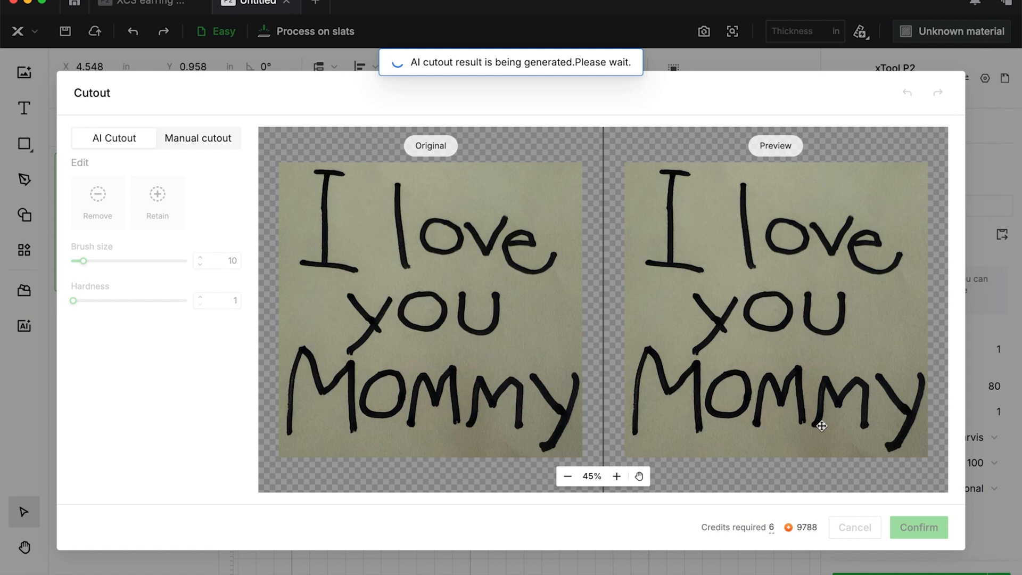
mouse_move(788, 554)
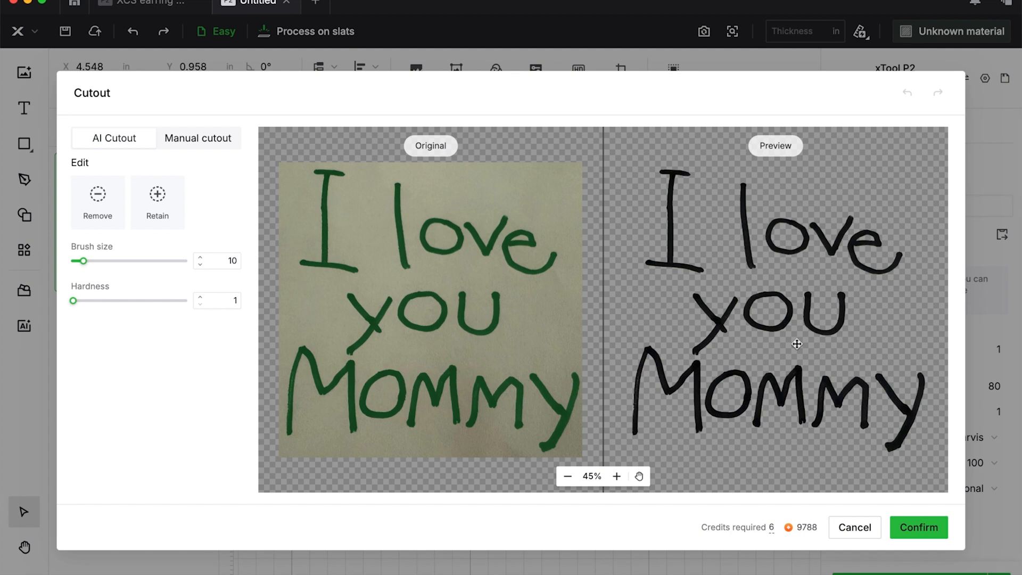
mouse_move(754, 291)
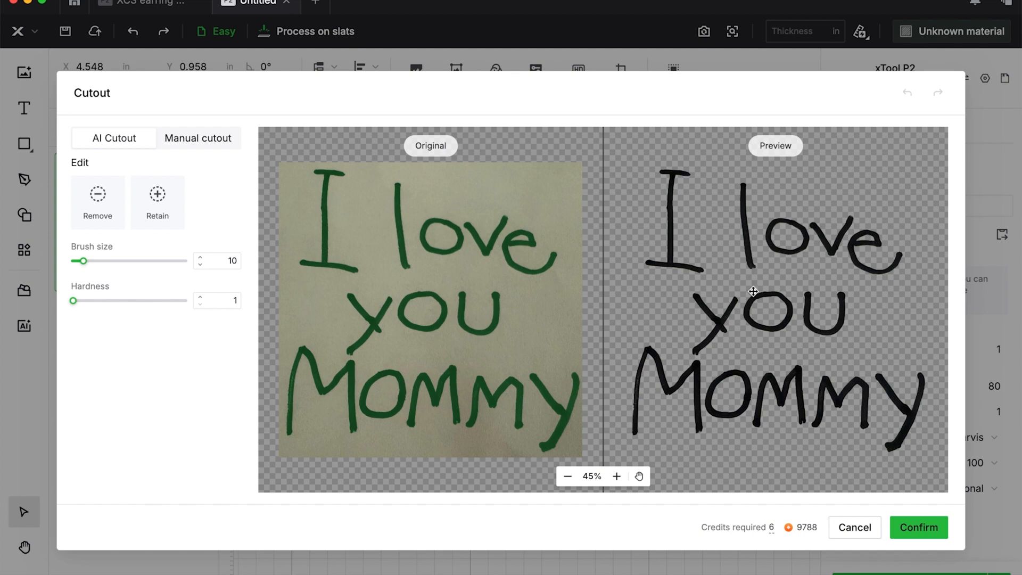
Step: Switch to Manual cutout, try the Eraser, then return to the Magic wand tool
click(197, 137)
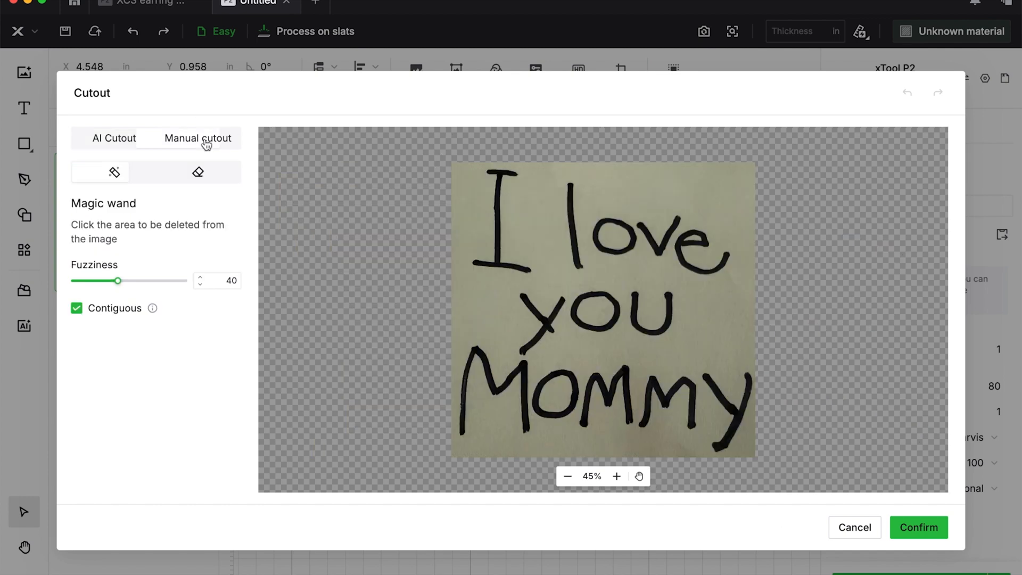
click(198, 173)
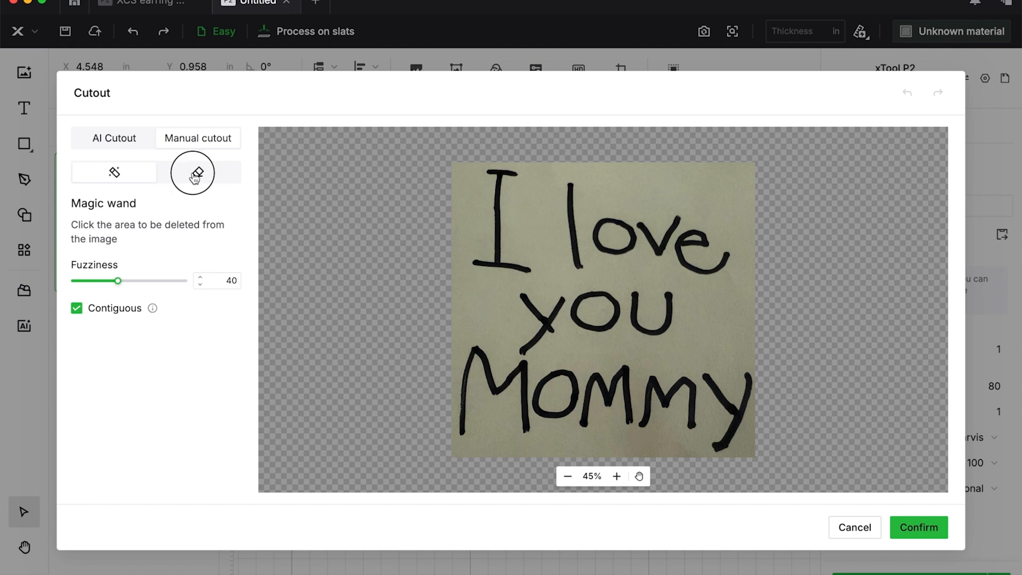
click(197, 172)
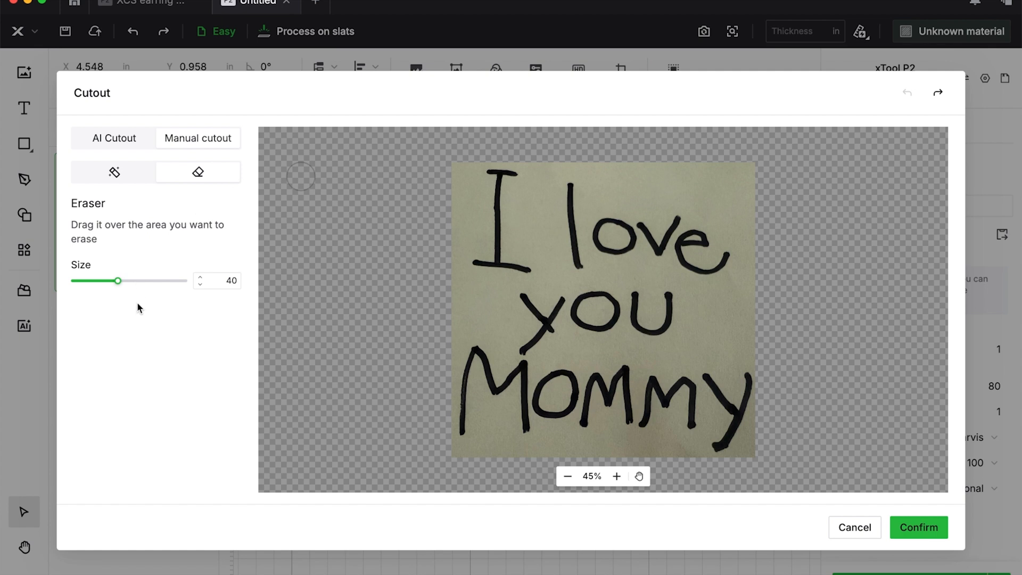
click(113, 172)
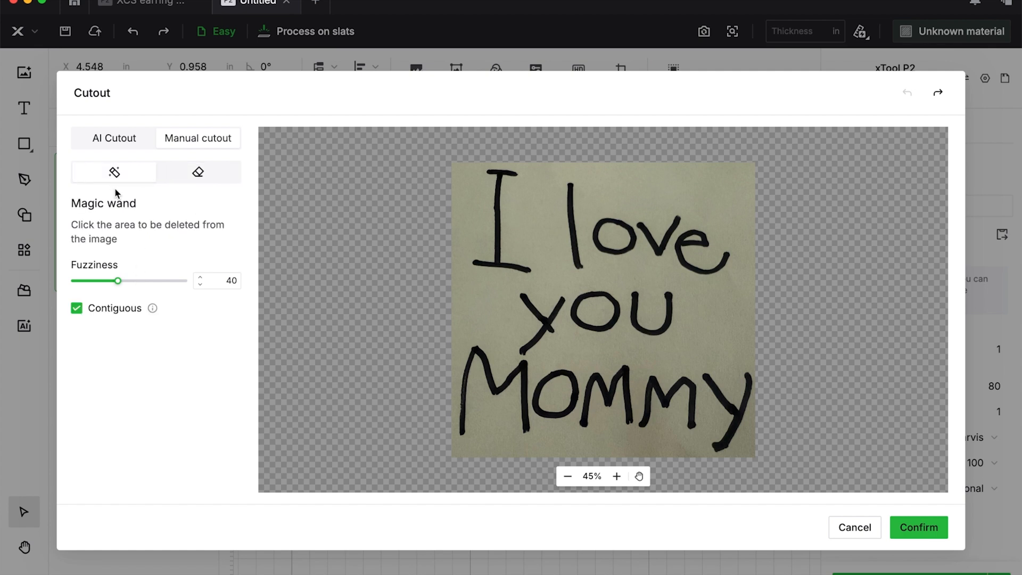
mouse_move(65, 274)
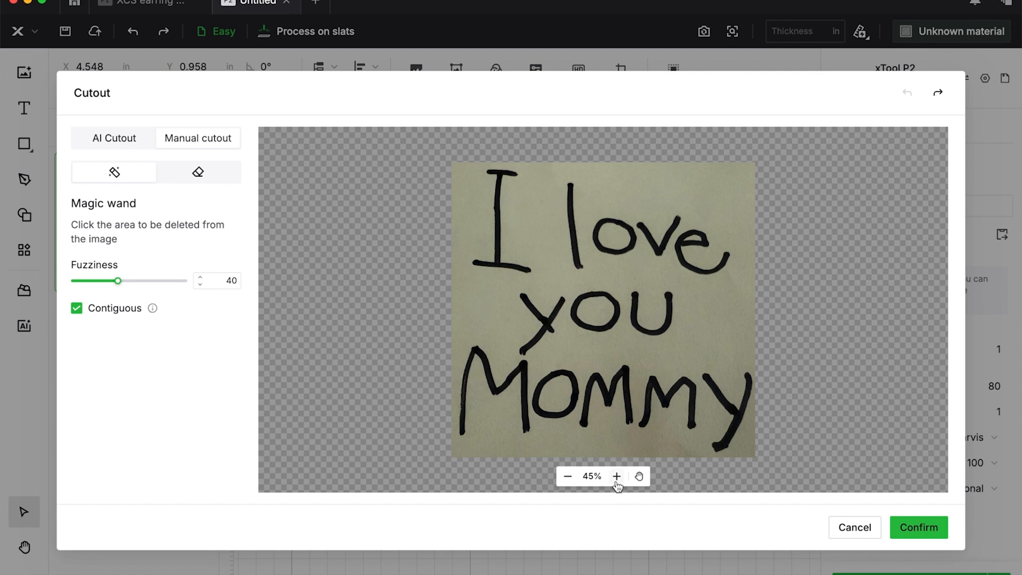
Step: Zoom into the handwriting and raise the magic-wand fuzziness to 93
click(618, 475)
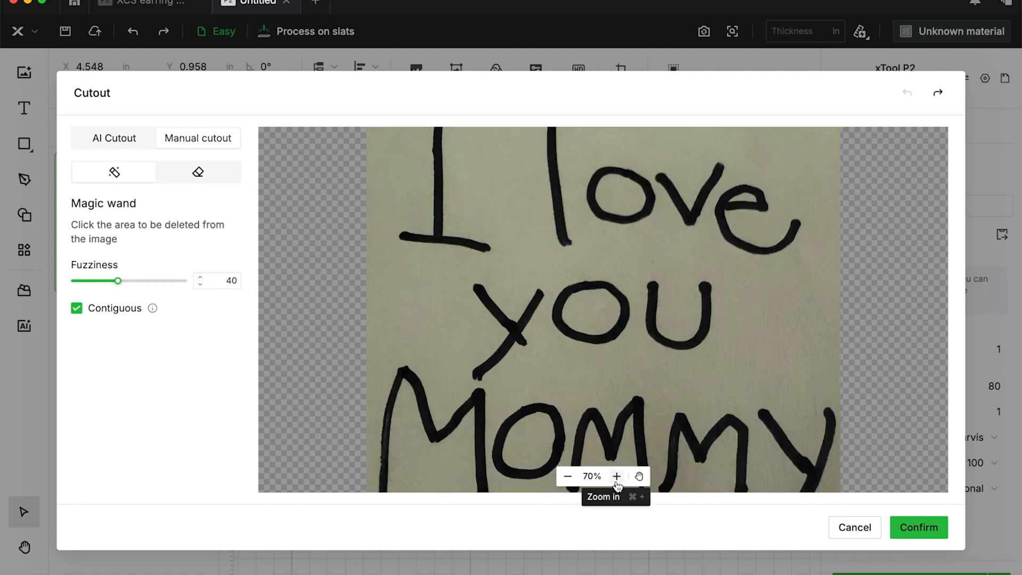
click(617, 476)
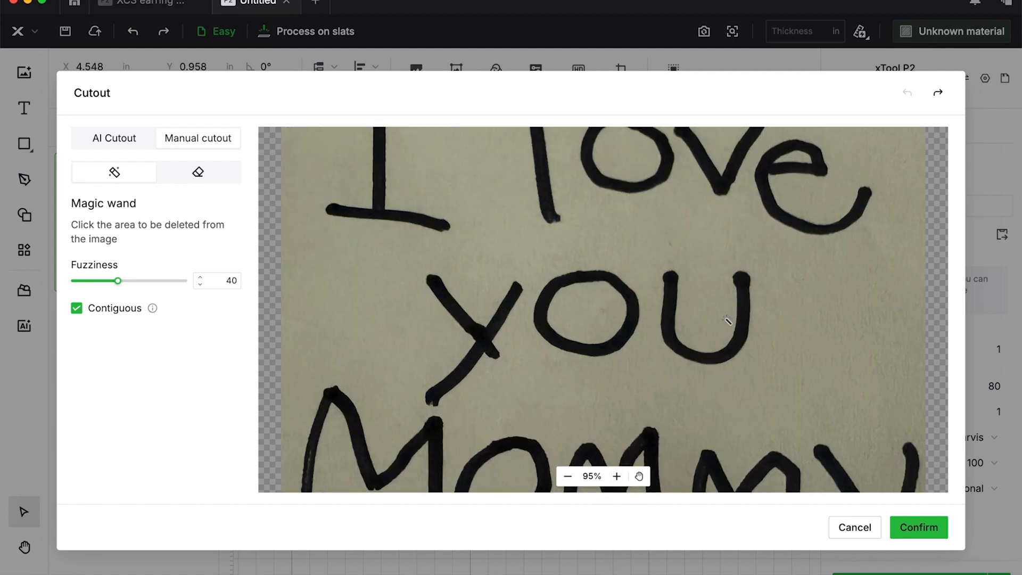
mouse_move(617, 492)
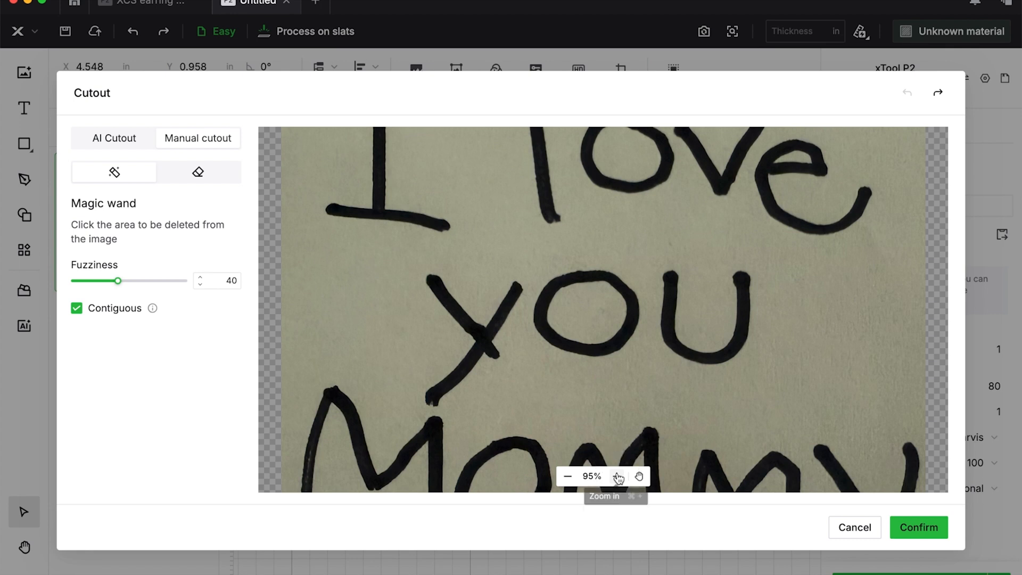
click(619, 475)
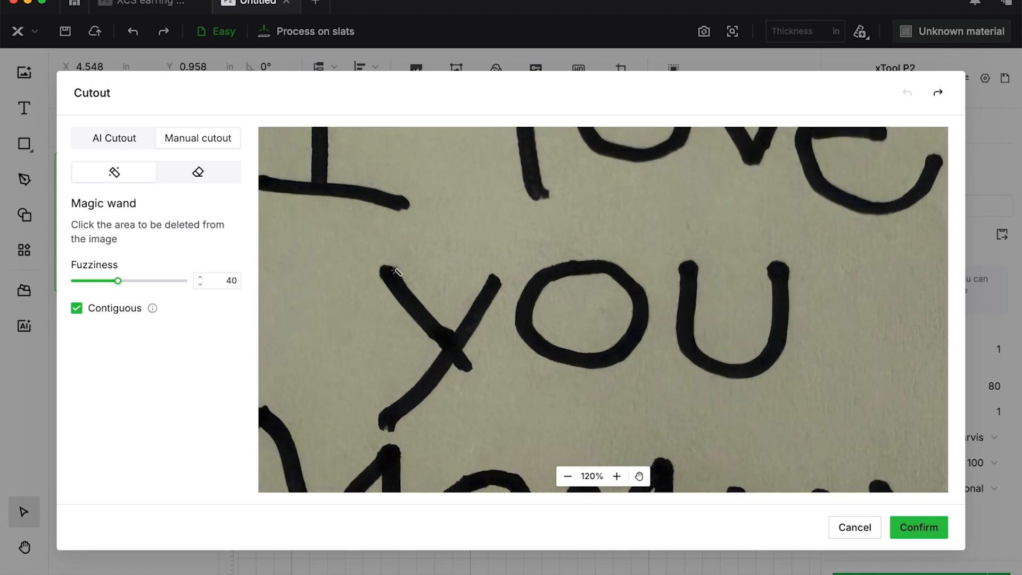
mouse_move(419, 418)
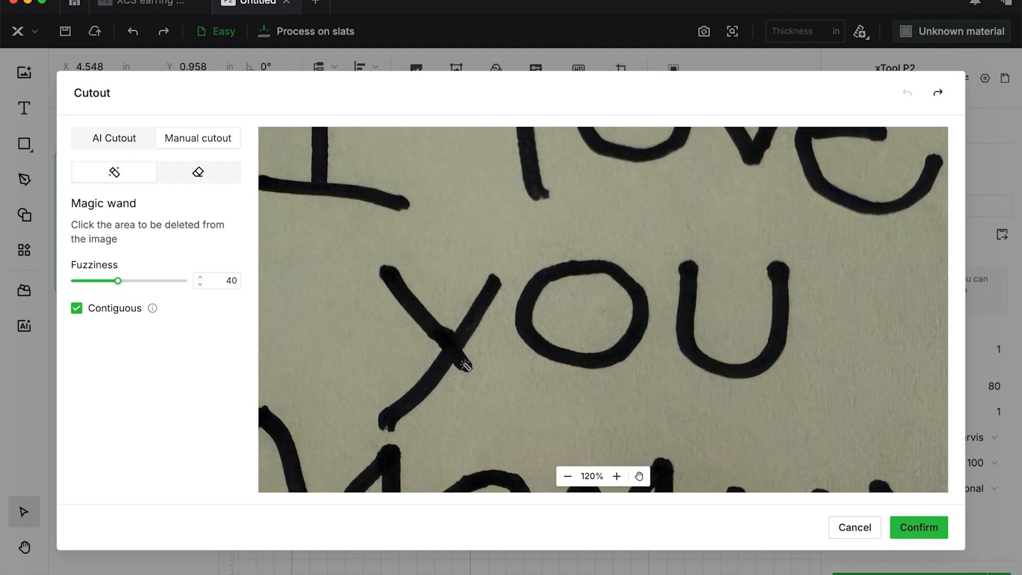
click(616, 476)
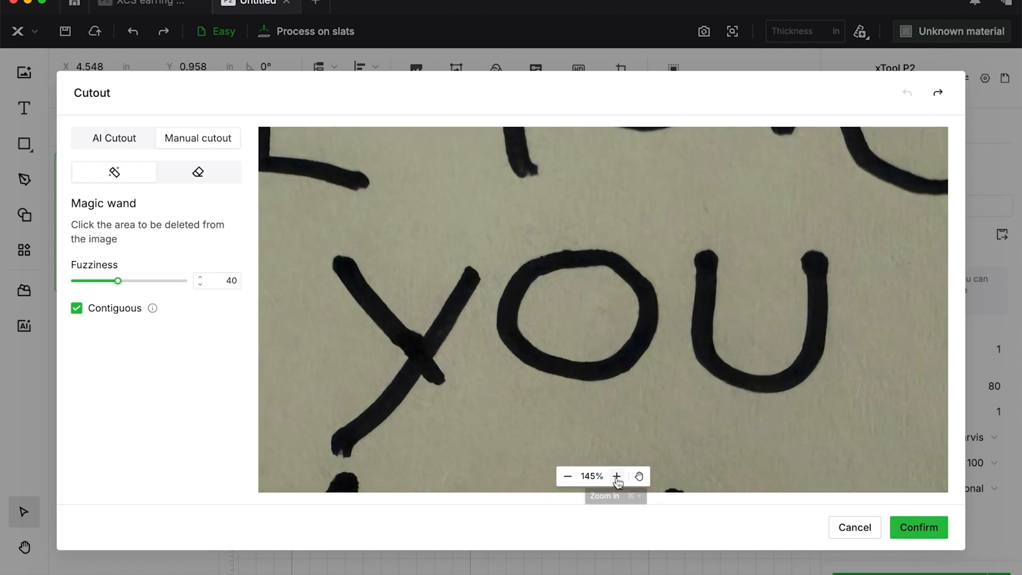
click(616, 476)
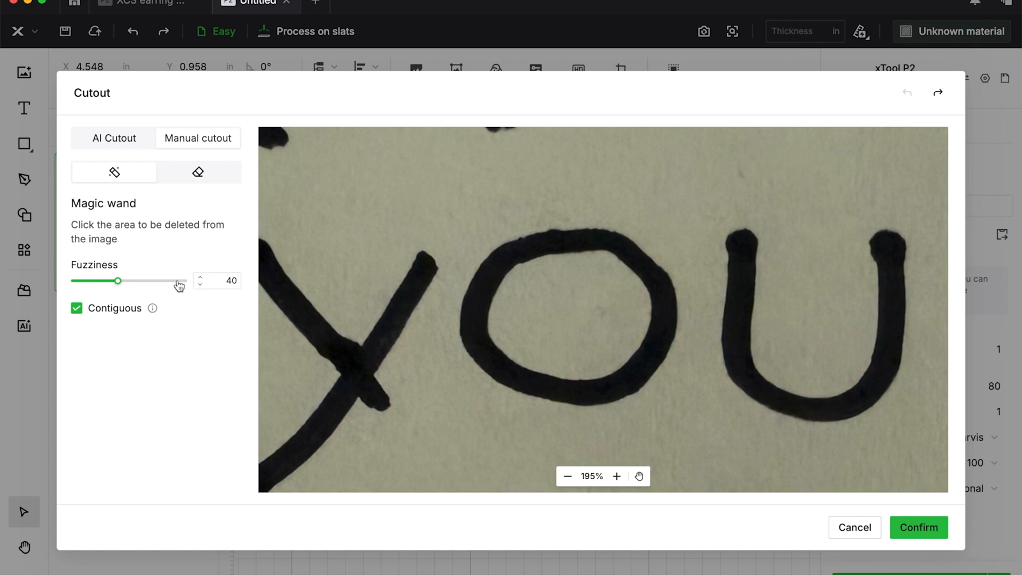
drag(118, 281, 179, 281)
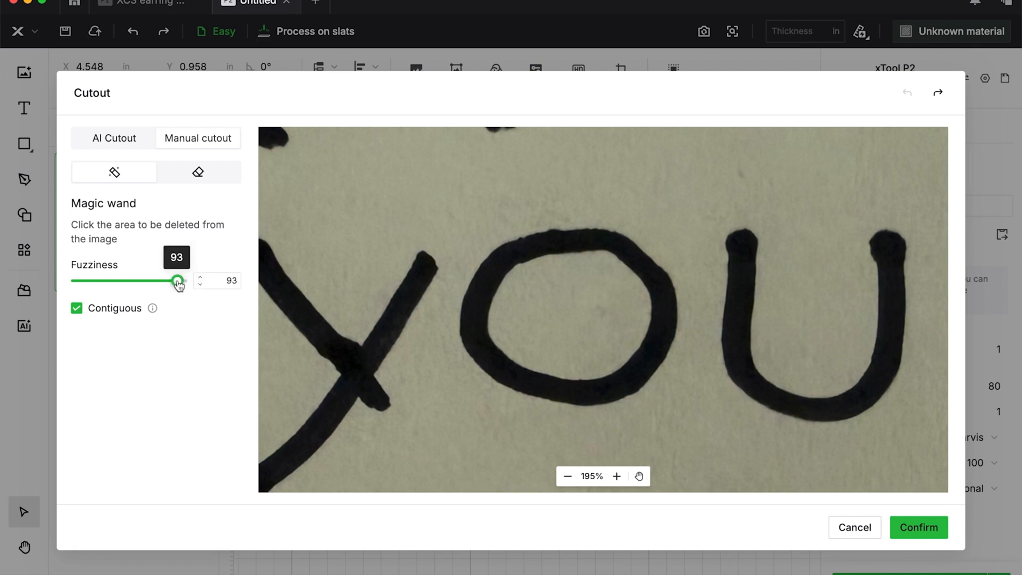
mouse_move(120, 249)
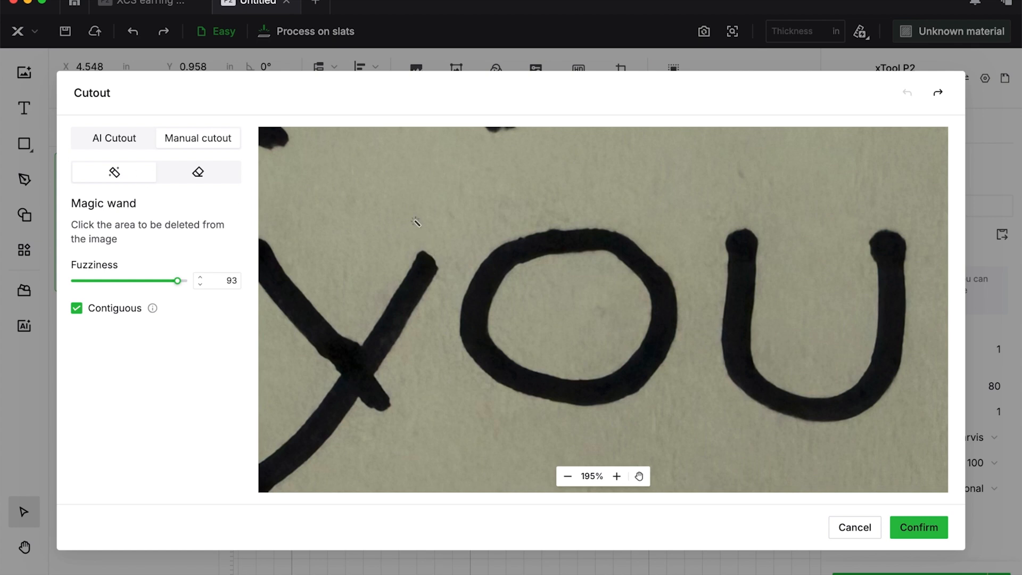
mouse_move(409, 208)
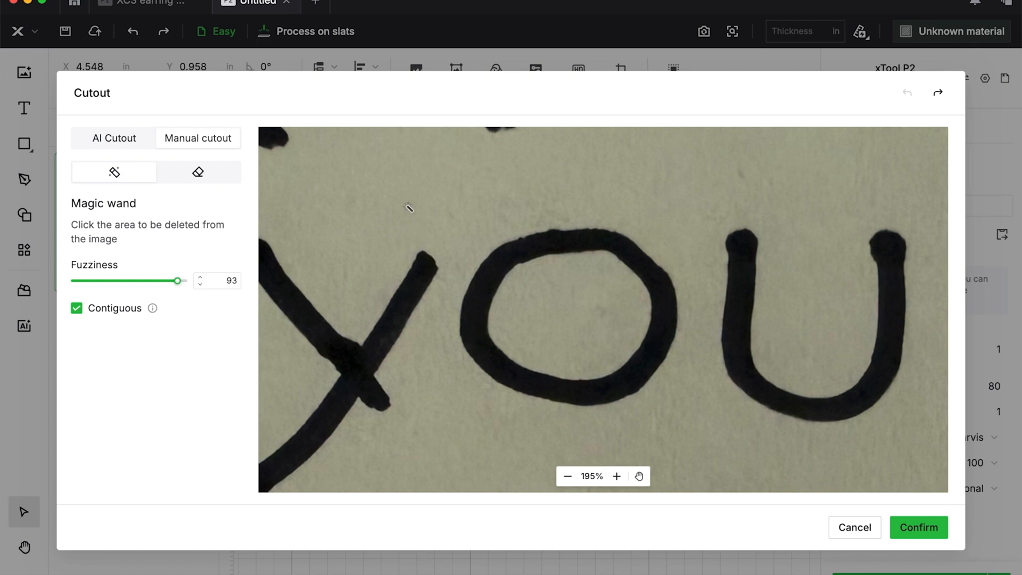
click(409, 208)
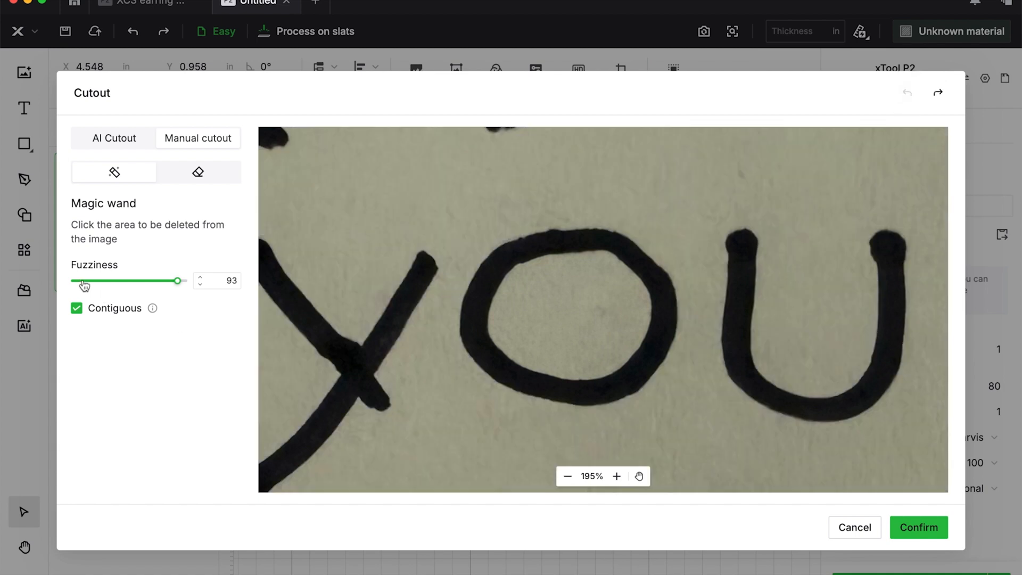
Step: Lower the fuzziness to 18, test deleting the paper background, then undo it
drag(175, 280, 80, 280)
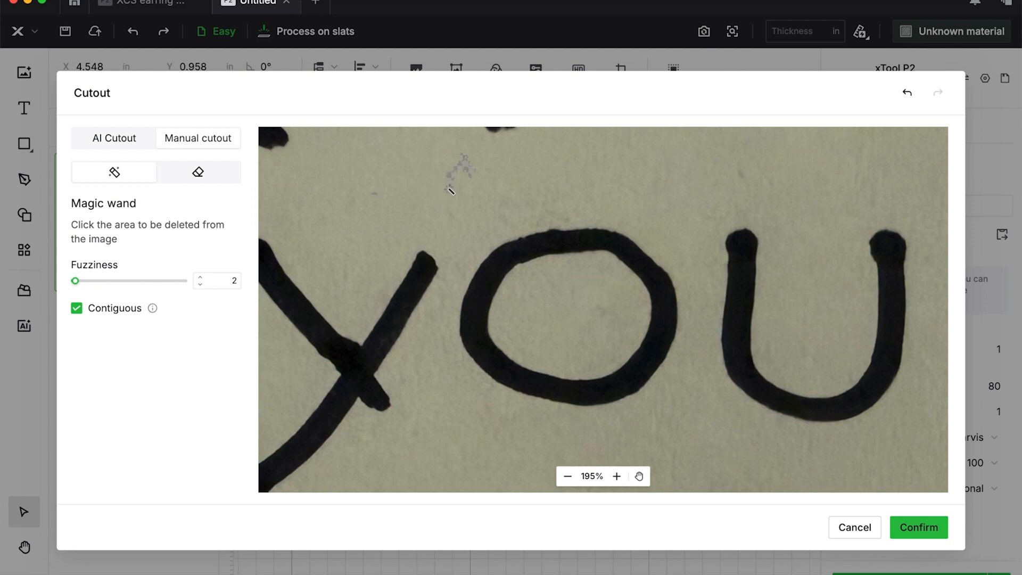
mouse_move(151, 272)
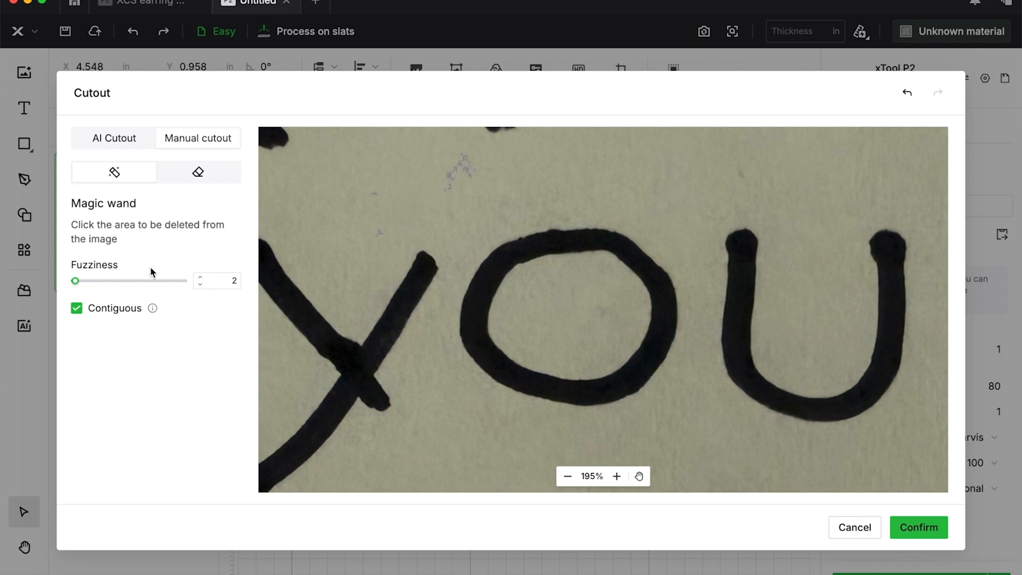
drag(75, 280, 94, 280)
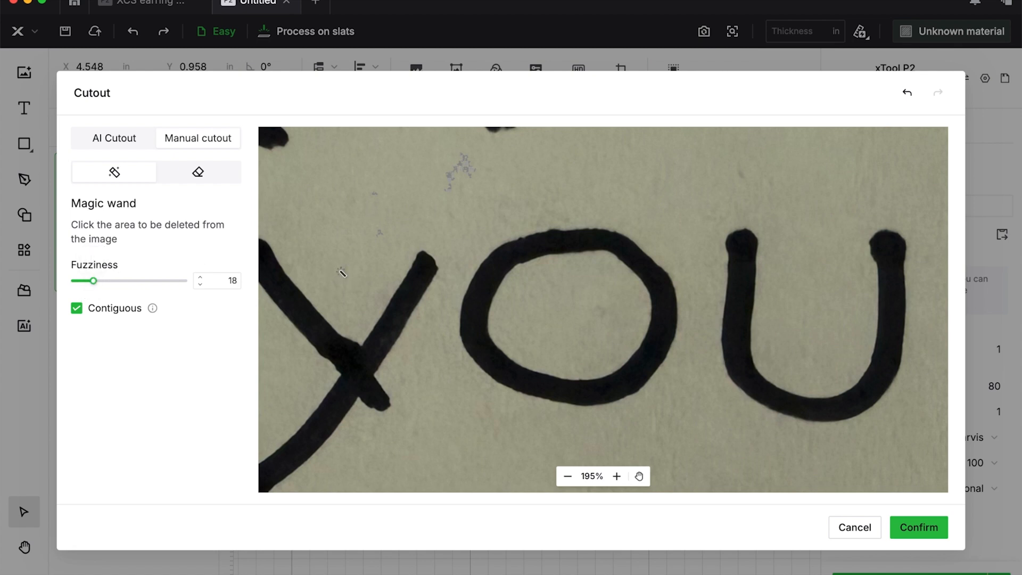
click(341, 274)
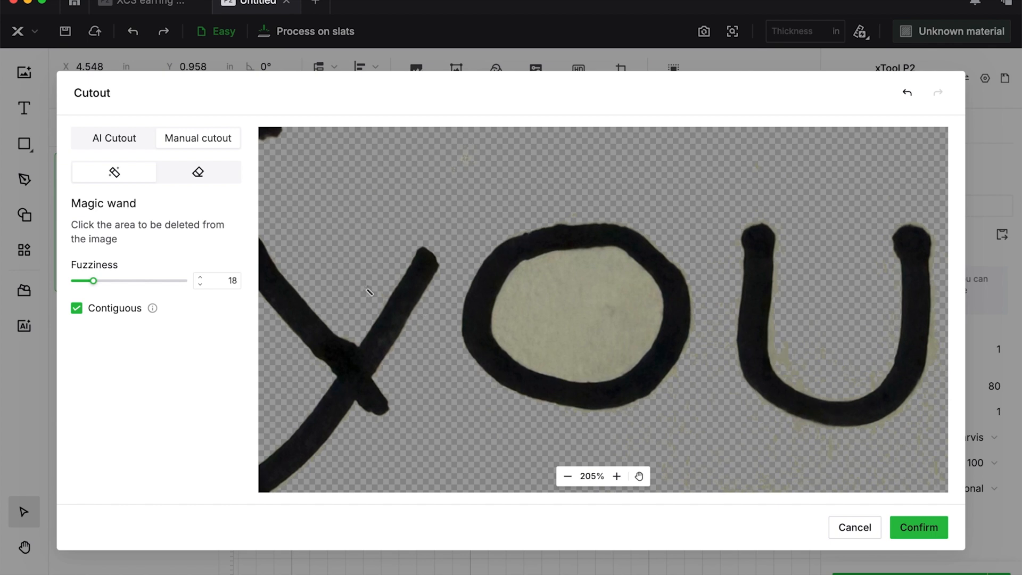
mouse_move(309, 337)
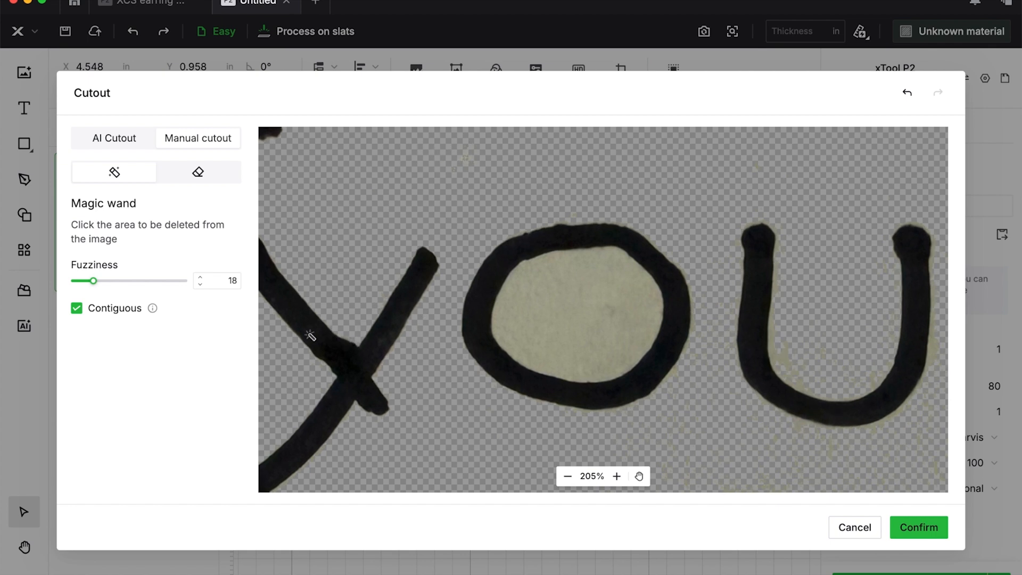
mouse_move(383, 387)
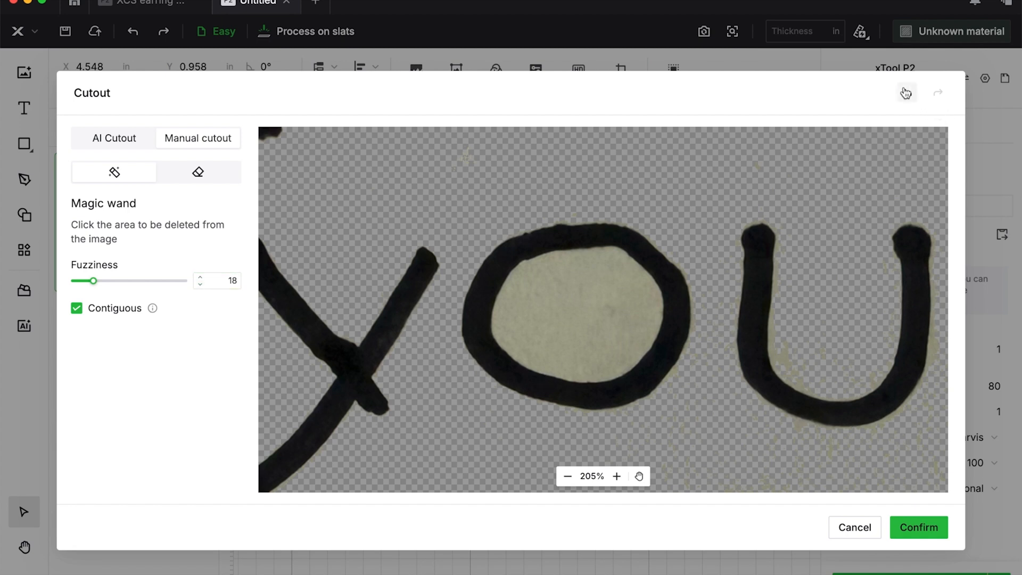
click(905, 92)
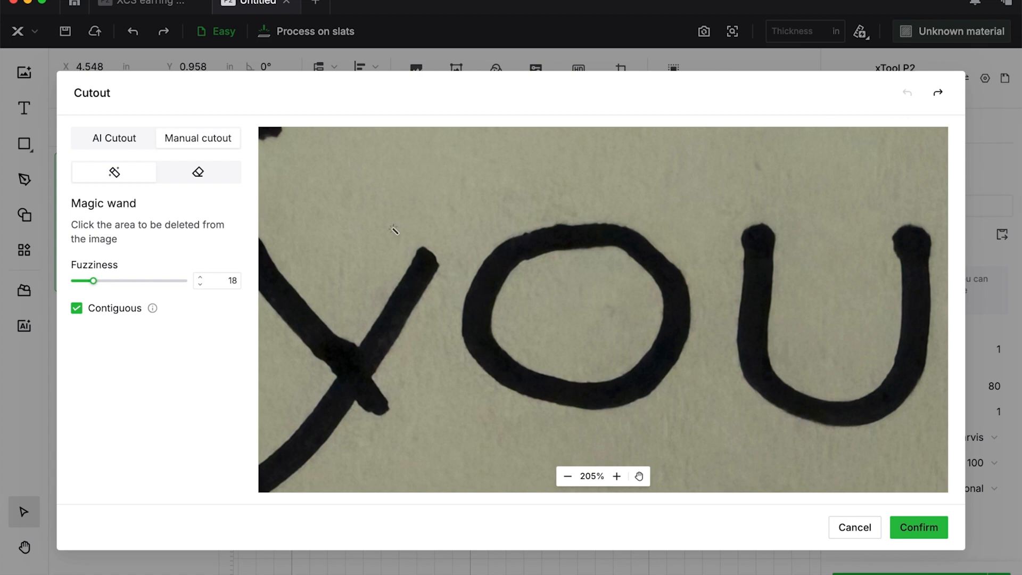
Step: Raise the magic-wand fuzziness back up to 93
drag(94, 280, 178, 279)
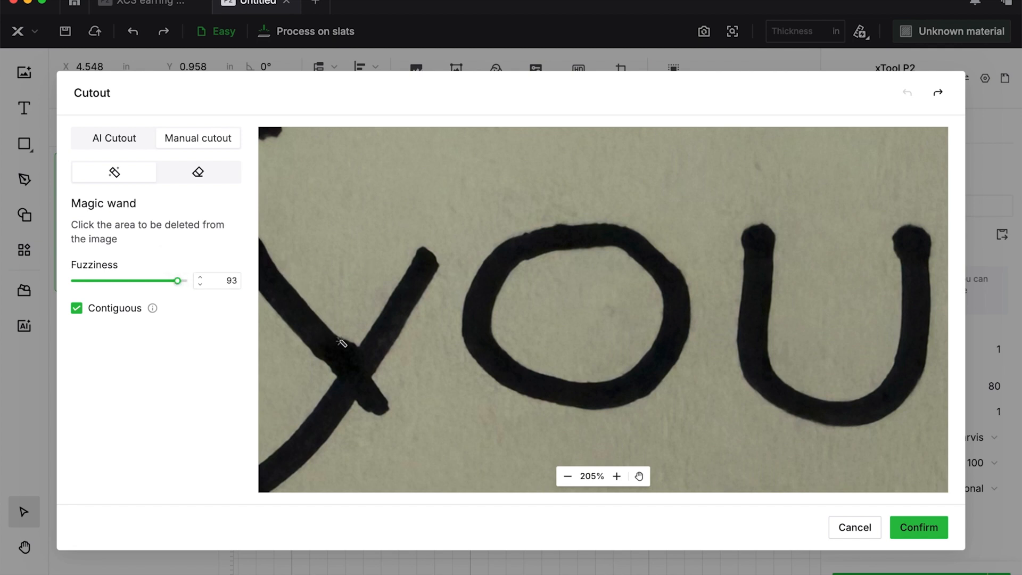
mouse_move(564, 249)
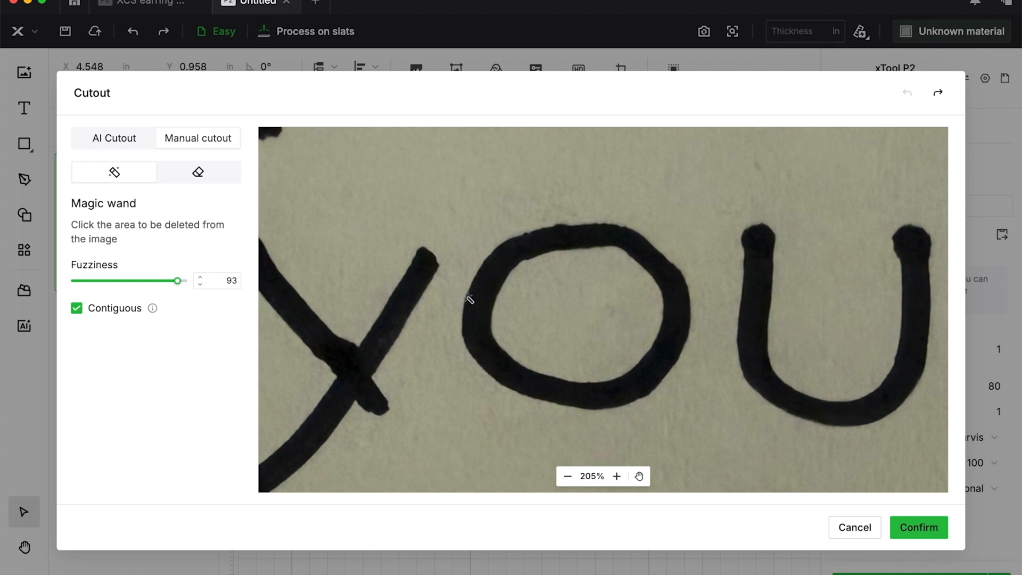
mouse_move(304, 321)
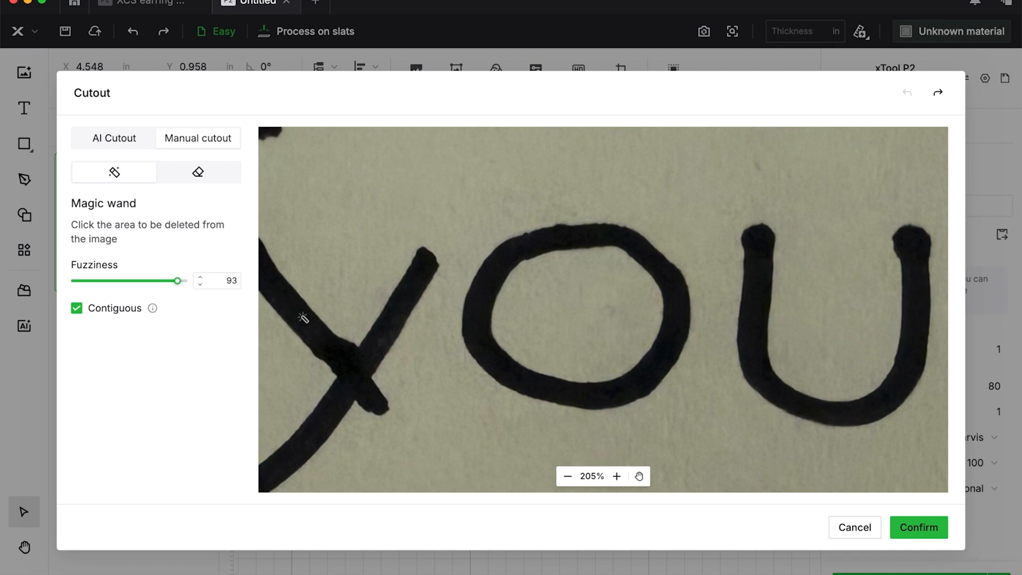
mouse_move(347, 250)
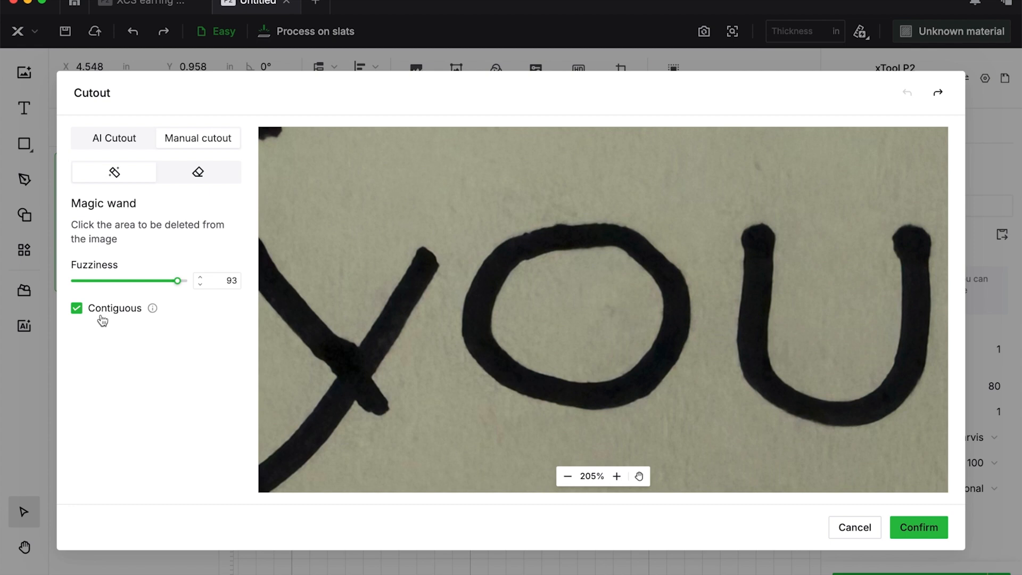
mouse_move(306, 179)
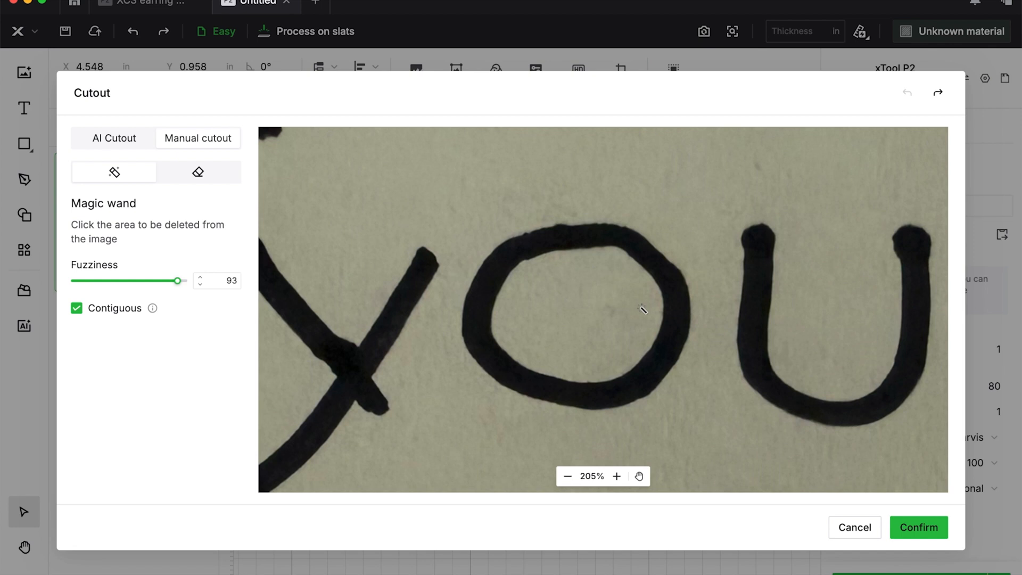
mouse_move(617, 315)
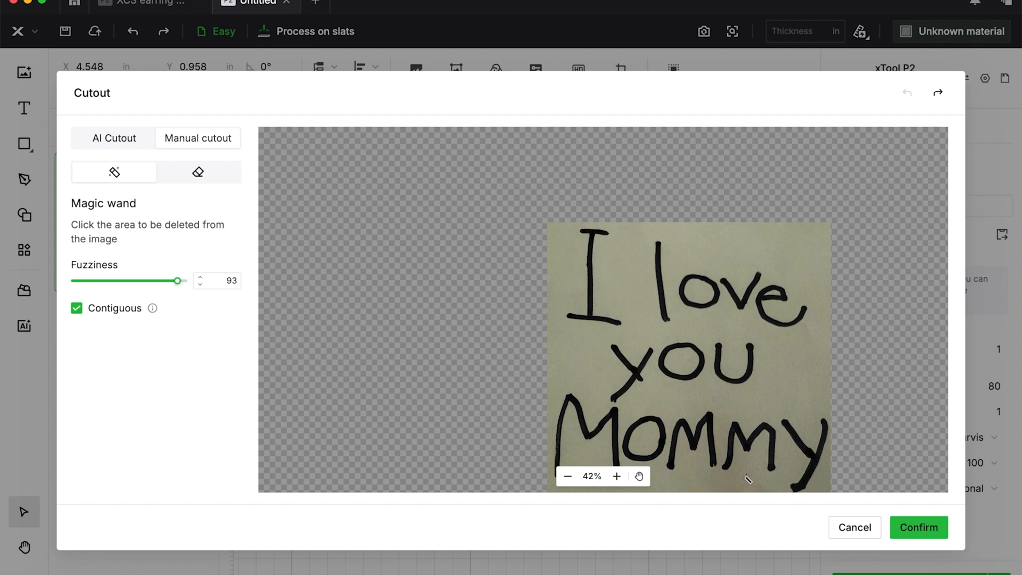
mouse_move(120, 329)
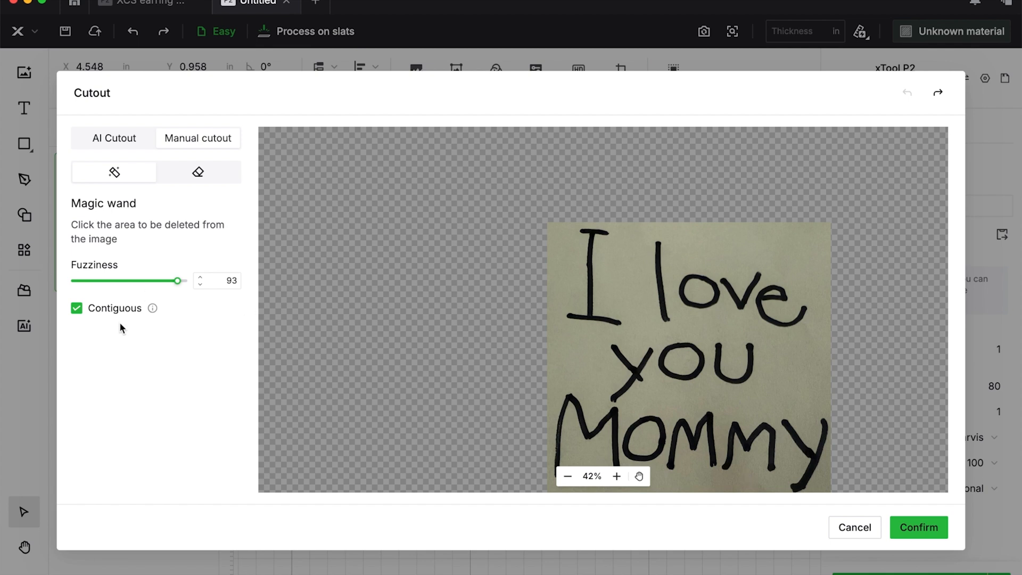
mouse_move(560, 253)
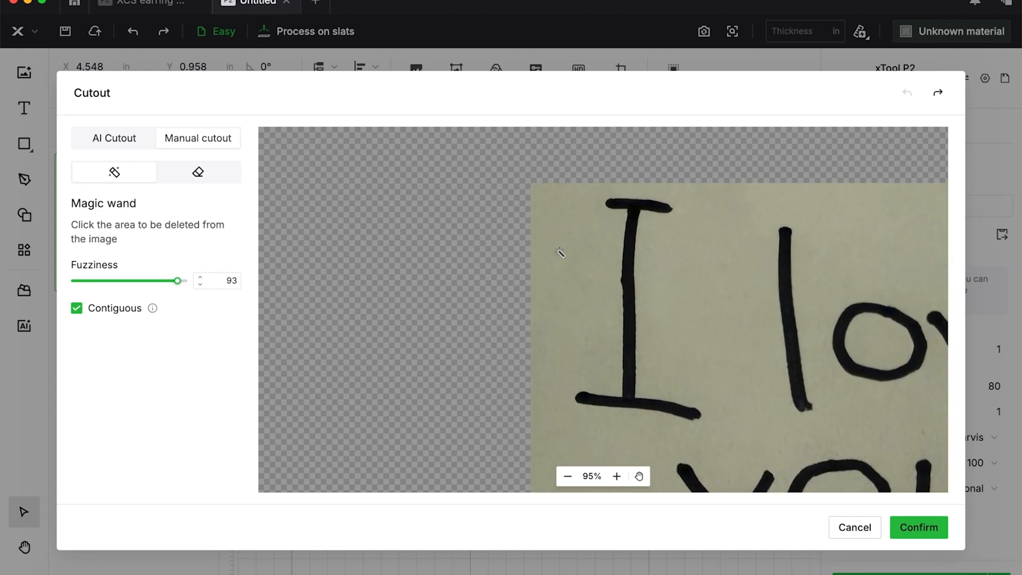
Step: Delete the paper background with the magic wand at fuzziness 93 and save the cutout
click(567, 476)
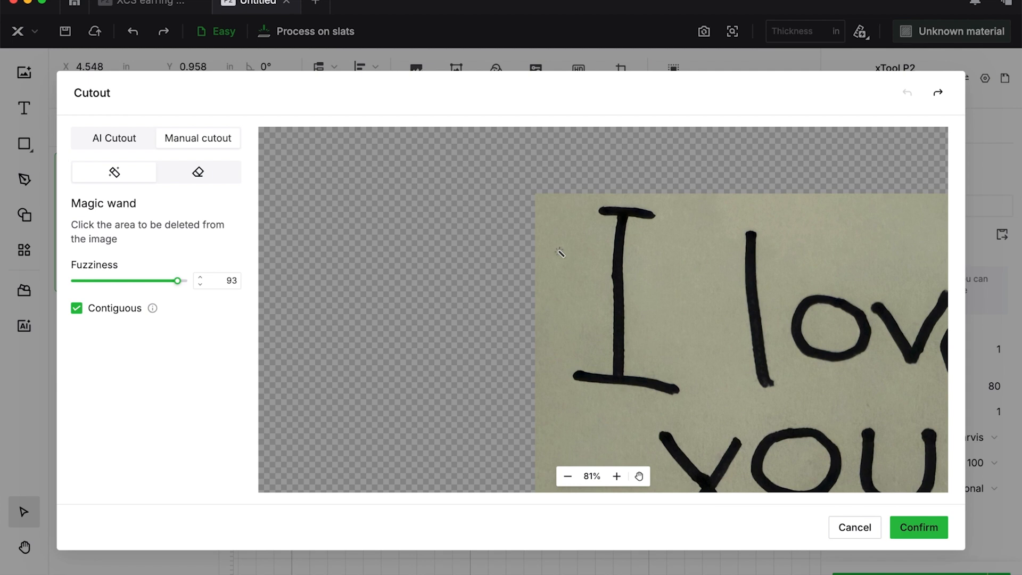
click(567, 475)
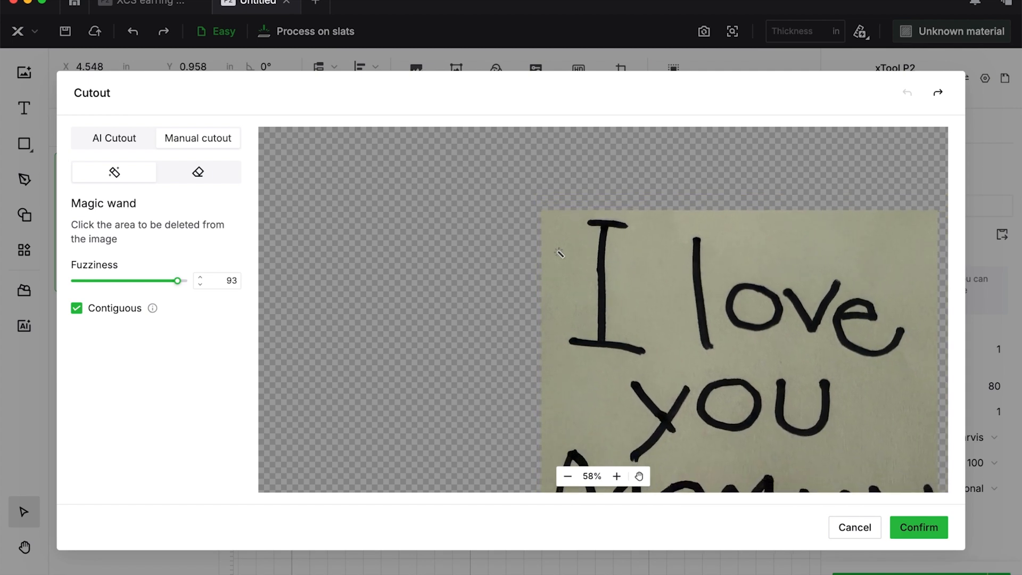
click(567, 476)
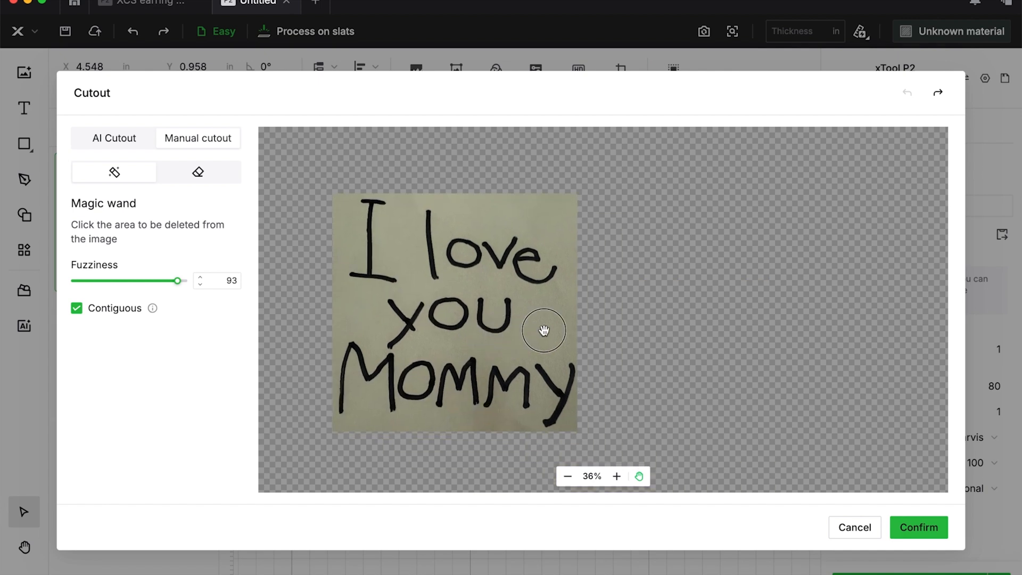
click(616, 476)
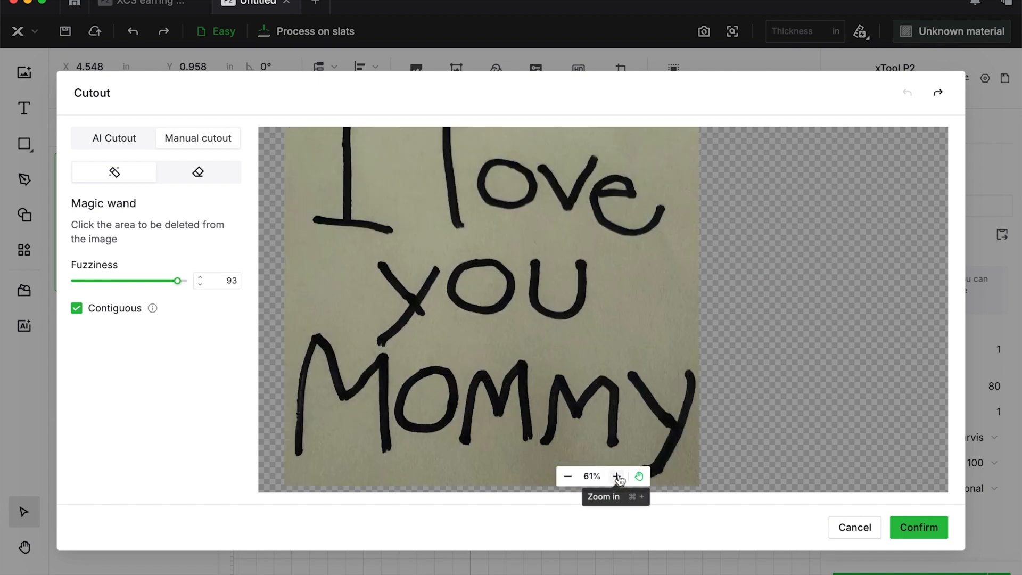
click(618, 475)
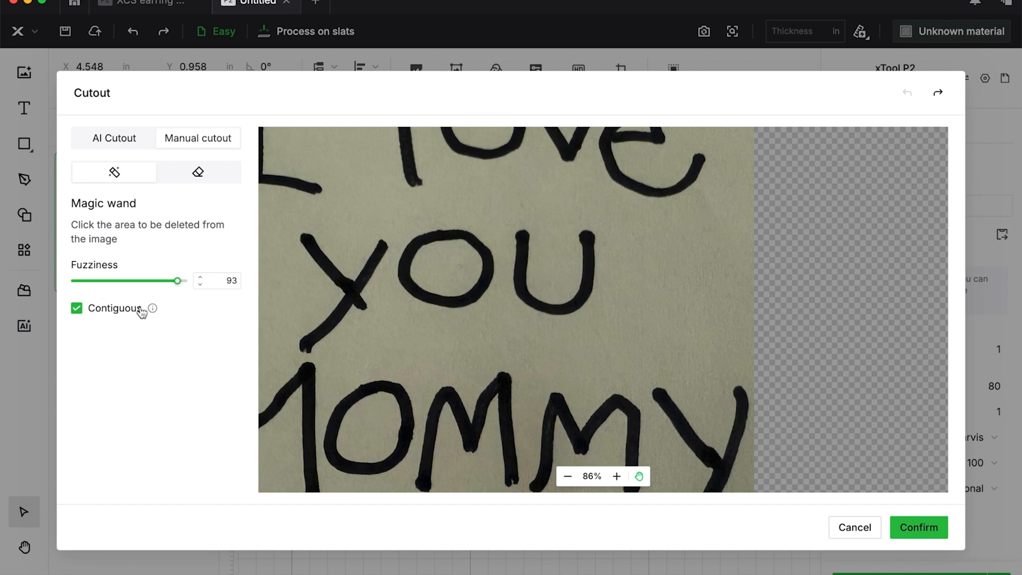
mouse_move(112, 315)
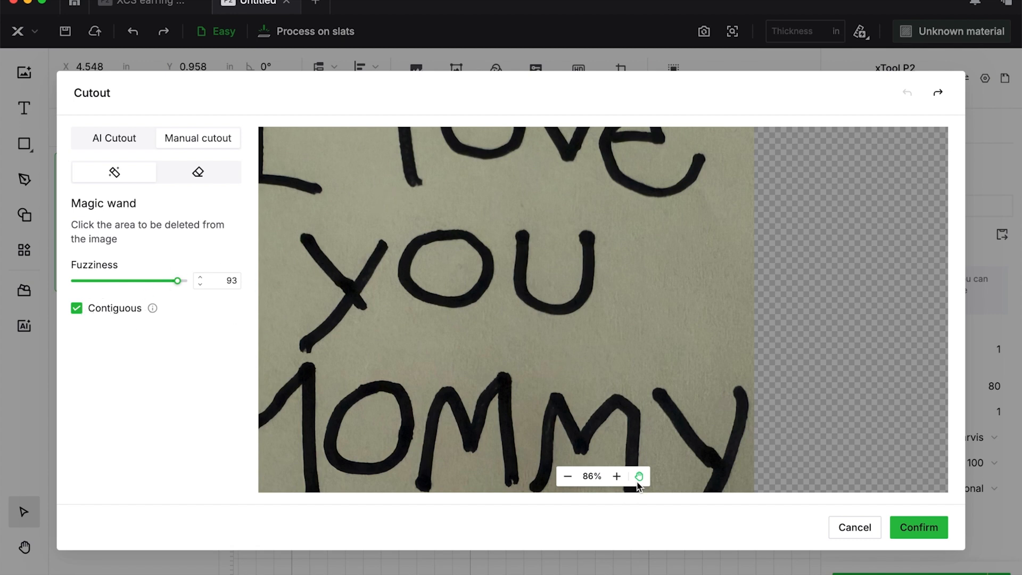
mouse_move(624, 376)
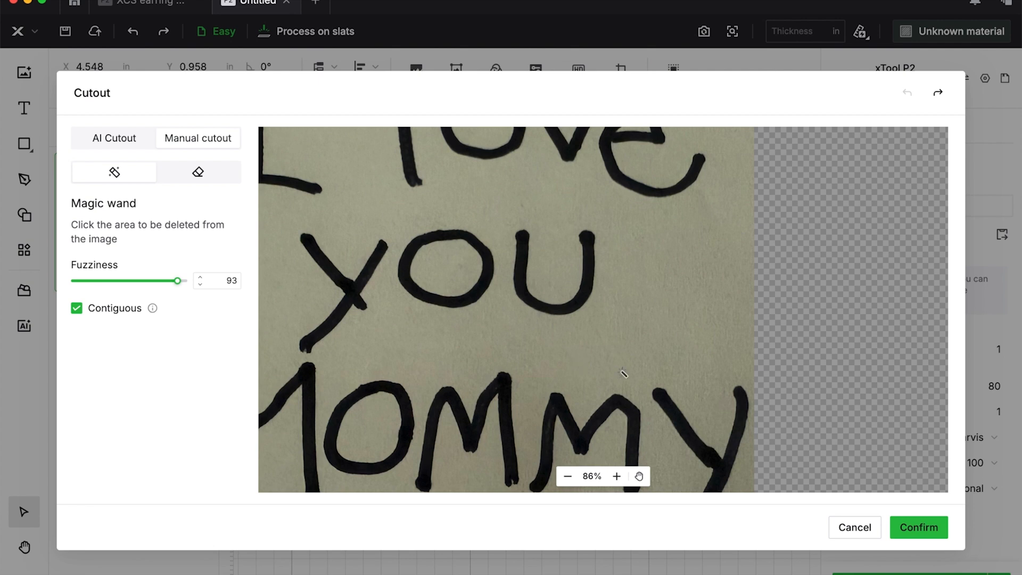
click(623, 374)
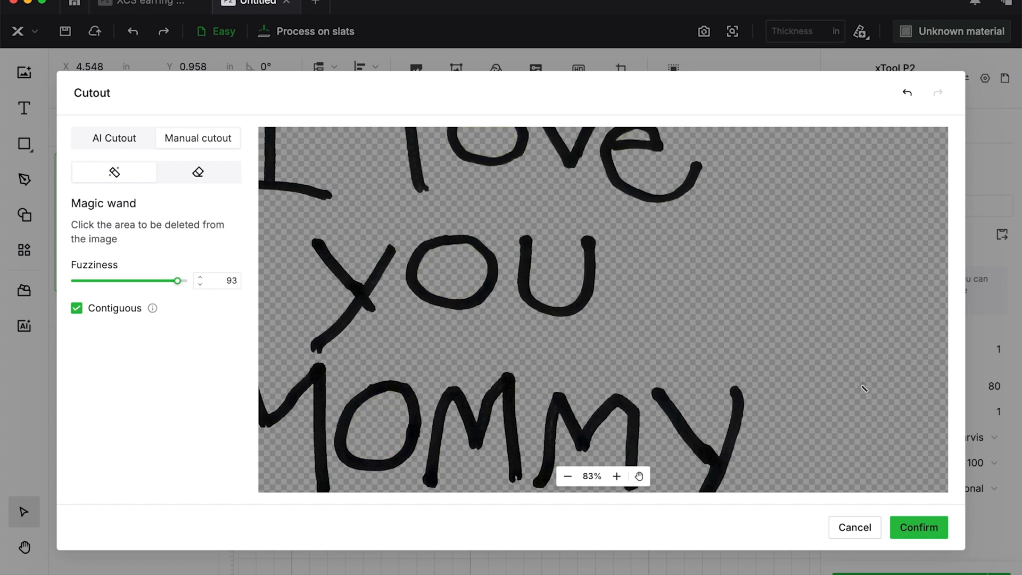
click(919, 527)
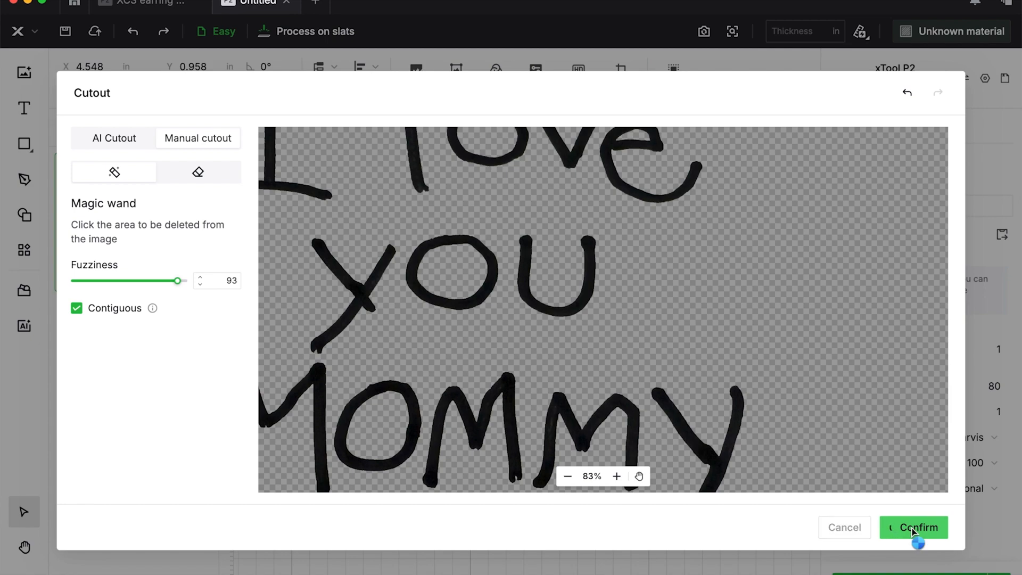
click(917, 526)
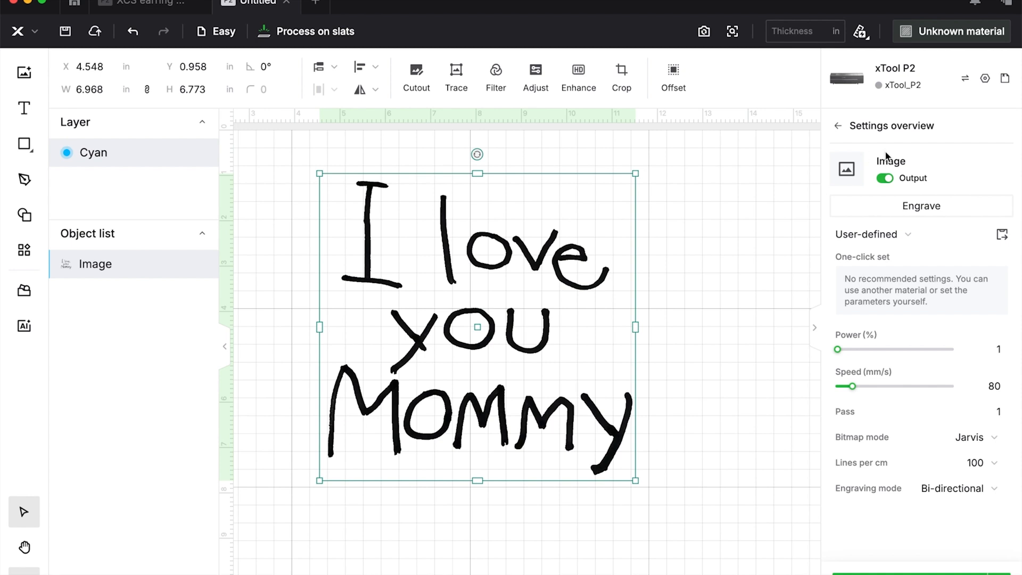
mouse_move(932, 142)
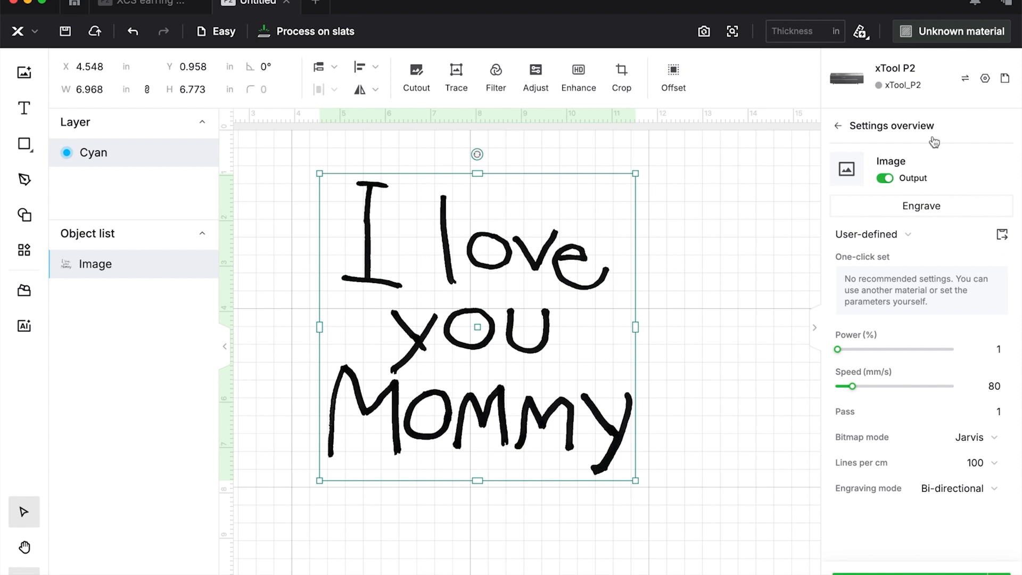
mouse_move(665, 381)
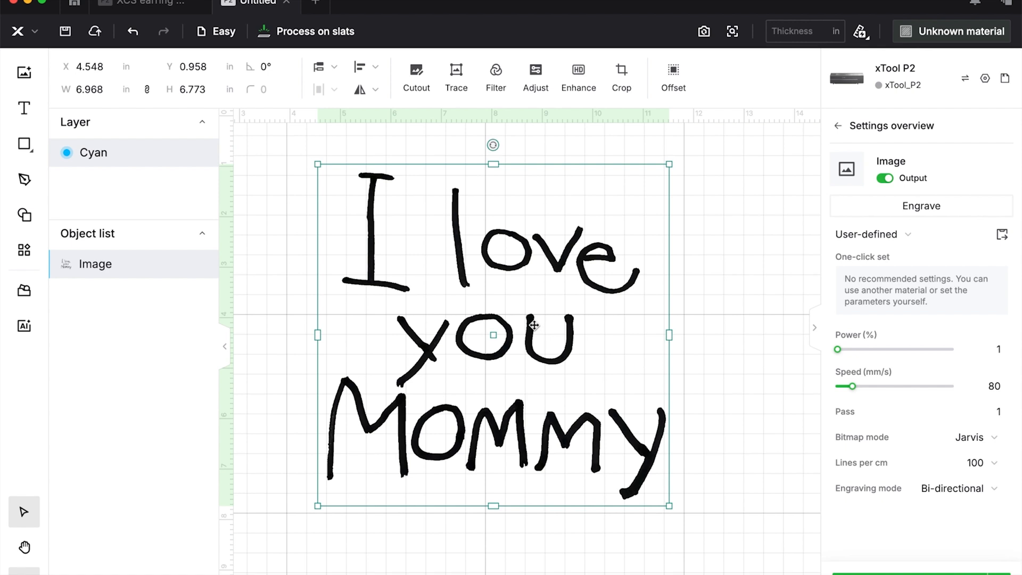
mouse_move(469, 292)
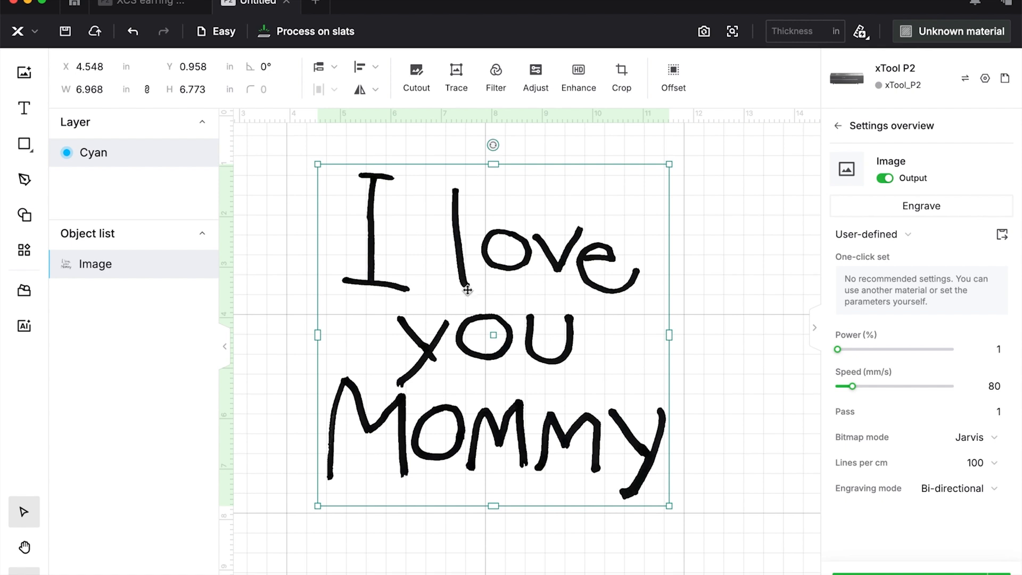
mouse_move(456, 87)
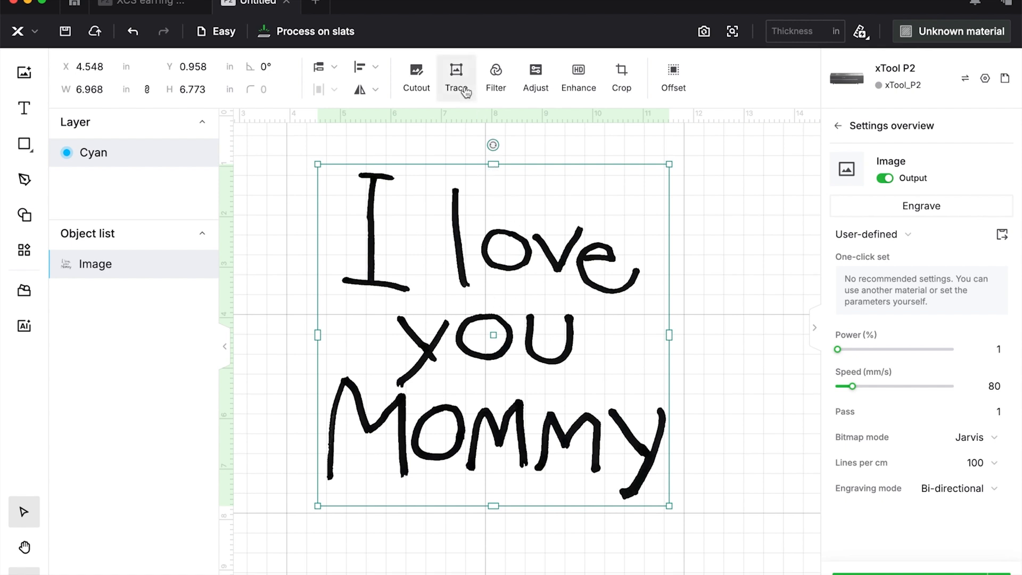
mouse_move(456, 87)
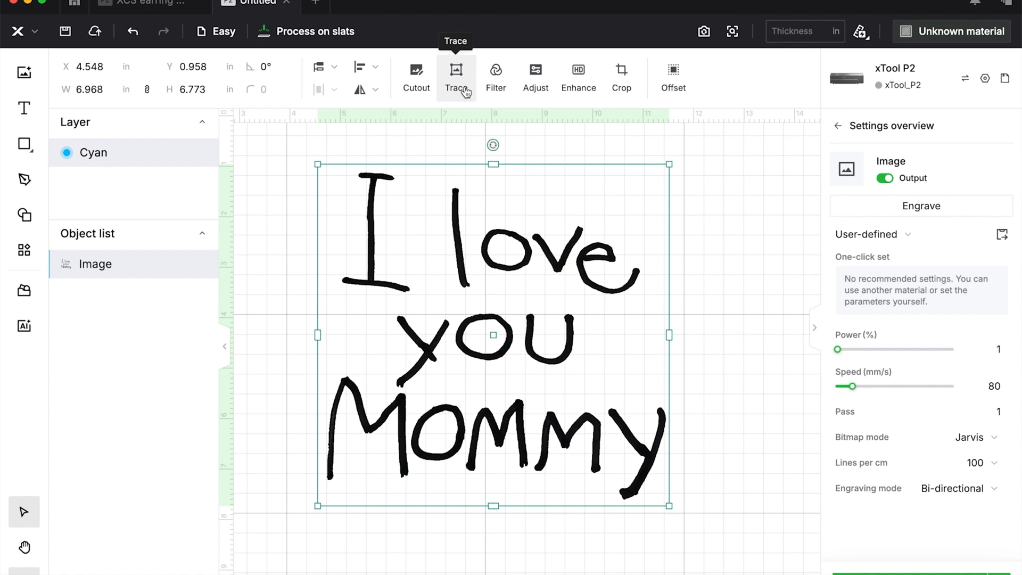
mouse_move(48, 265)
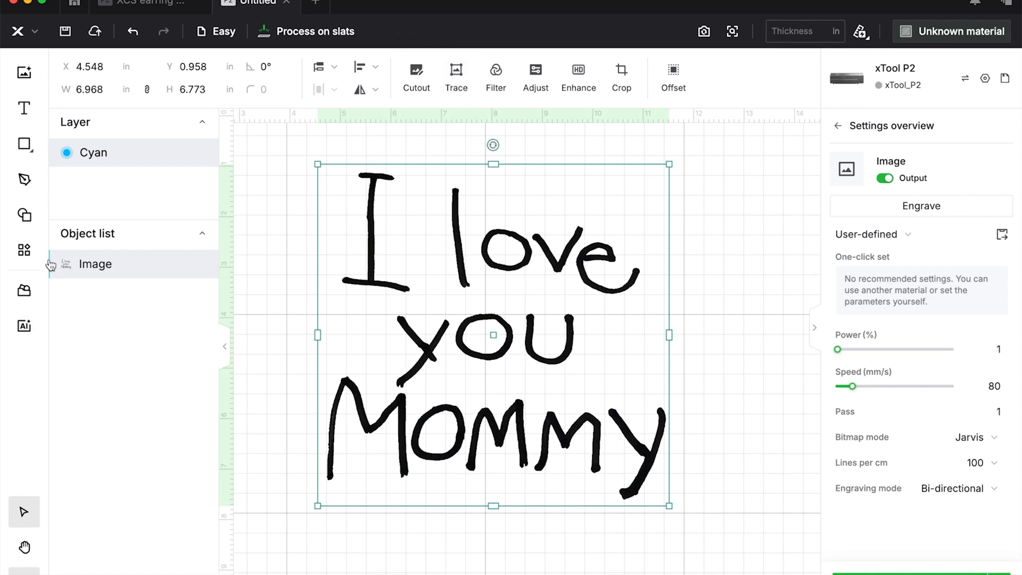
mouse_move(123, 274)
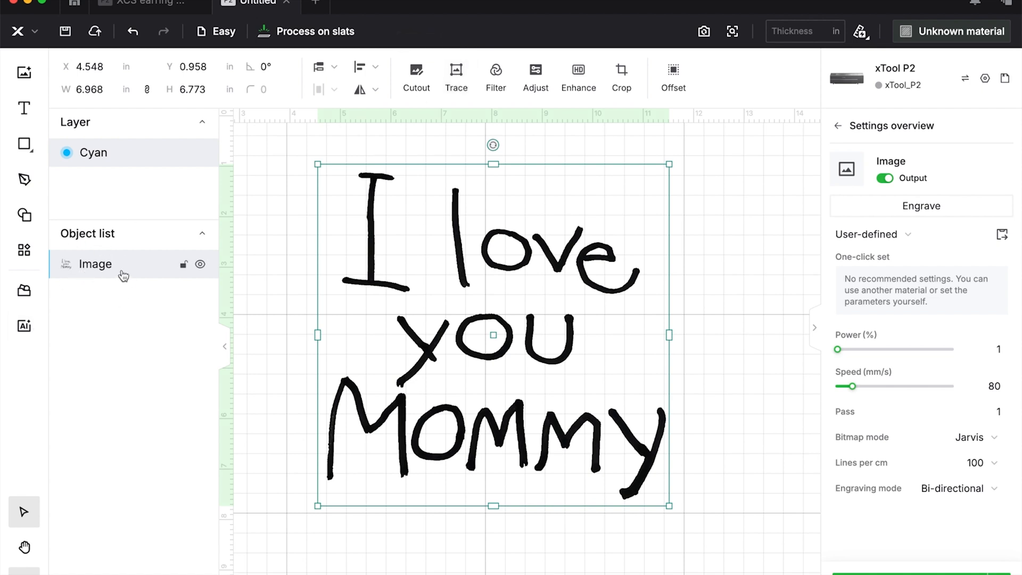
mouse_move(456, 80)
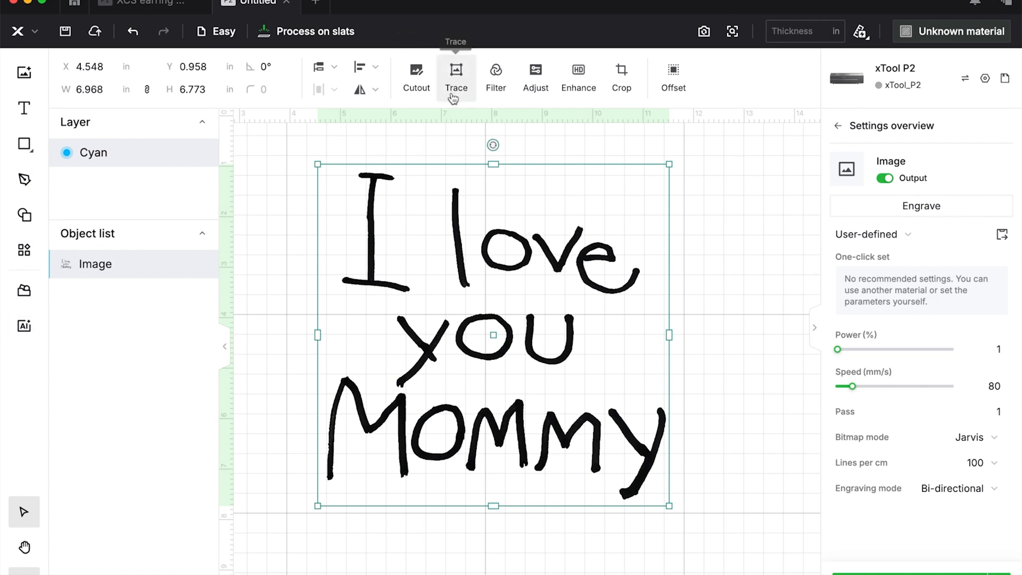
Step: Auto-trace the handwriting into outline vectors with fuzziness threshold 166 and smoothness 1
click(455, 70)
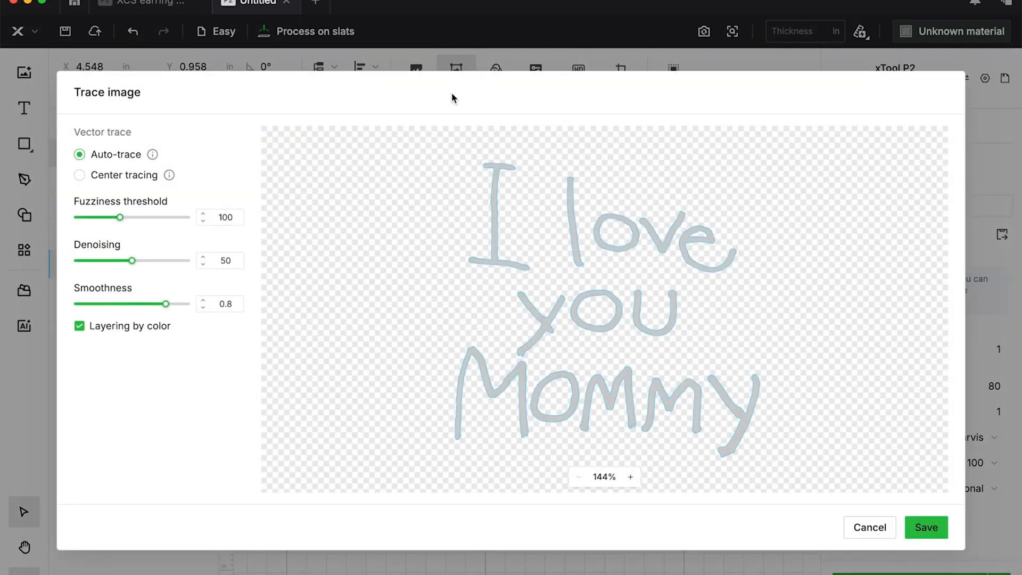
mouse_move(183, 189)
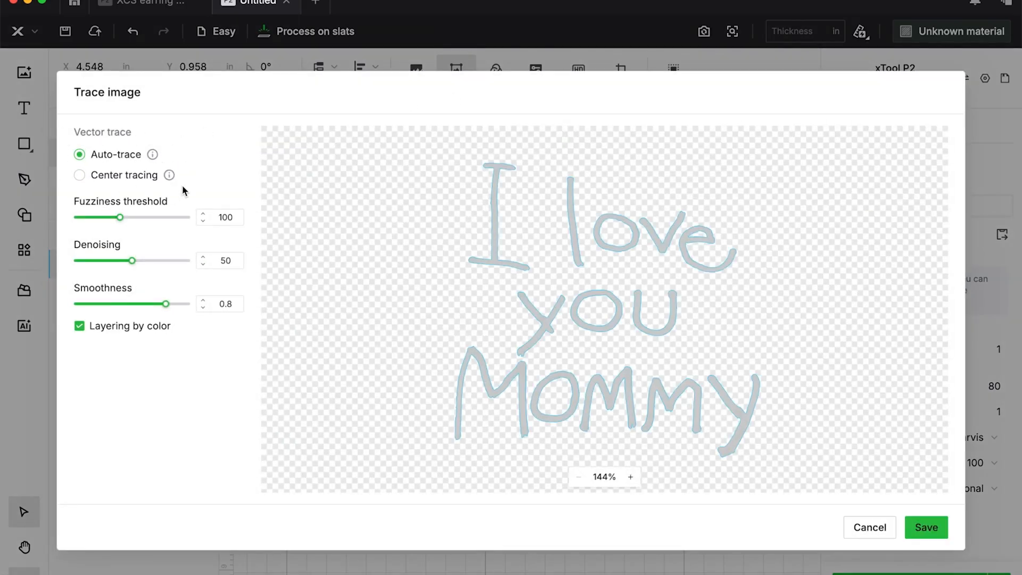
mouse_move(157, 192)
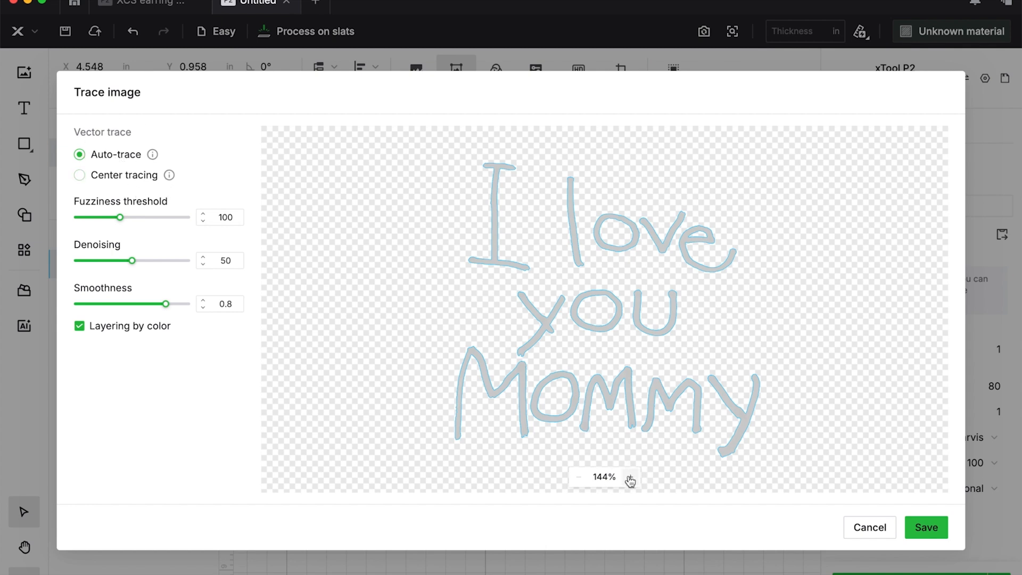
click(629, 479)
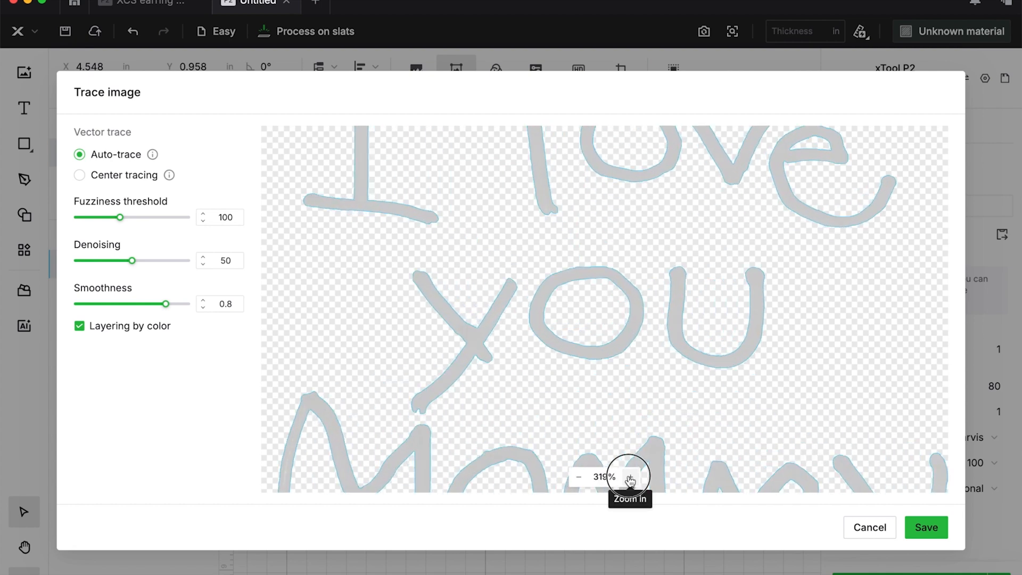
click(629, 479)
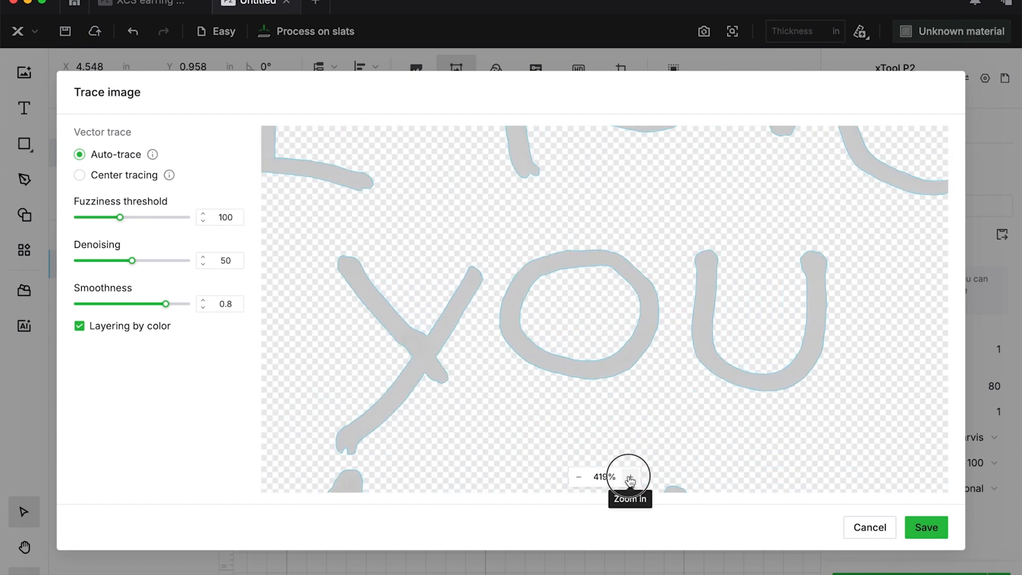
click(630, 475)
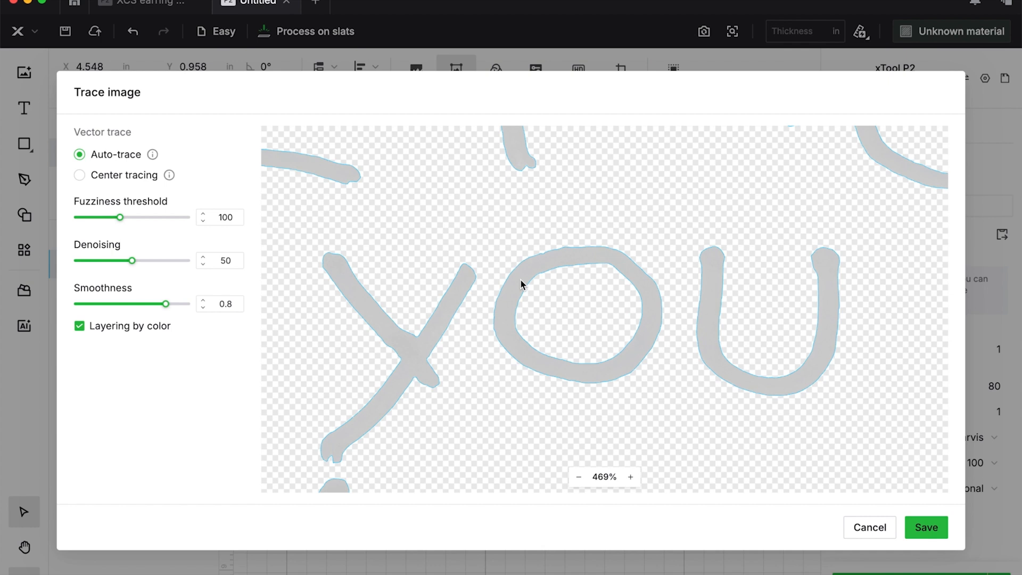
mouse_move(393, 311)
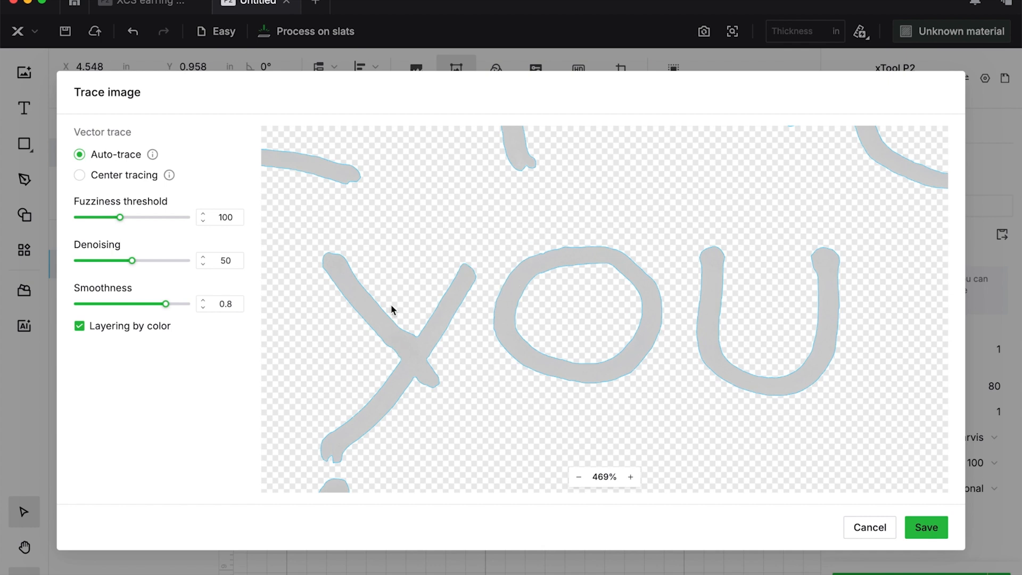
mouse_move(330, 437)
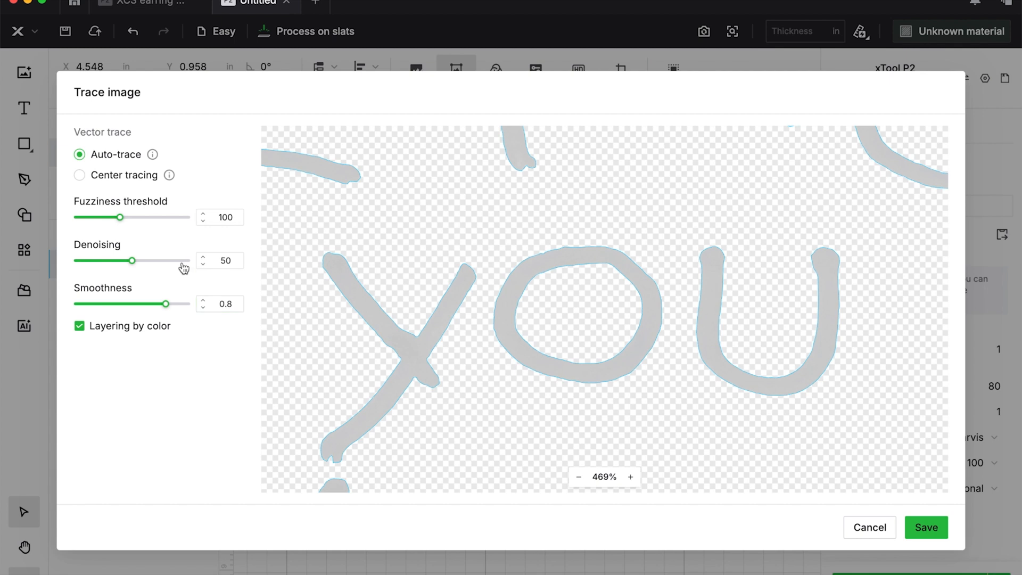
mouse_move(741, 230)
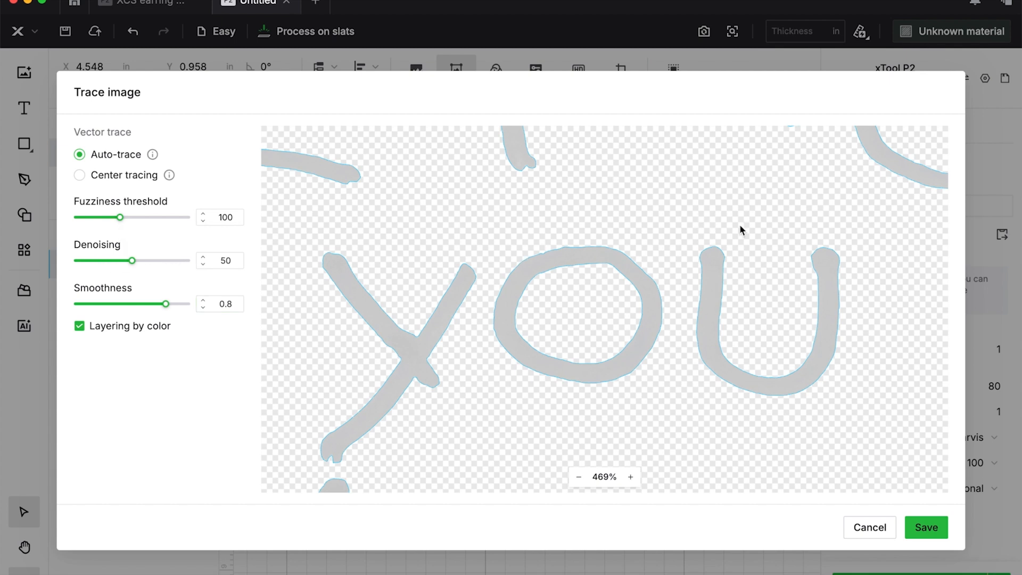
mouse_move(725, 227)
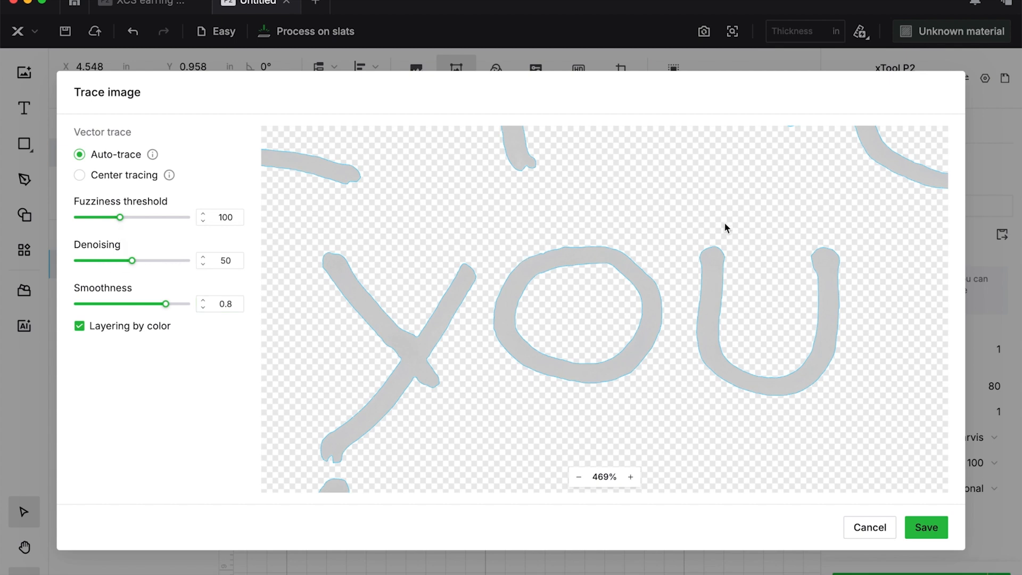
mouse_move(152, 222)
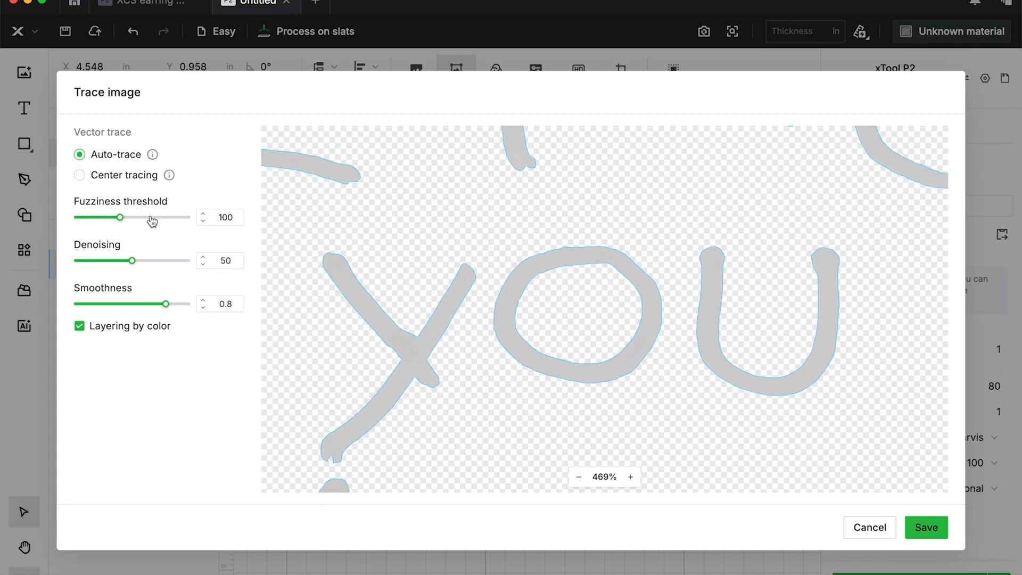
drag(120, 217, 150, 217)
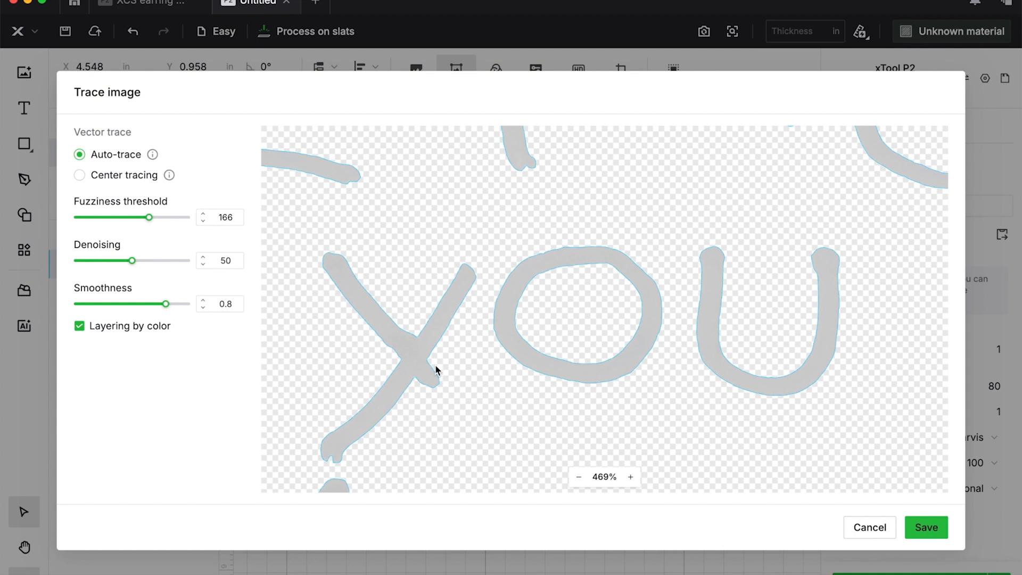
mouse_move(225, 317)
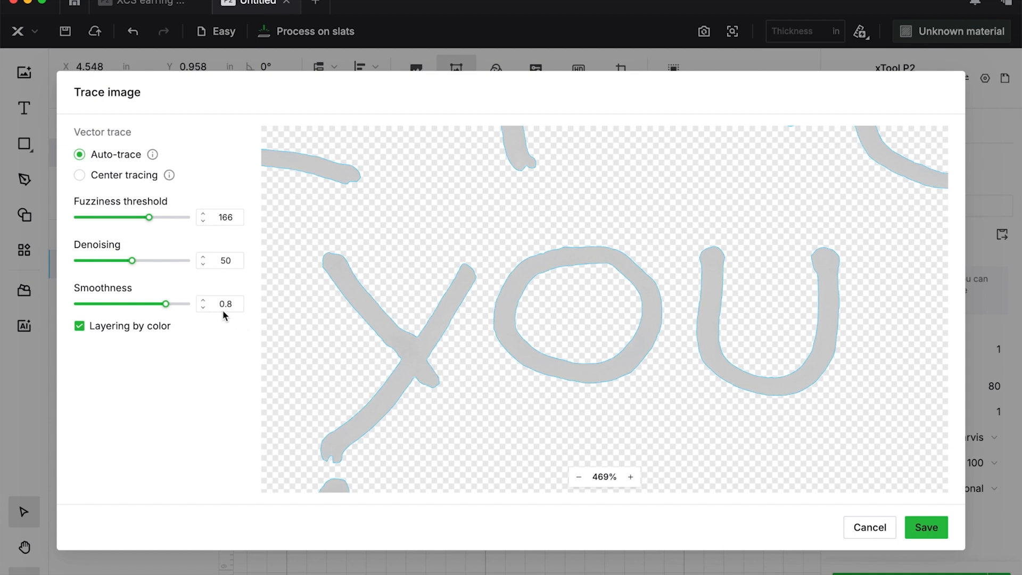
click(203, 300)
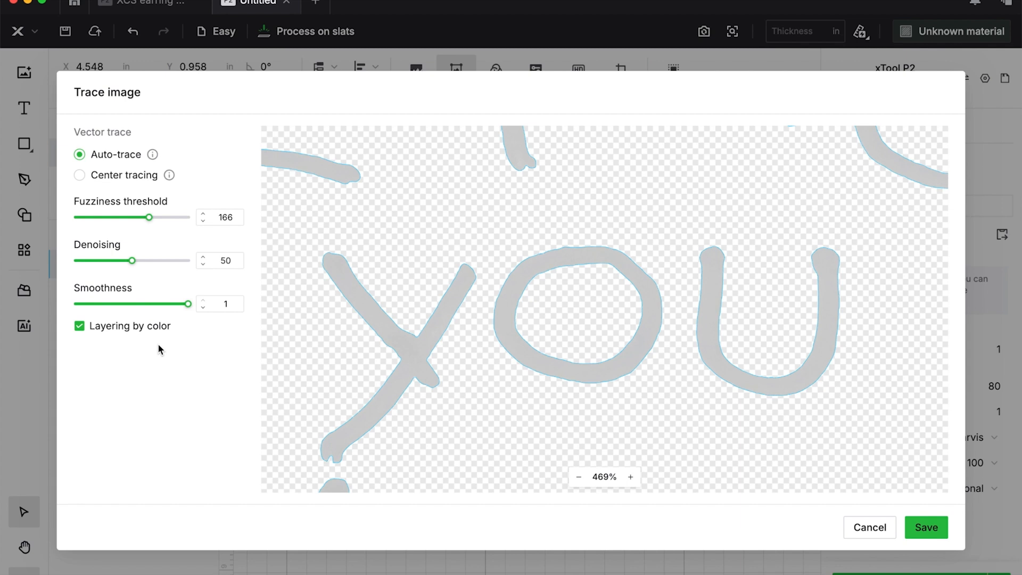
mouse_move(423, 383)
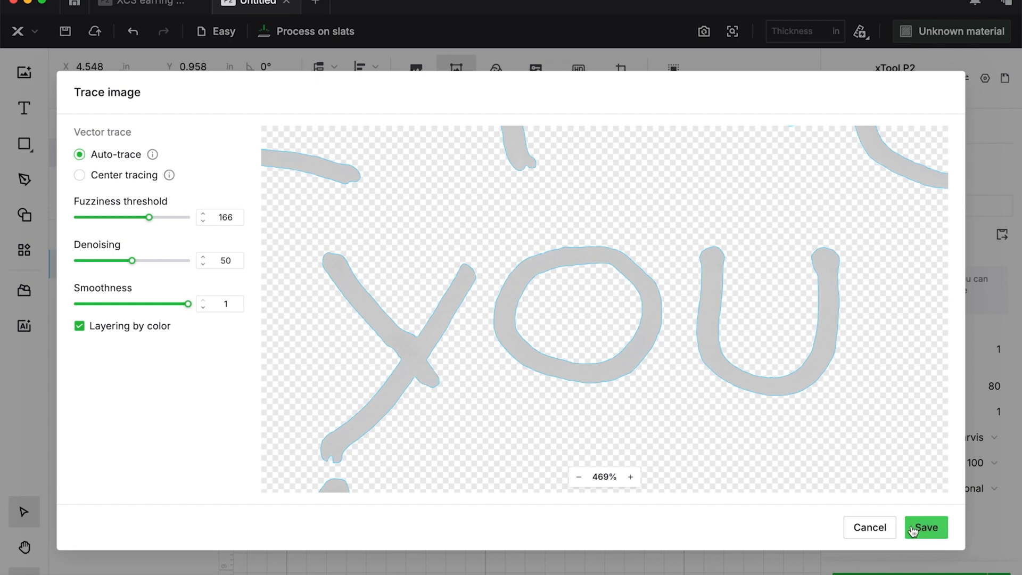
click(928, 527)
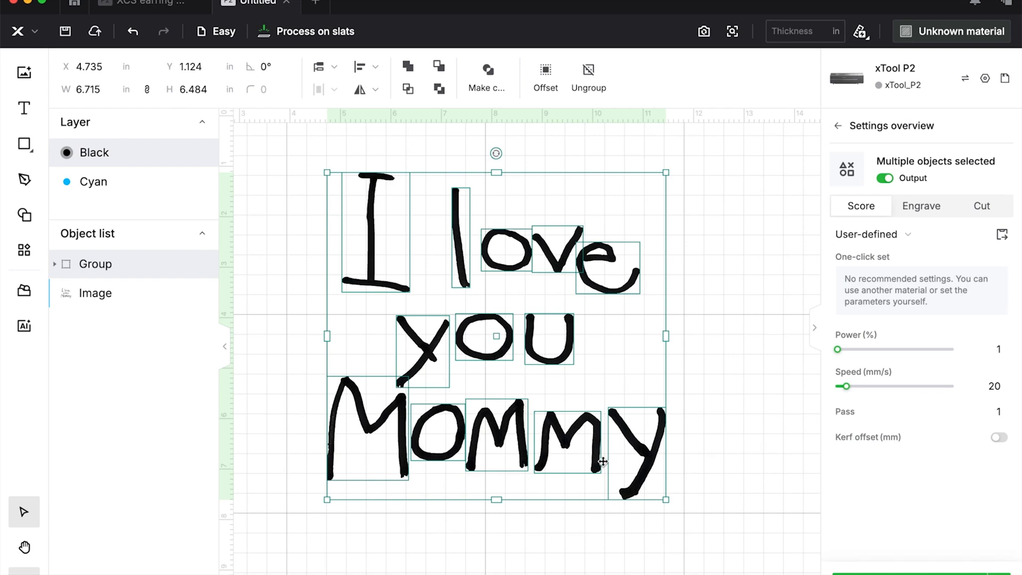
mouse_move(96, 264)
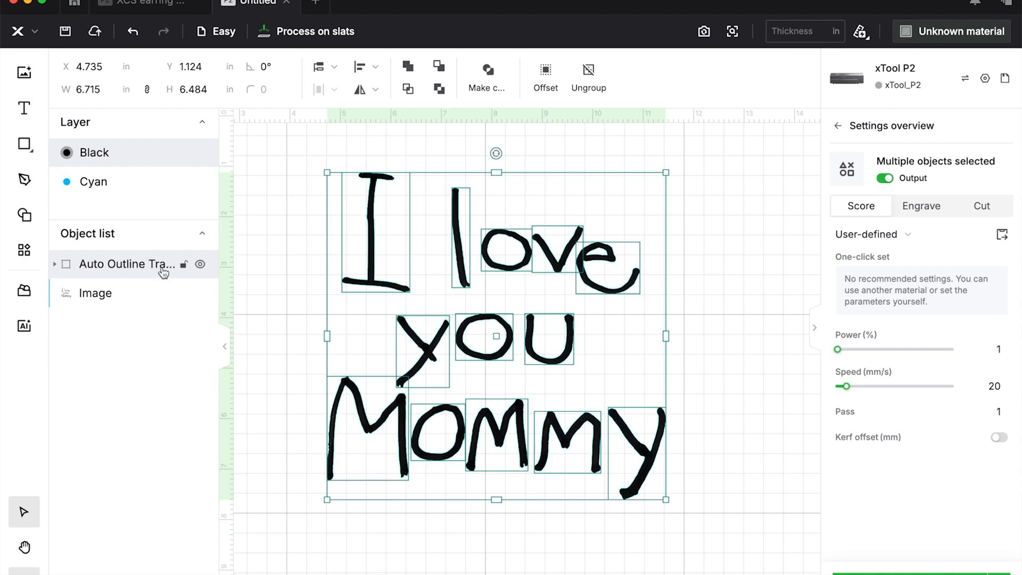
Step: Hide the original image, put the Auto Outline Trace group on the Red layer, then reselect the image
click(94, 293)
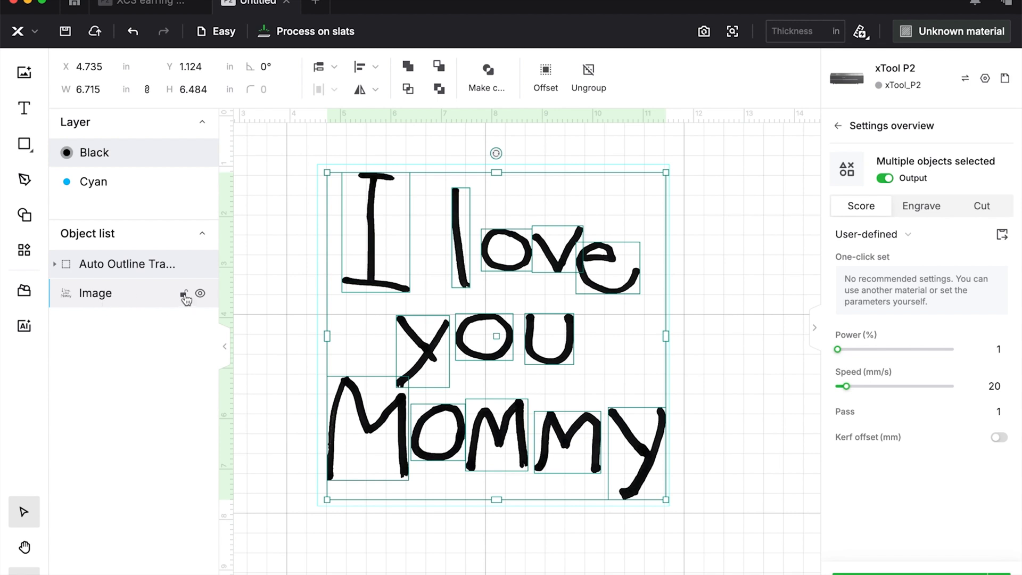
click(200, 294)
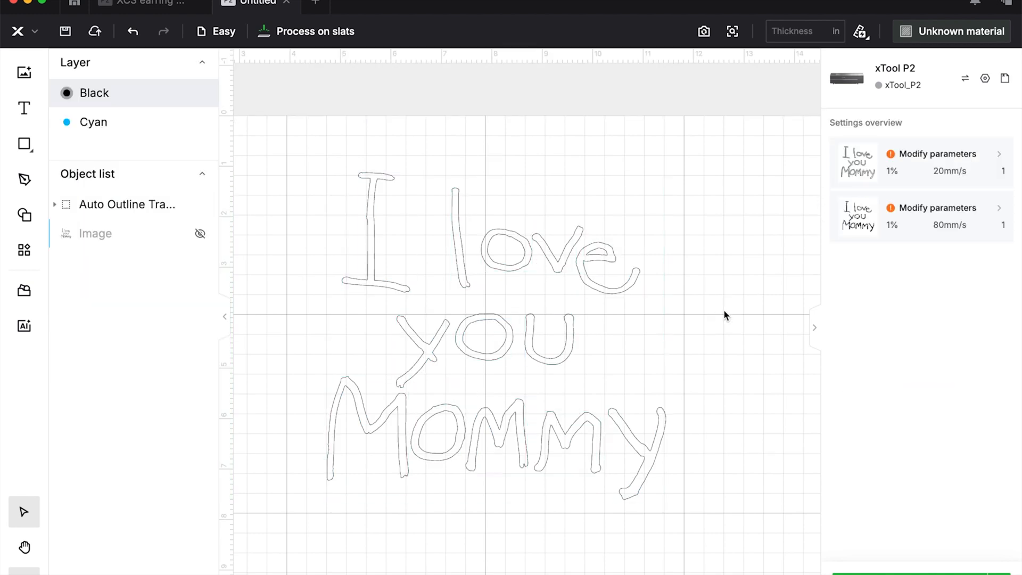
mouse_move(696, 294)
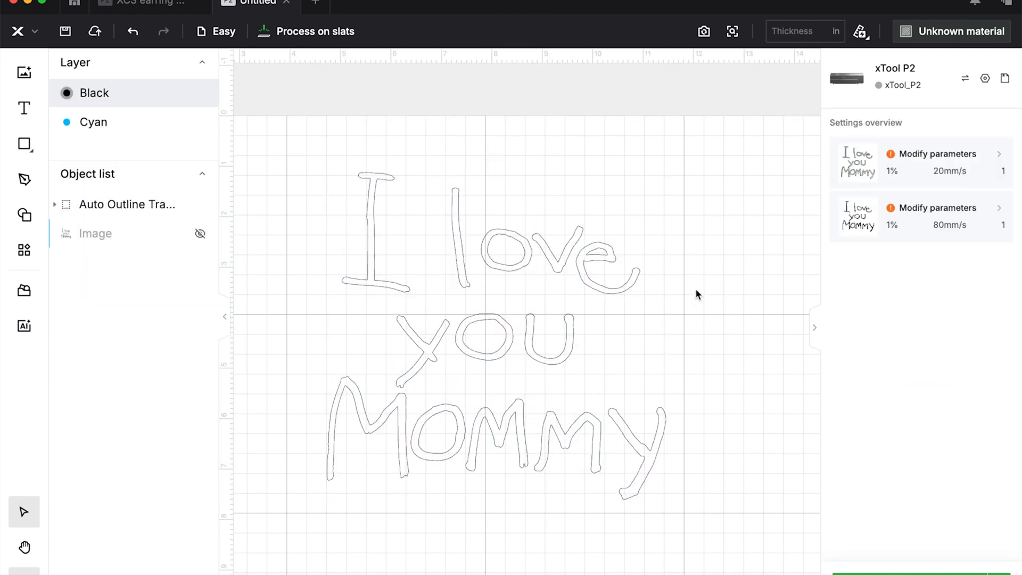
click(126, 205)
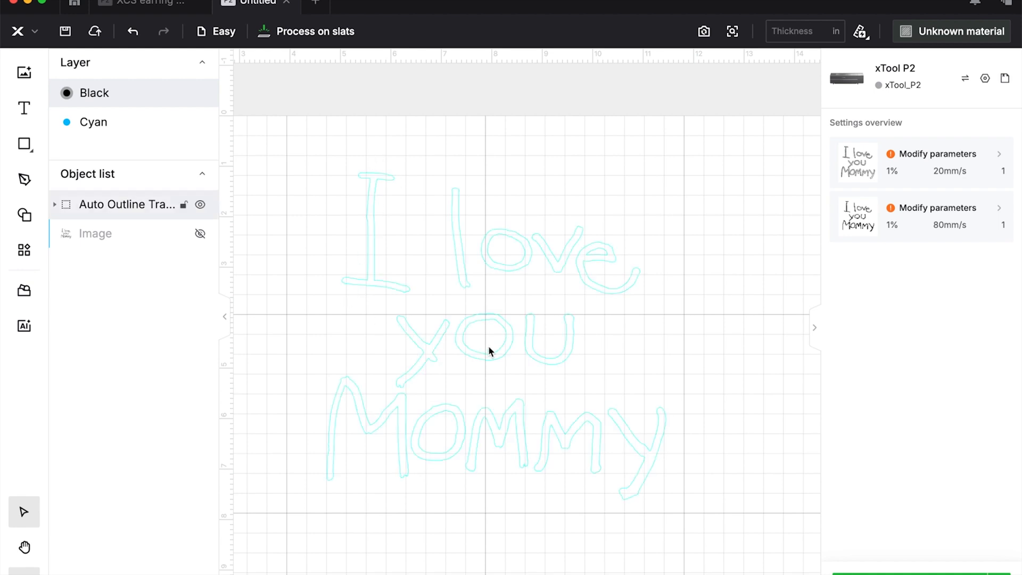
mouse_move(640, 288)
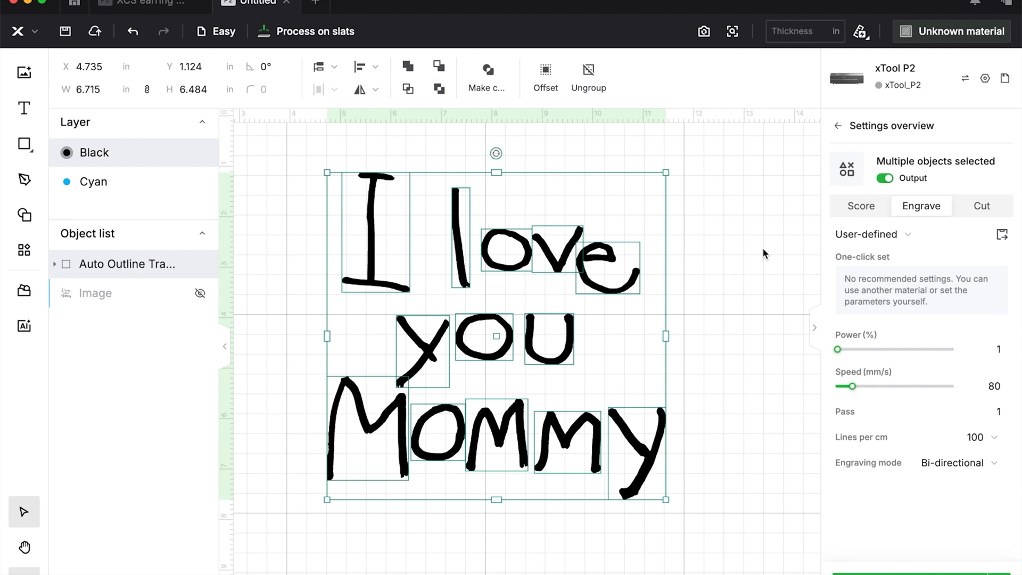
click(982, 206)
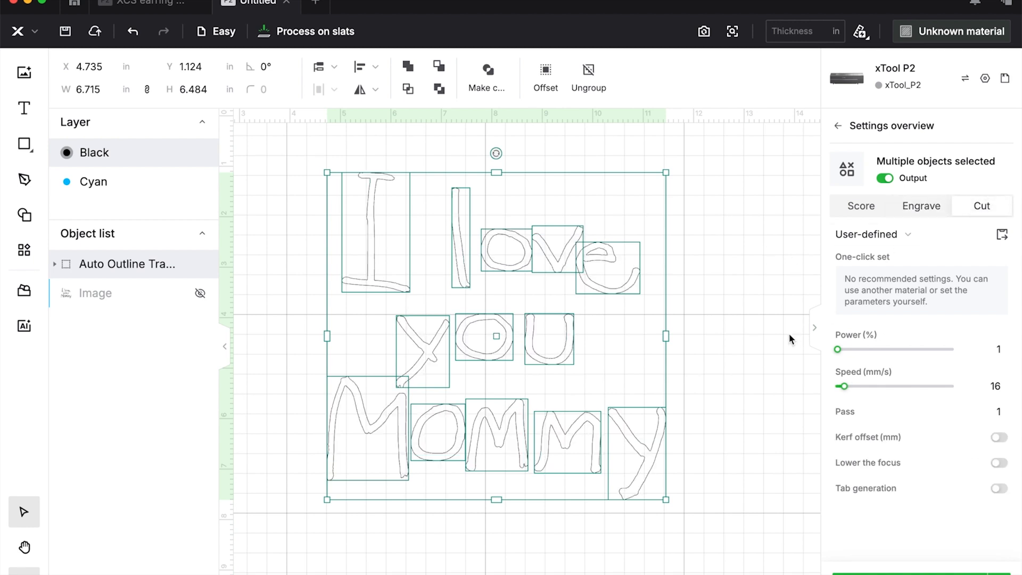
mouse_move(885, 247)
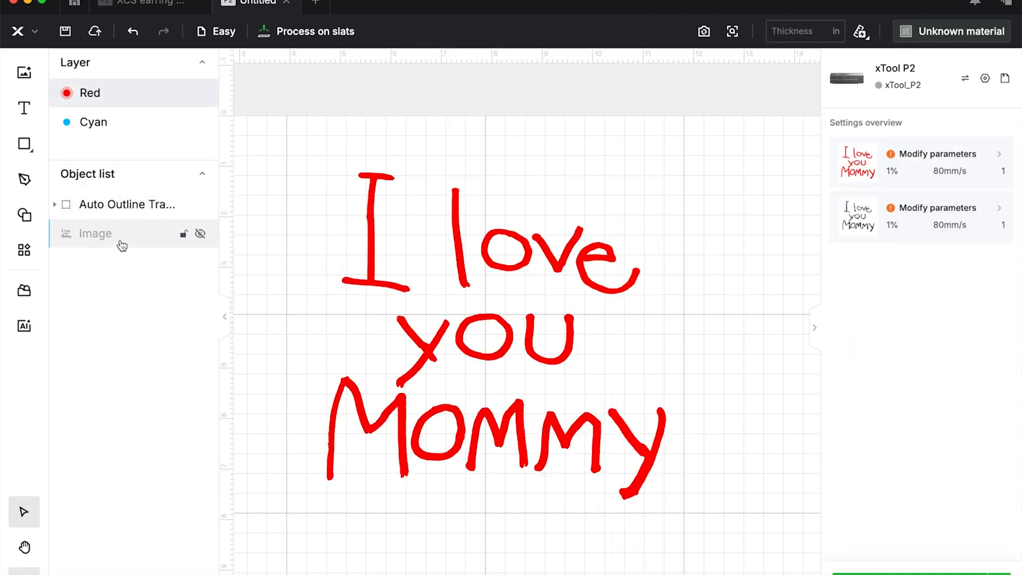
click(95, 233)
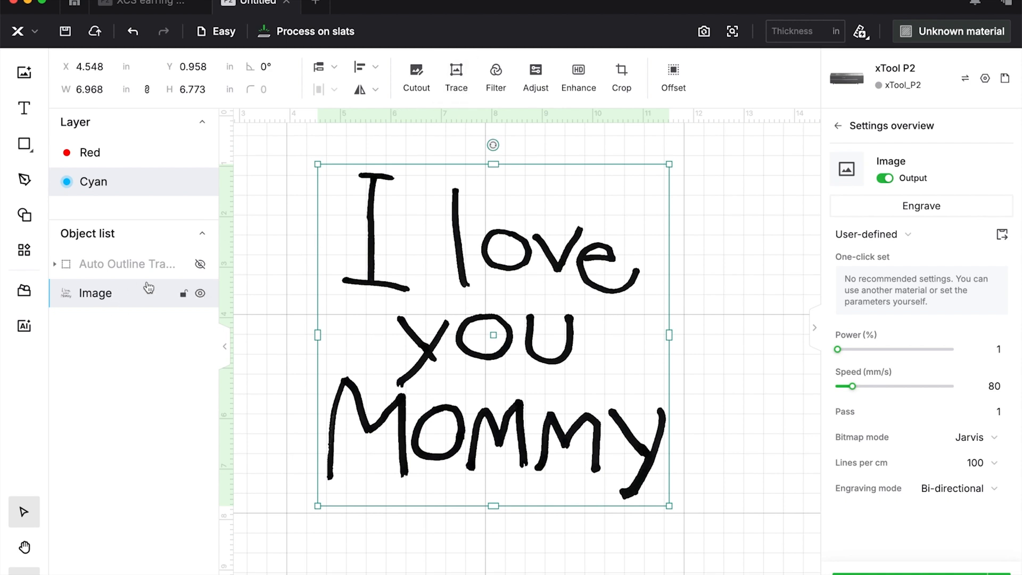
mouse_move(138, 305)
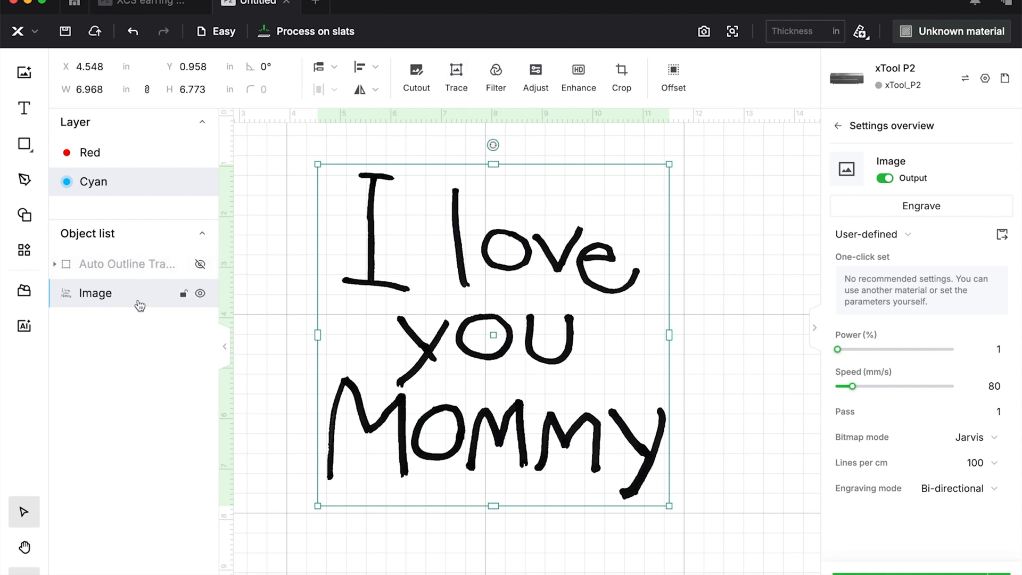
mouse_move(96, 302)
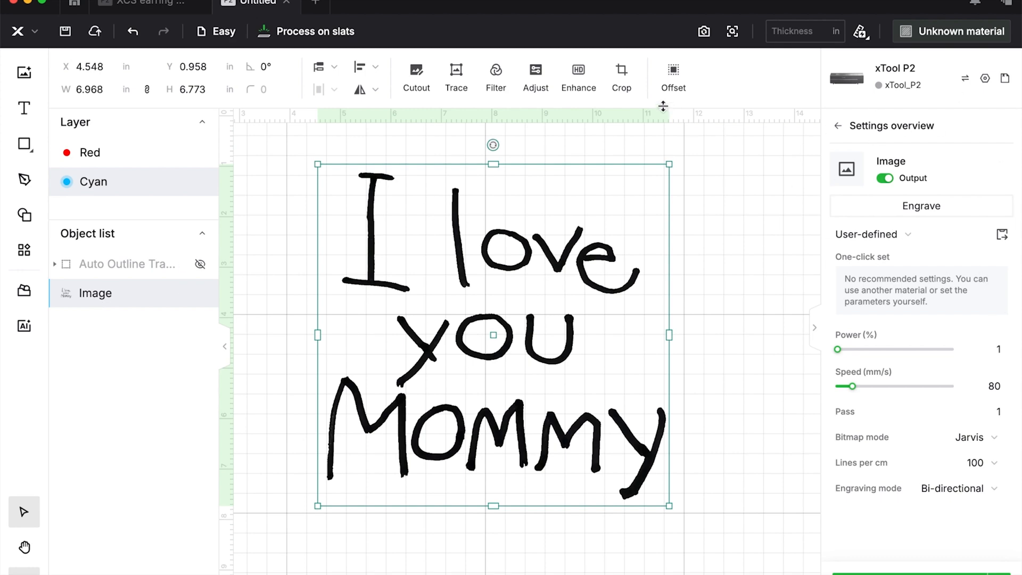
Step: Reopen image tracing for the handwriting note
click(455, 69)
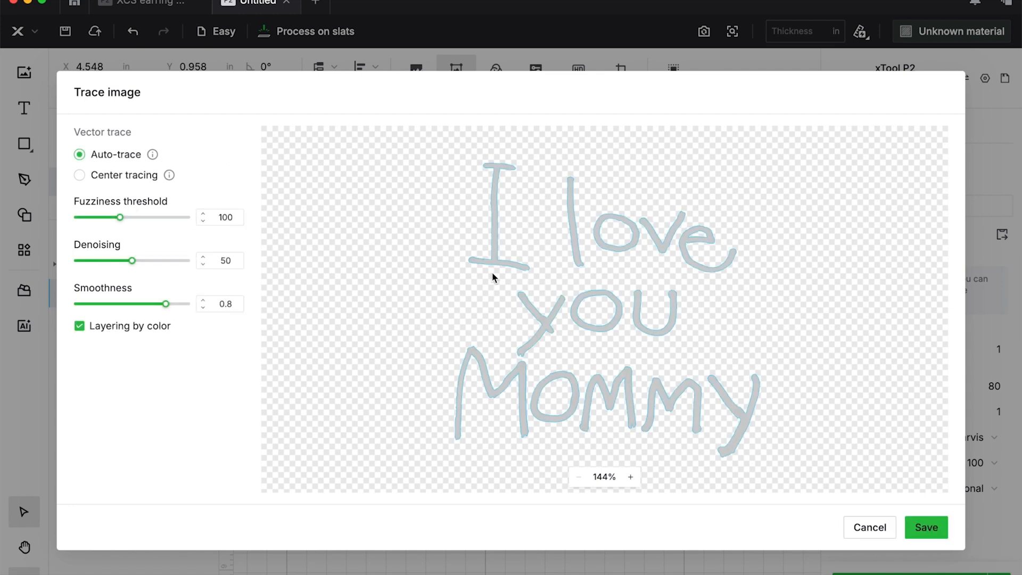
mouse_move(630, 476)
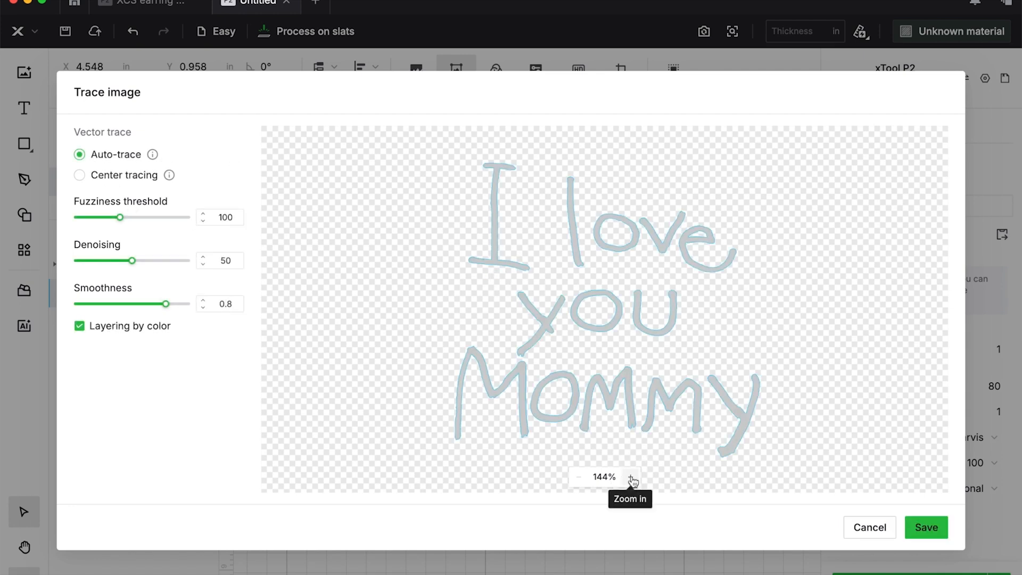
Step: Magnify the trace preview onto the word 'you' and switch the trace to Center tracing
click(629, 477)
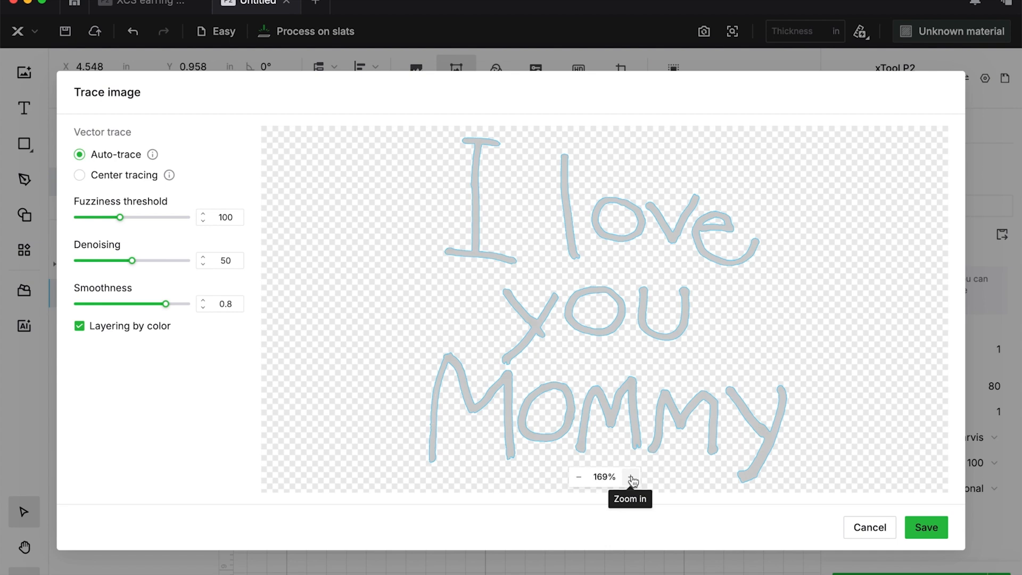
click(632, 489)
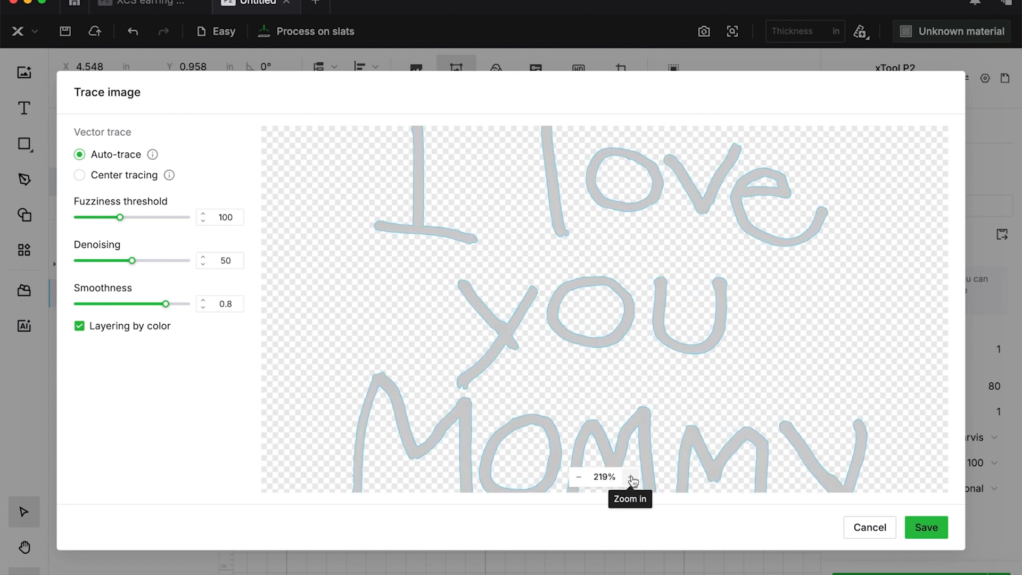
click(630, 477)
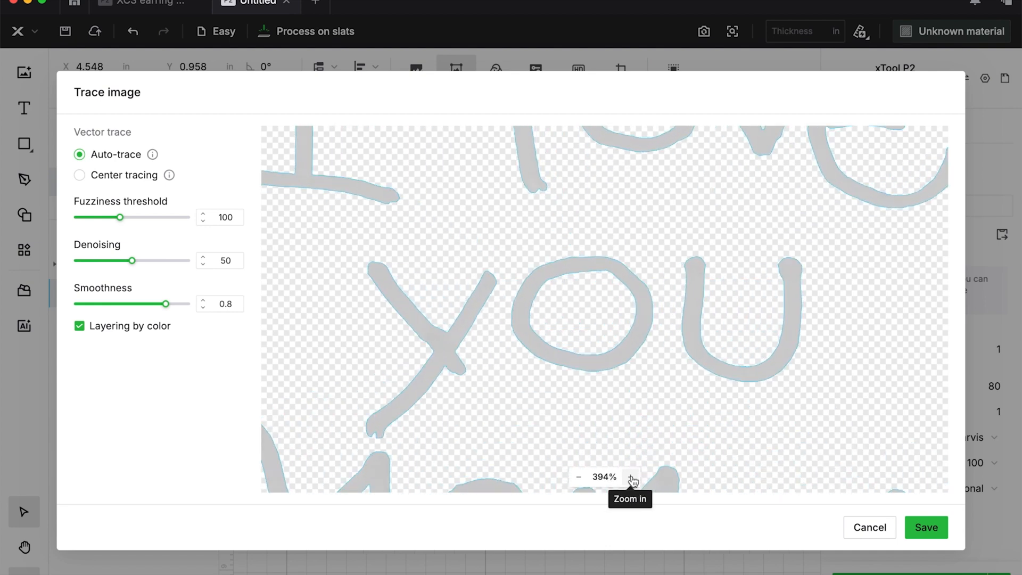
click(634, 476)
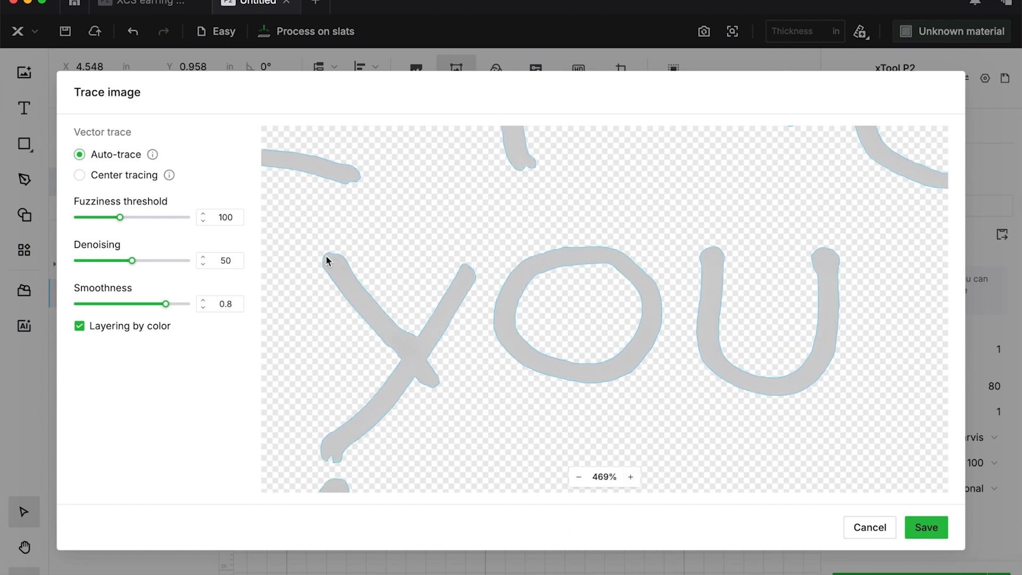
mouse_move(461, 304)
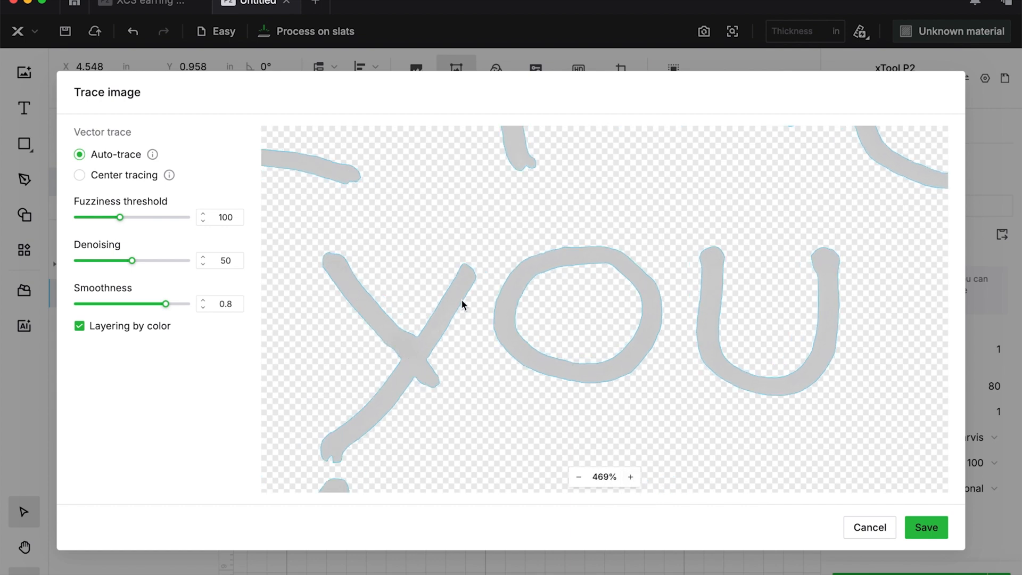
mouse_move(364, 265)
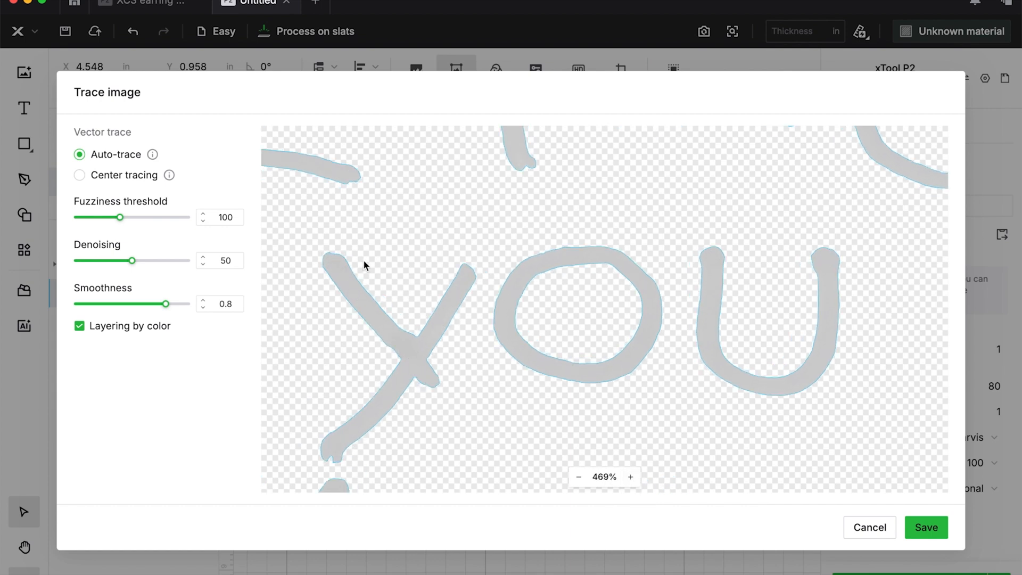
mouse_move(767, 336)
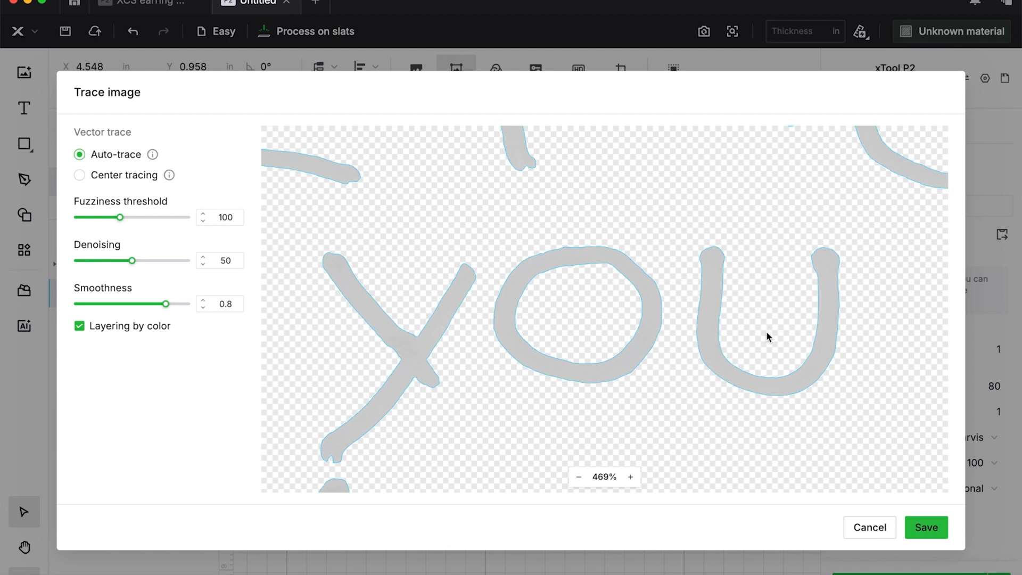
mouse_move(215, 255)
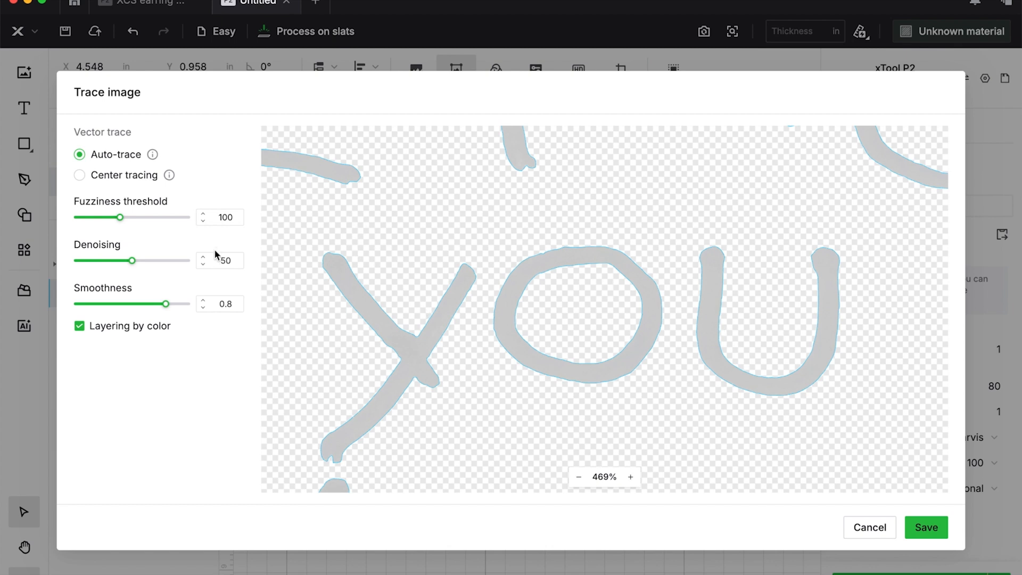
mouse_move(79, 179)
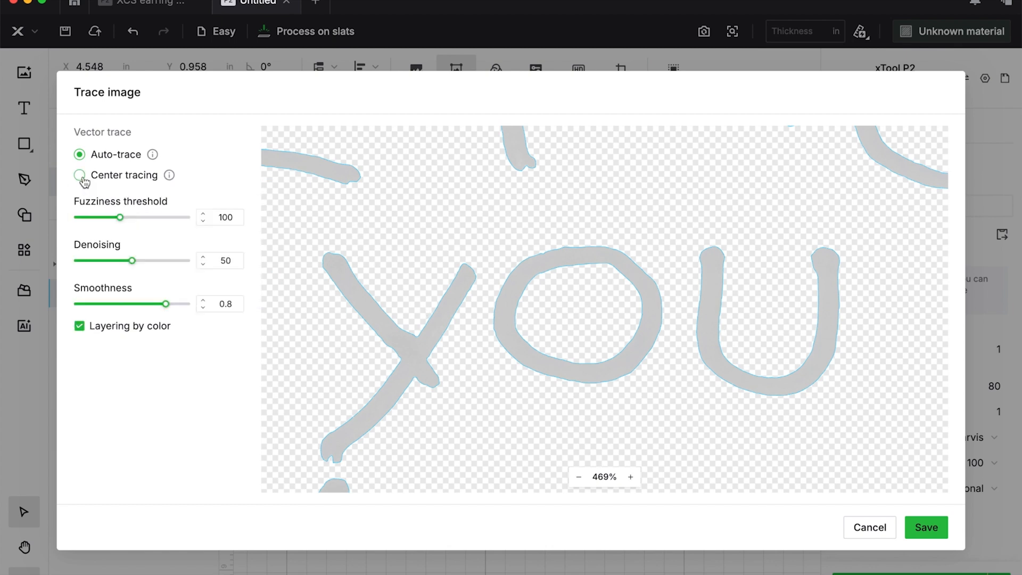
click(79, 175)
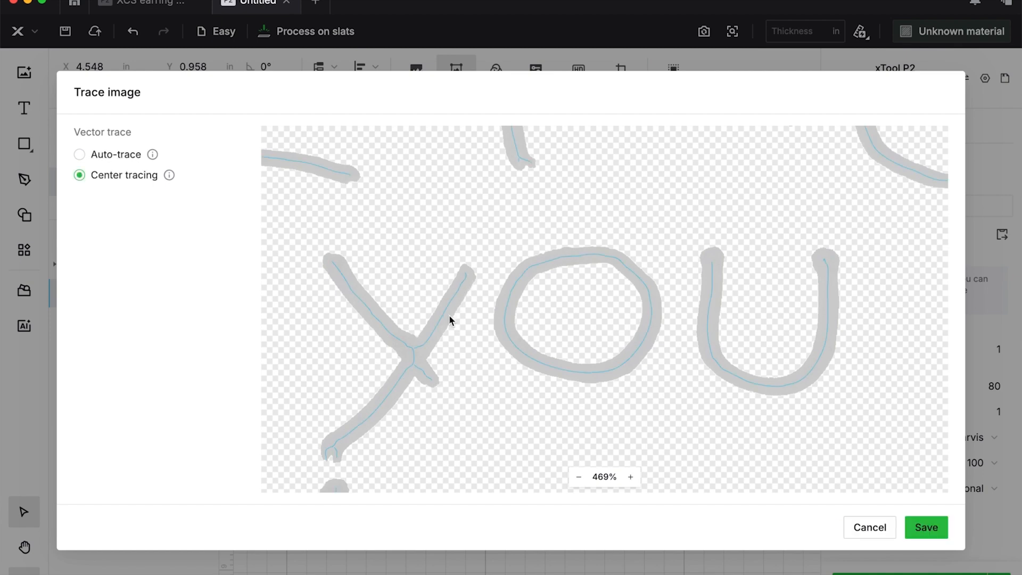
mouse_move(332, 475)
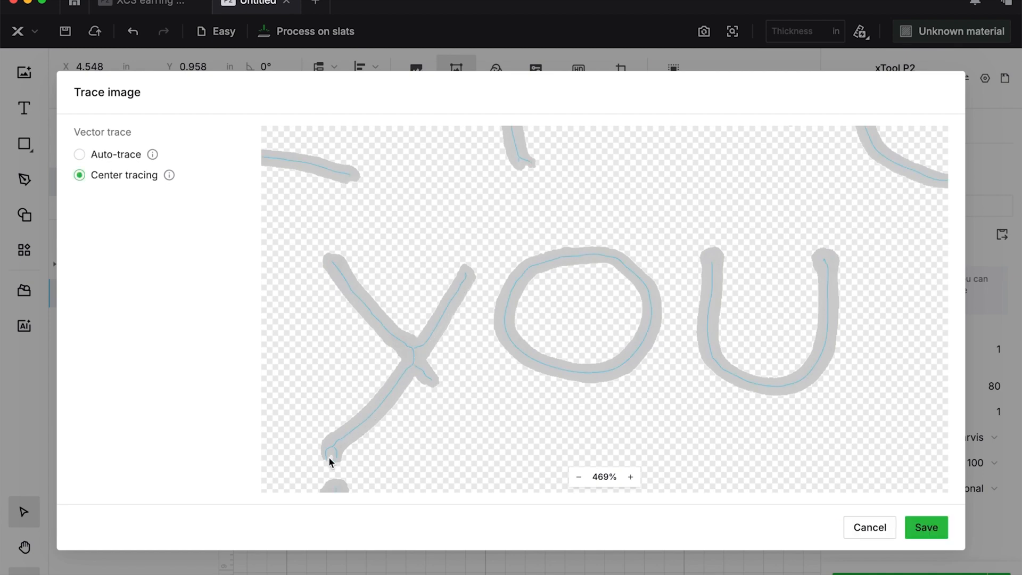
mouse_move(925, 530)
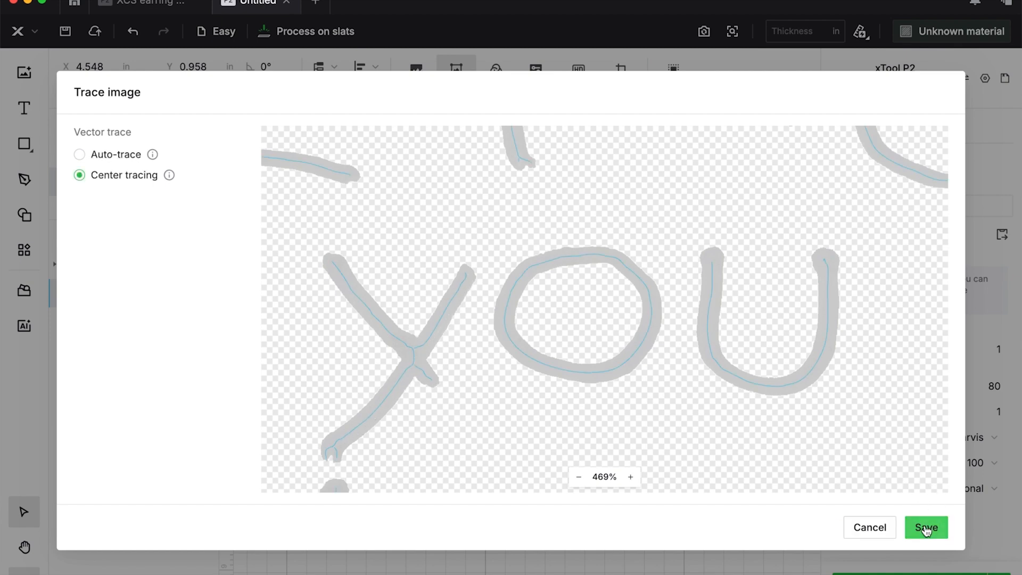
Step: Save the center-line trace of 'I love you Mommy' onto the canvas as a compound vector
click(926, 527)
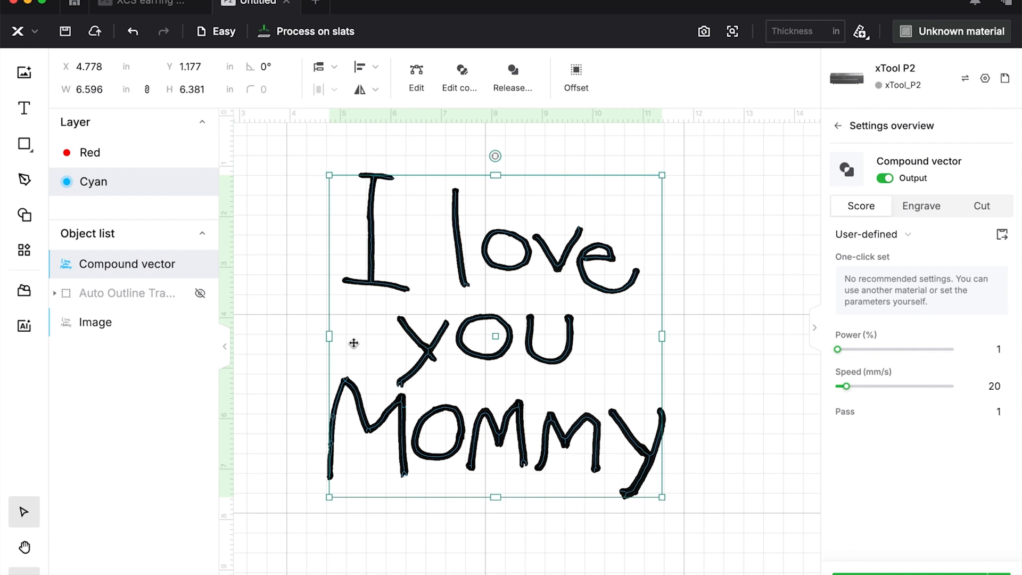
Step: Hide the original handwriting image in the Object list, leaving only the centerline vector
click(200, 322)
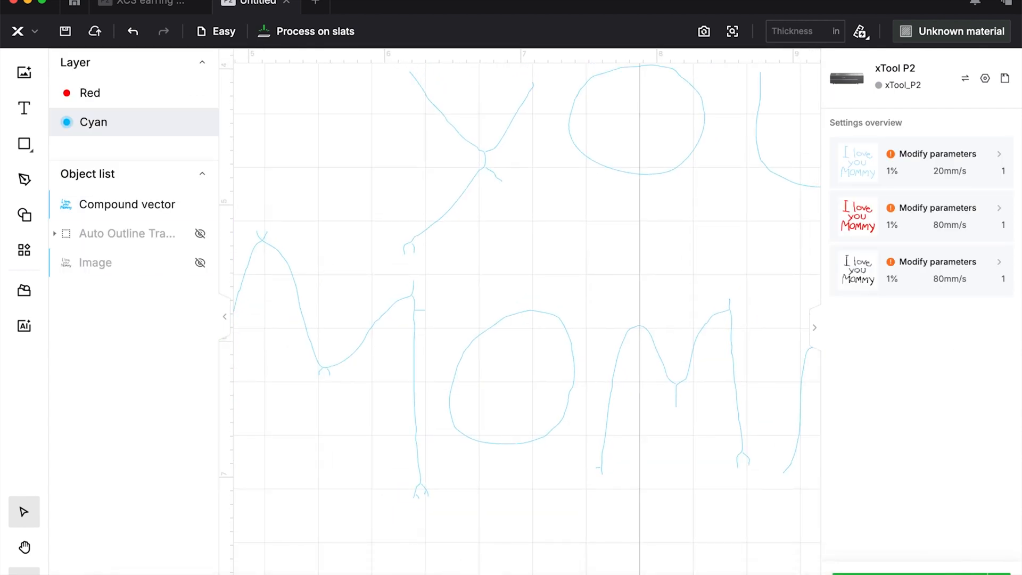
Step: Select the center-line compound vector, inspect a stroke-end node in node editing, and finish
click(127, 204)
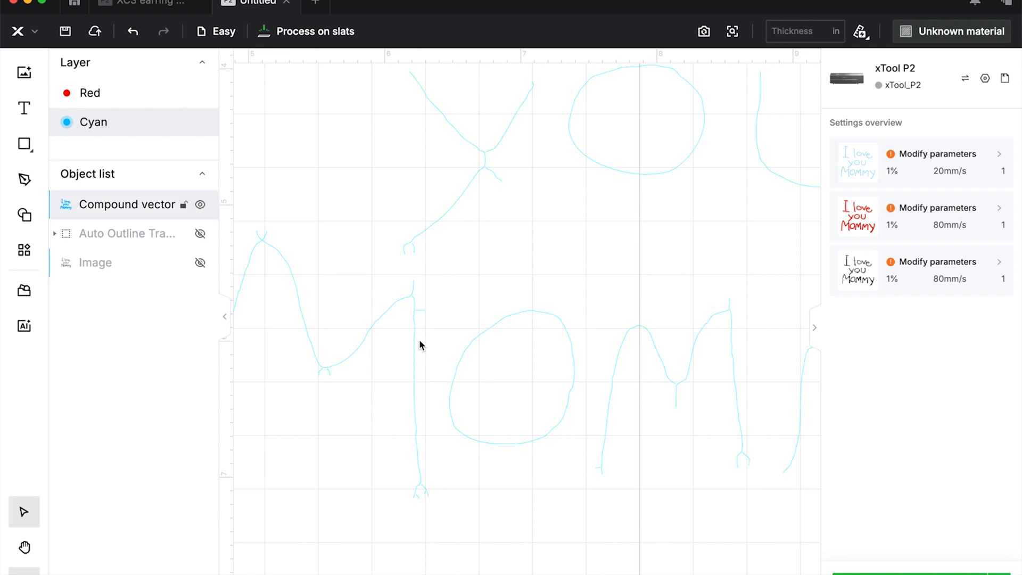
mouse_move(494, 193)
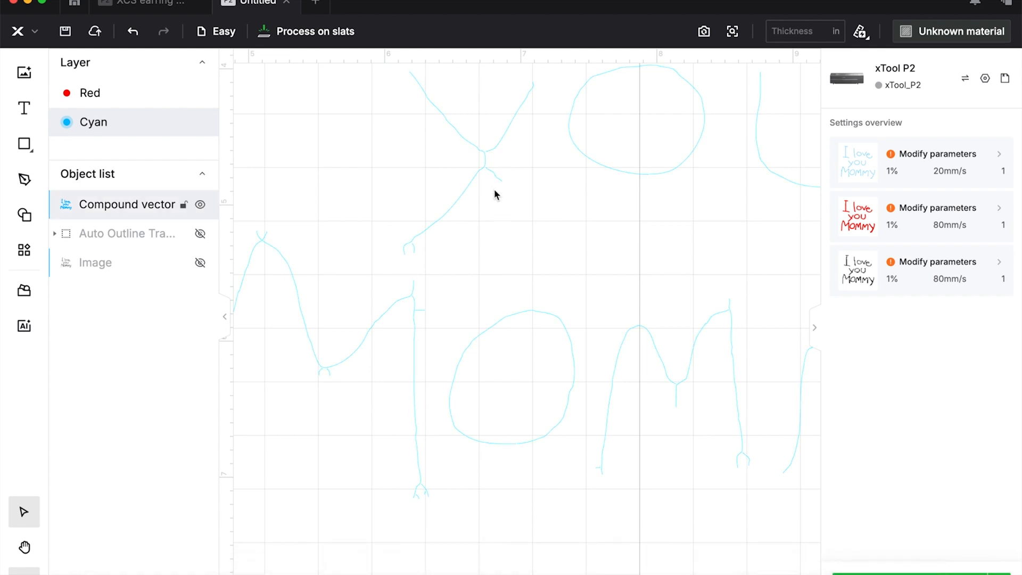
click(127, 205)
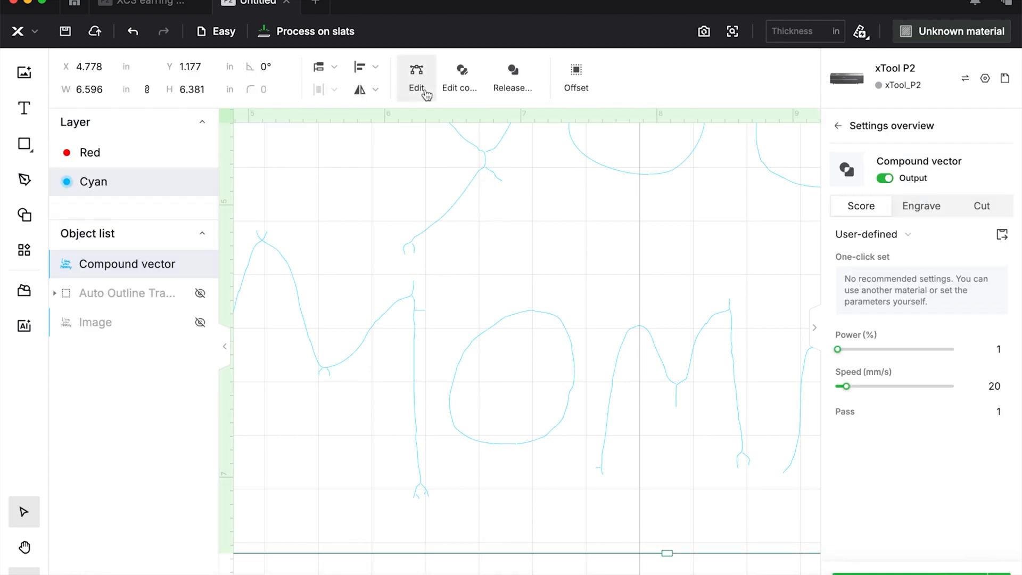
click(416, 69)
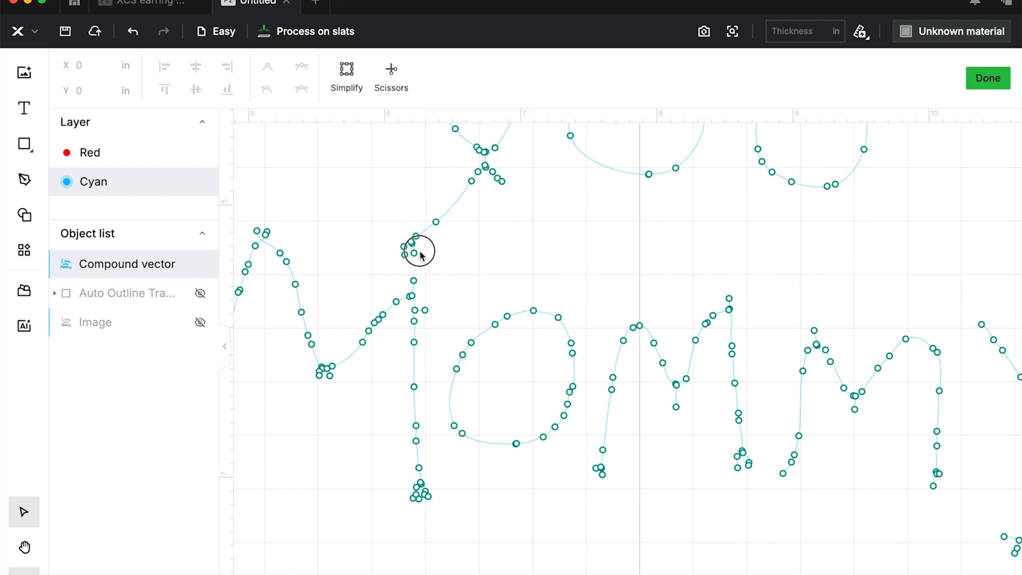
click(413, 247)
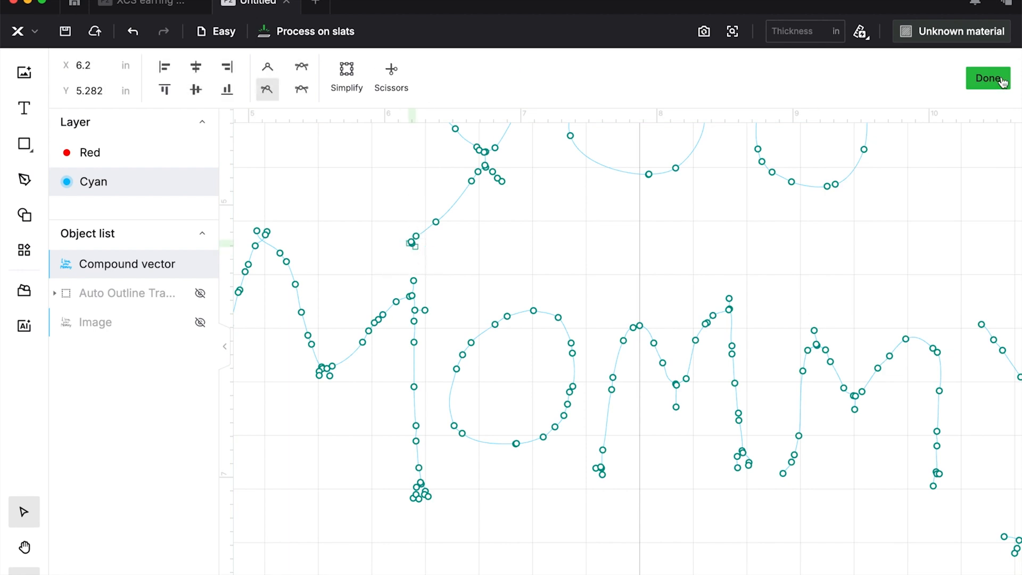
click(987, 76)
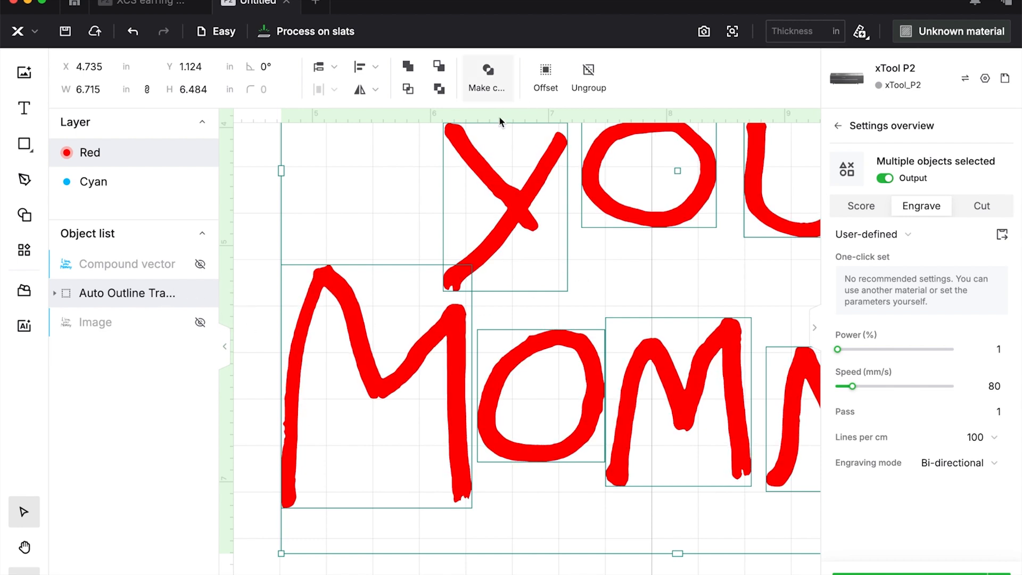
Step: Ungroup the outline trace, inspect the letter y's nodes, then hide the grouped rectangles
click(587, 77)
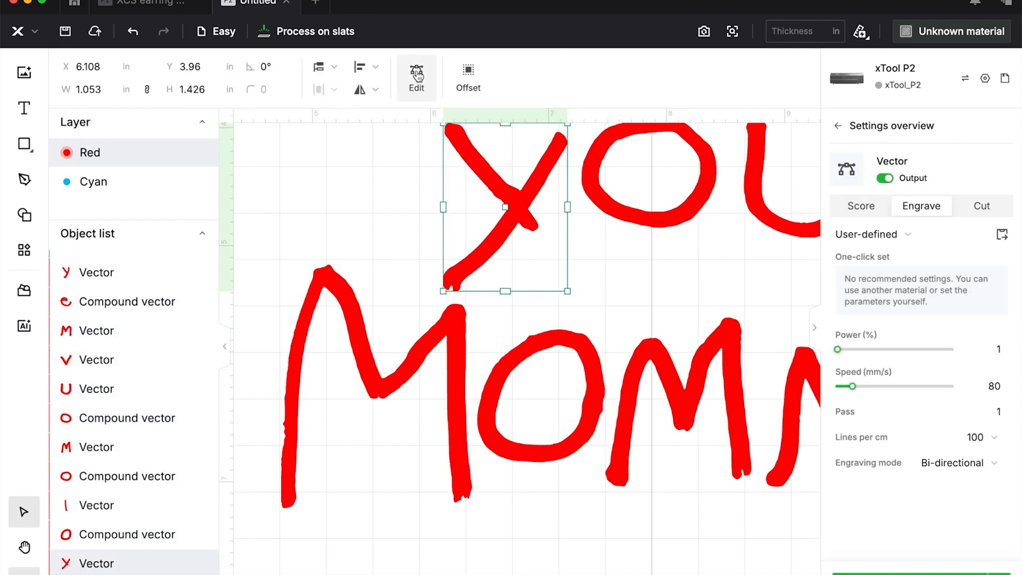
click(416, 70)
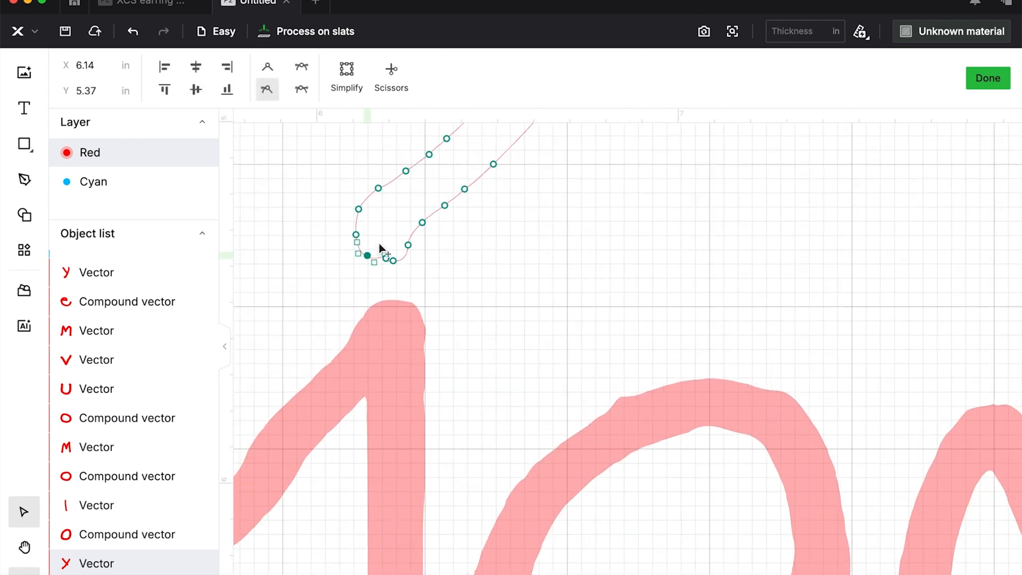
mouse_move(954, 102)
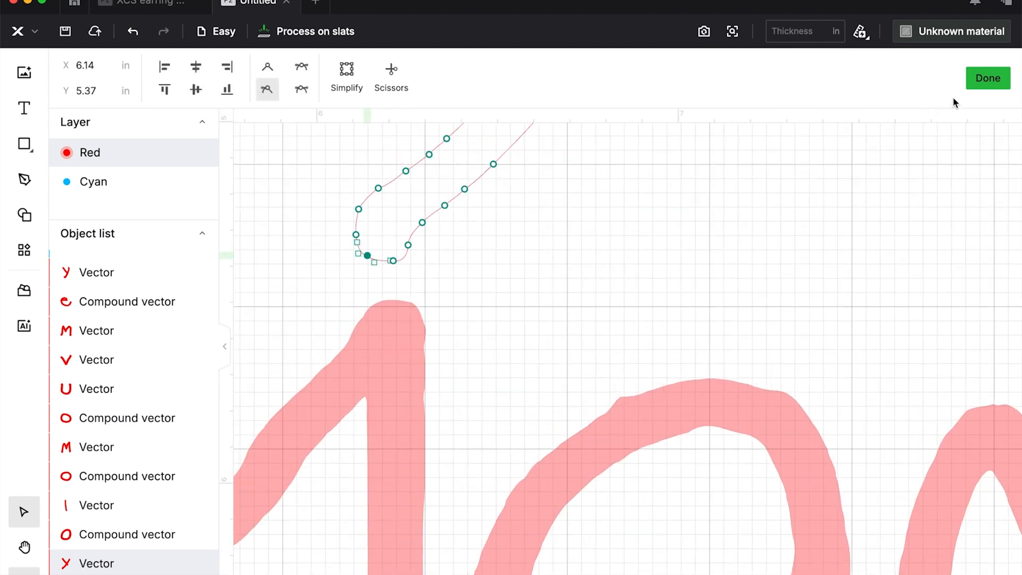
click(987, 78)
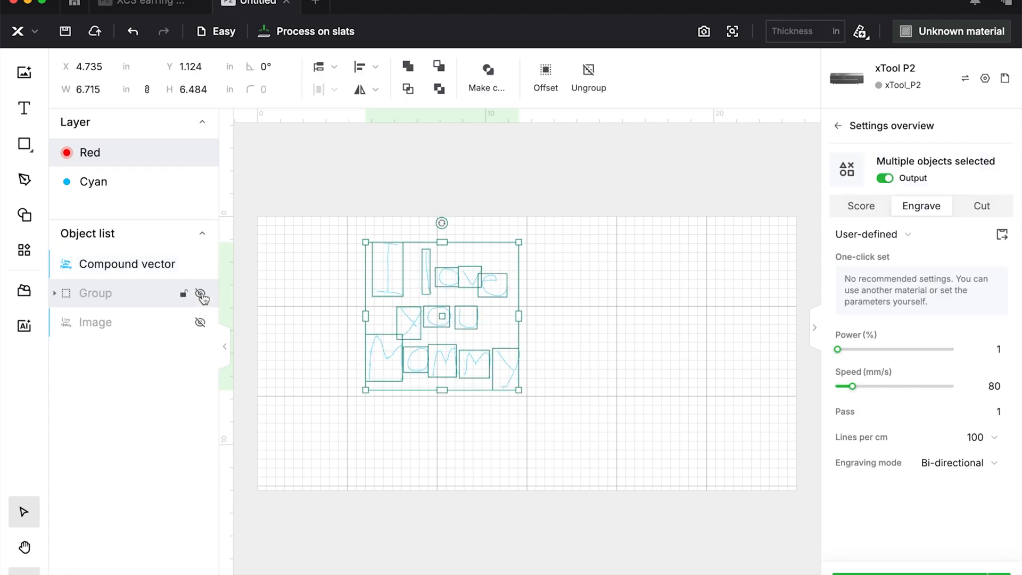
click(200, 296)
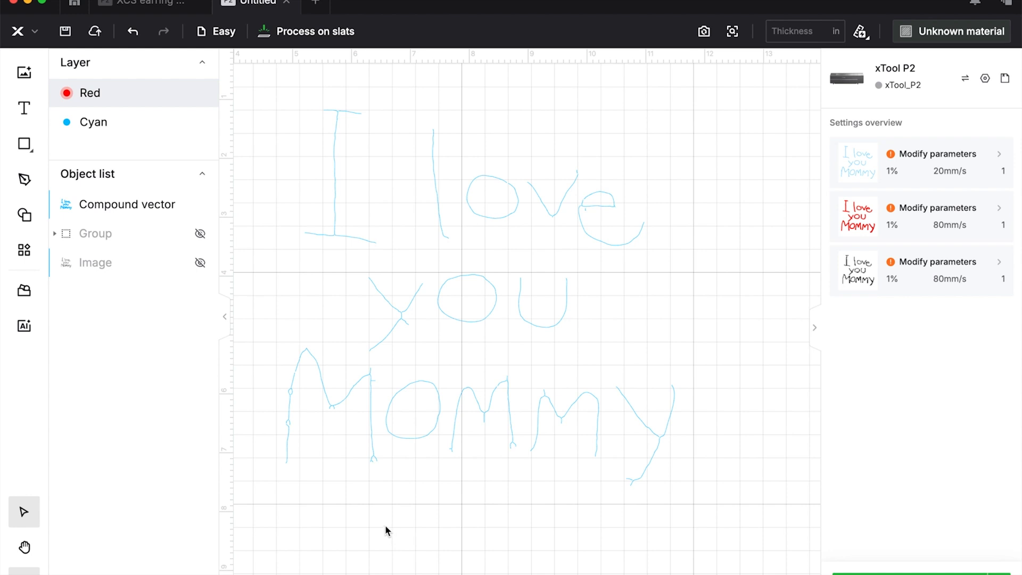
Step: Add a new canvas 'Med' for the 'You are amazing!' note photo
click(127, 204)
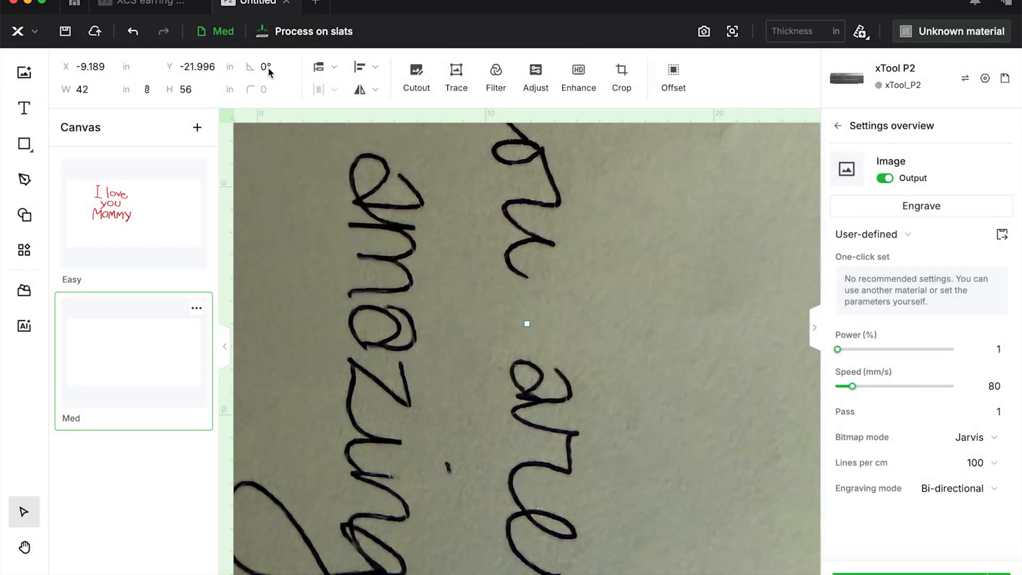
Step: Remove the photo's paper background with Manual cutout, erasing a pale spot inside a stroke
click(415, 72)
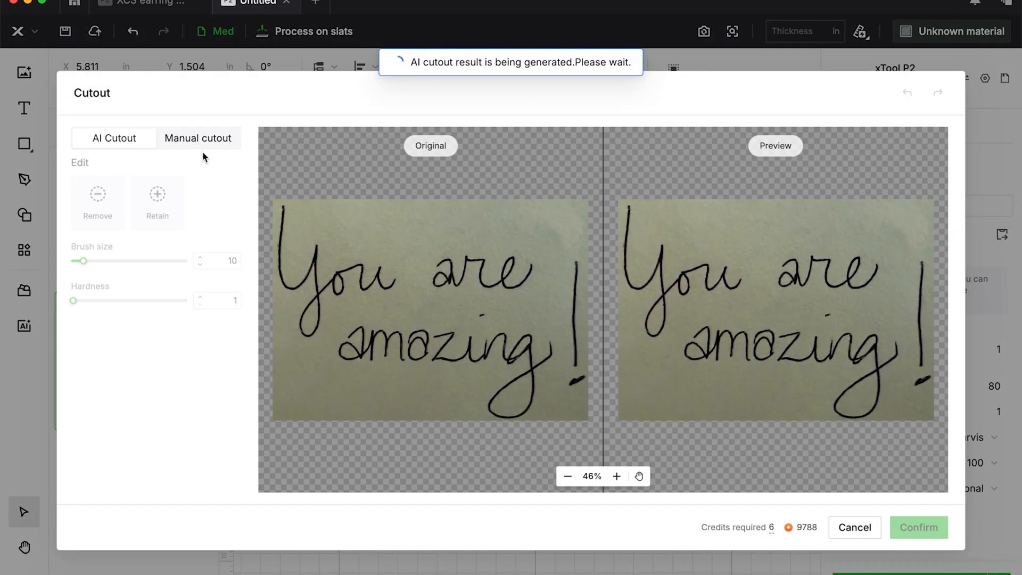
click(198, 137)
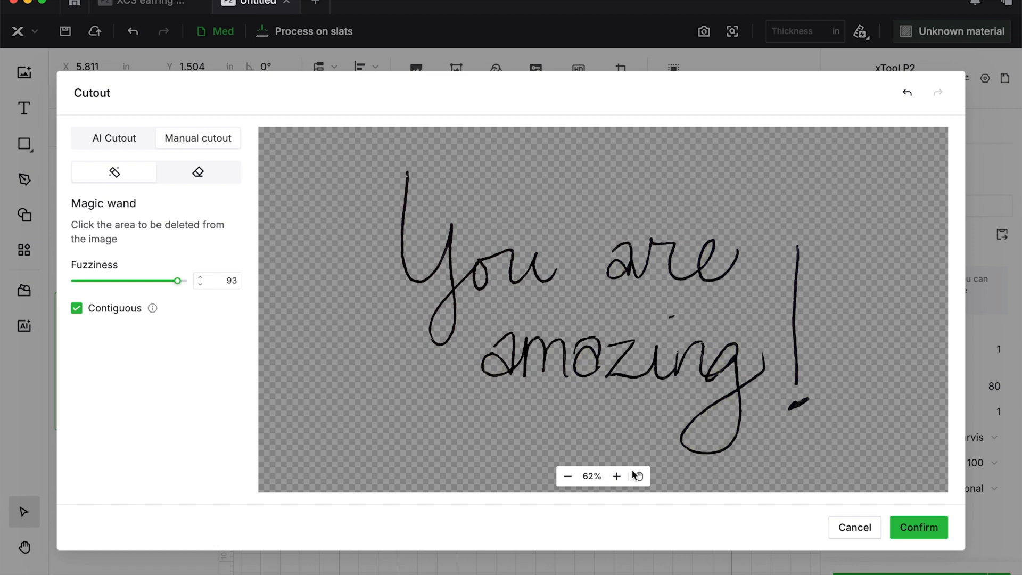
click(616, 475)
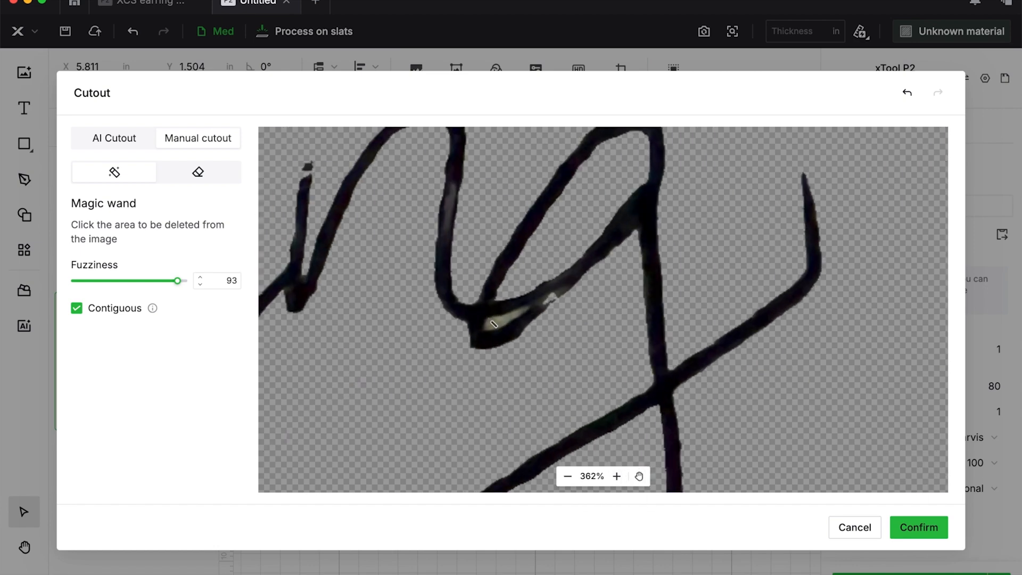
click(917, 527)
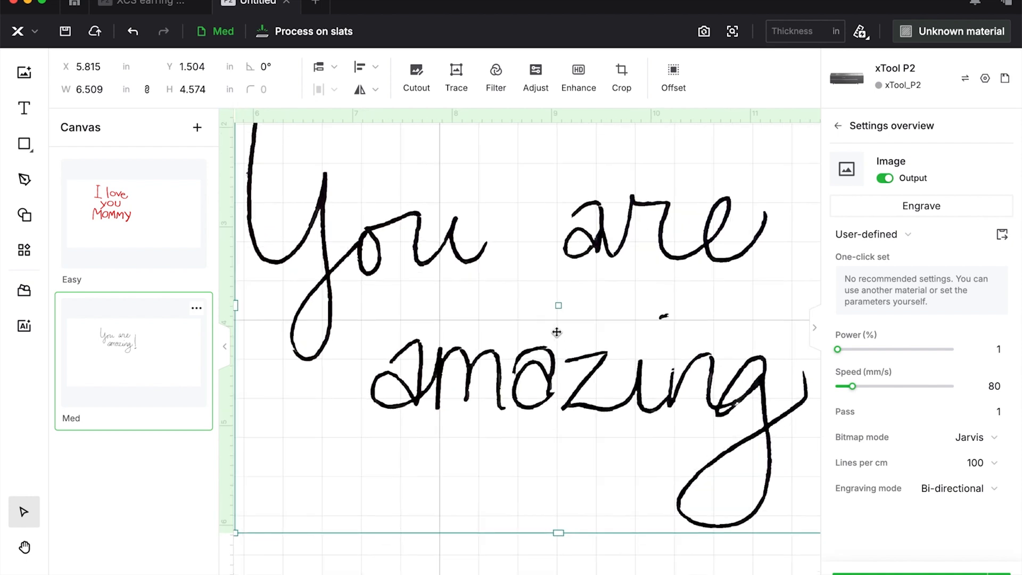
mouse_move(504, 337)
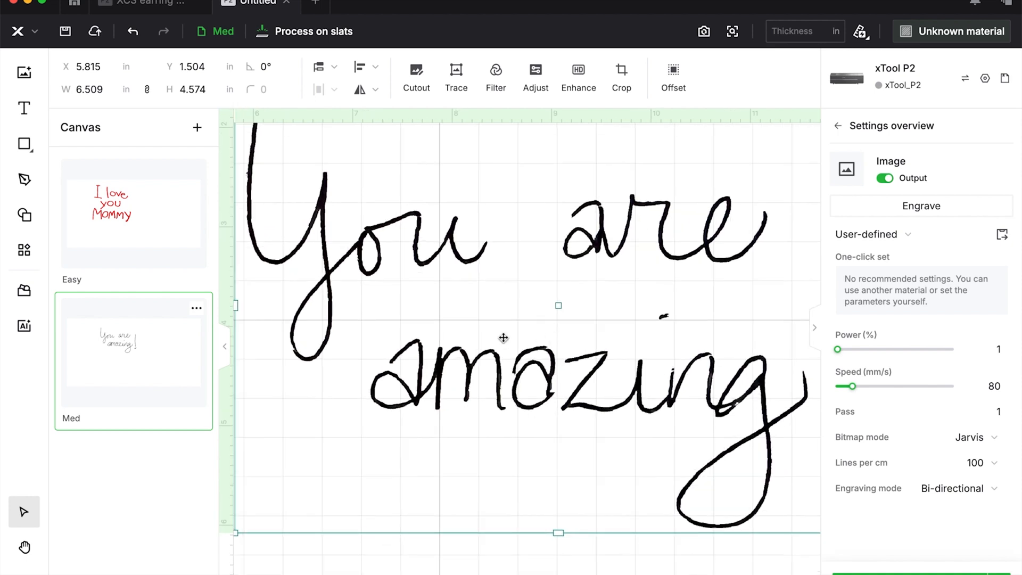
mouse_move(455, 80)
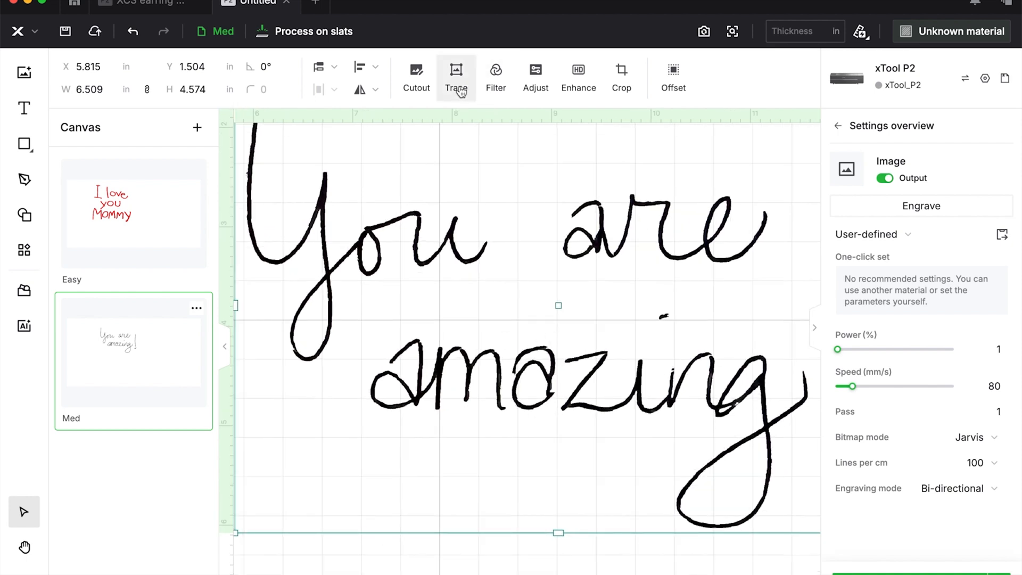
Step: Outline-trace 'You are amazing!' with Smoothness 1 and Fuzziness threshold 178 and save it
click(455, 70)
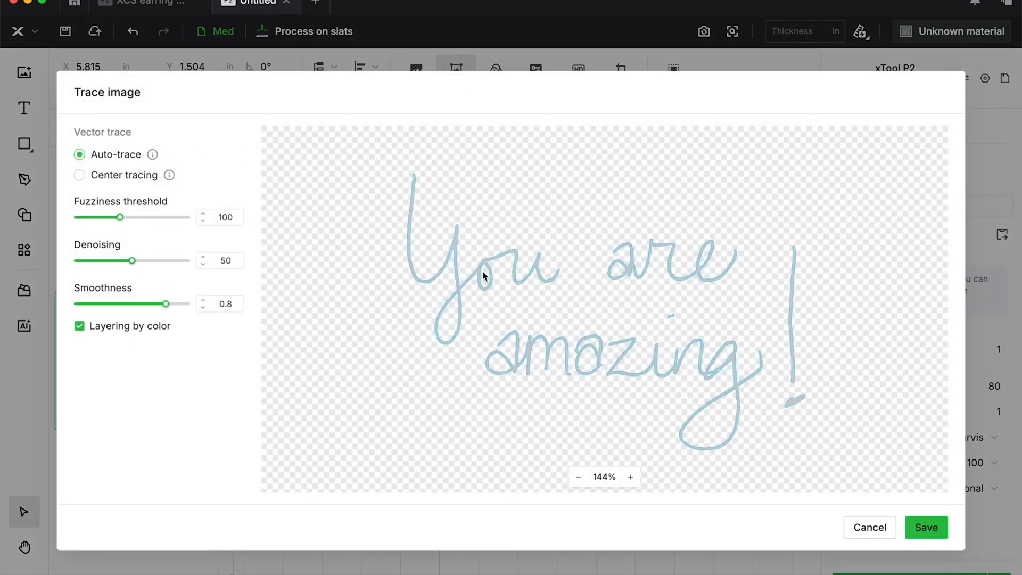
click(221, 305)
text(1)
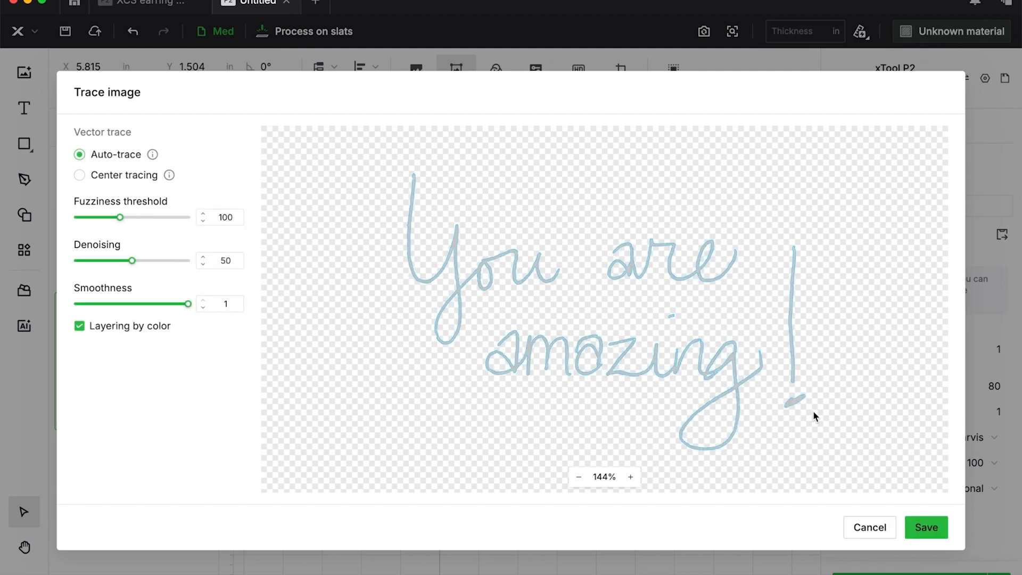
mouse_move(631, 476)
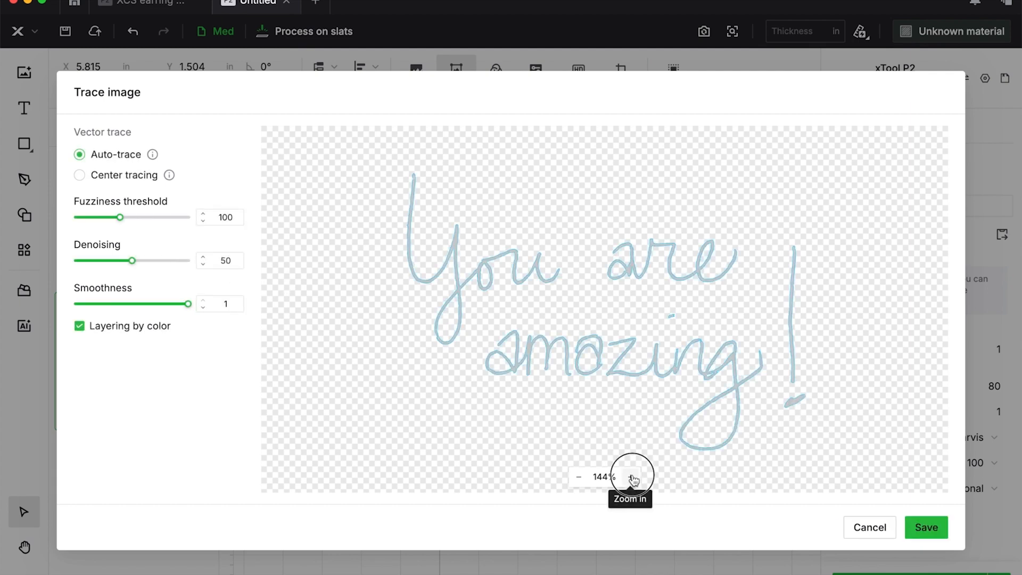
click(632, 475)
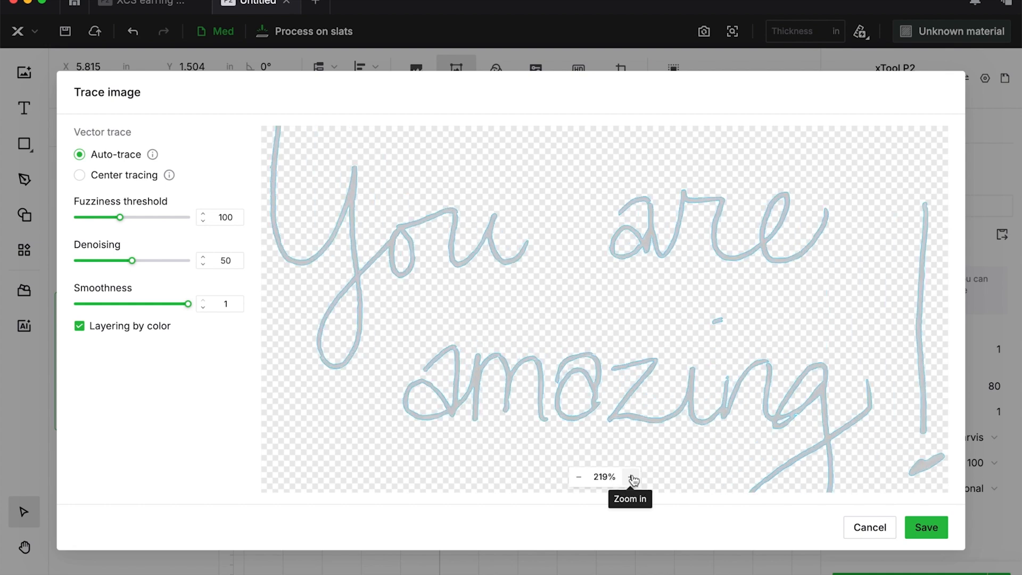
click(632, 477)
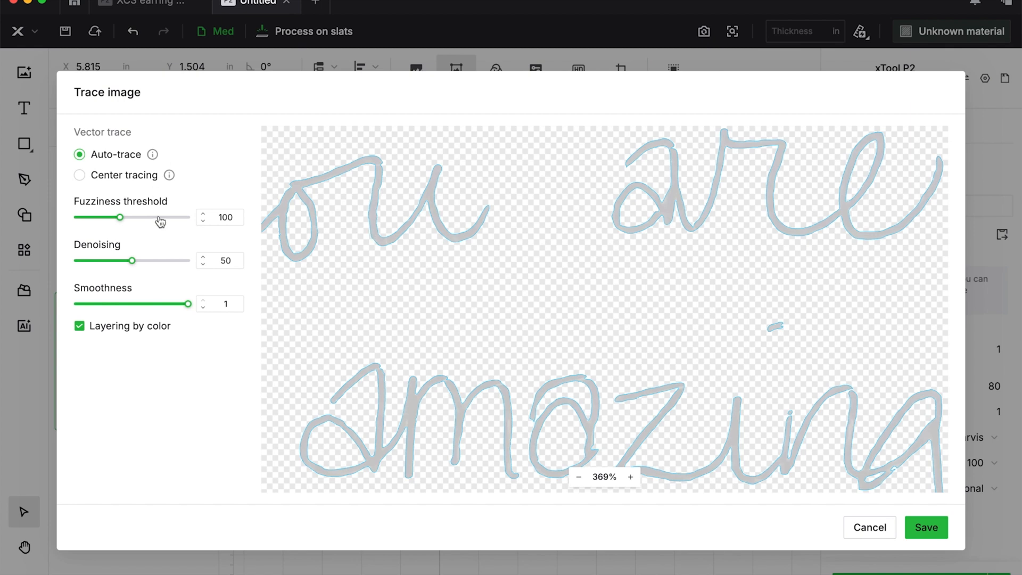
drag(118, 217, 153, 217)
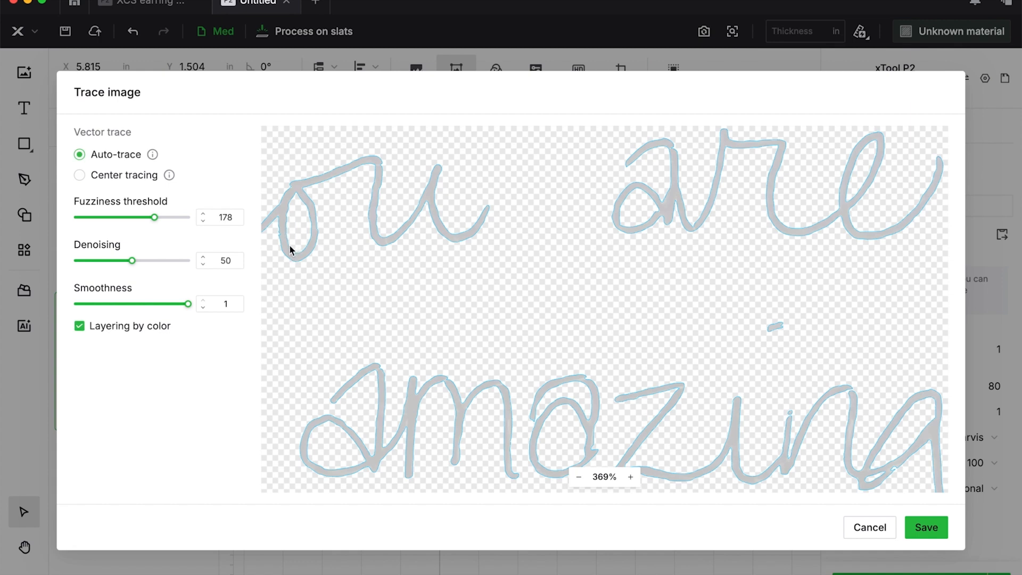
mouse_move(254, 247)
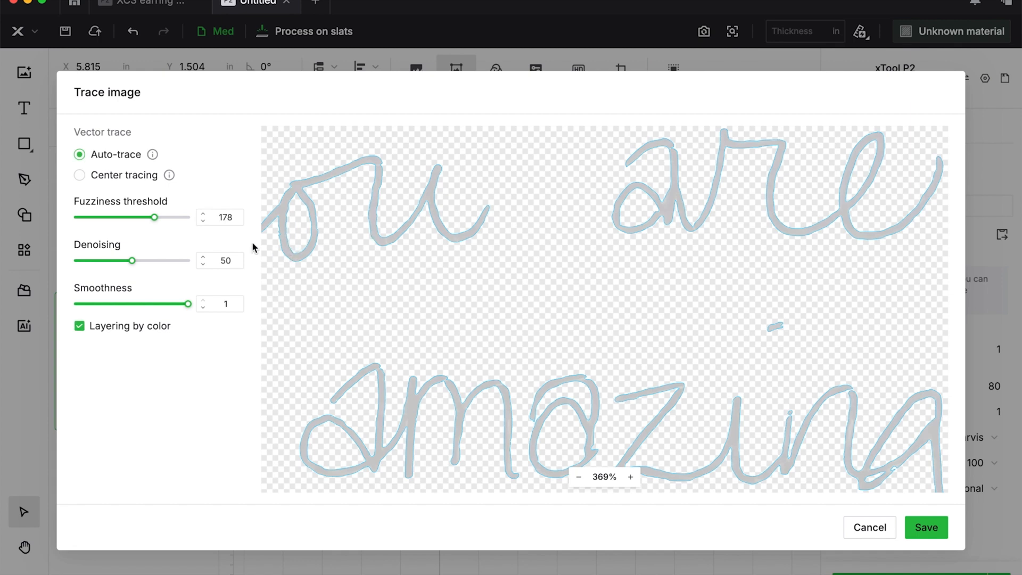
mouse_move(566, 355)
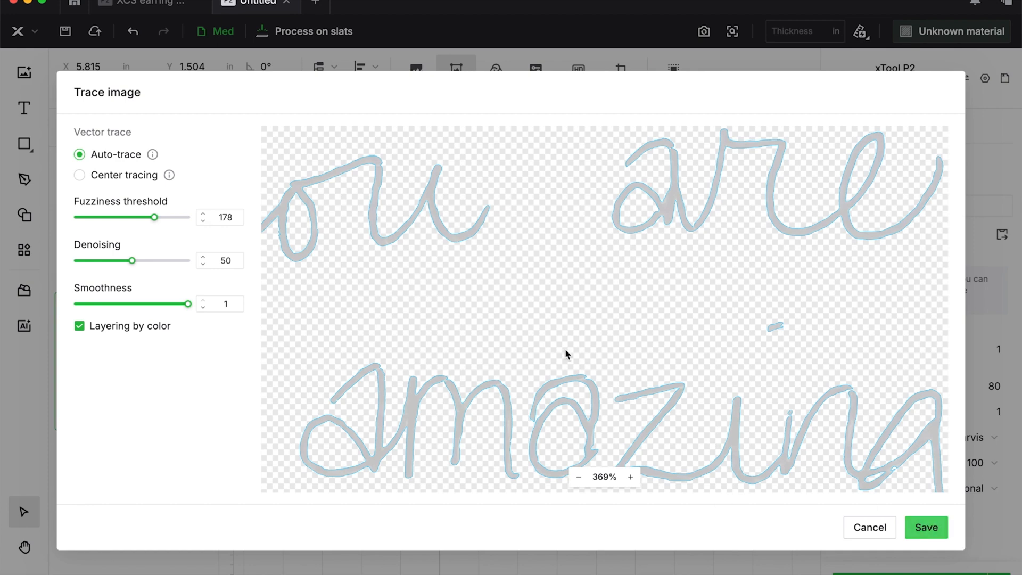
click(926, 527)
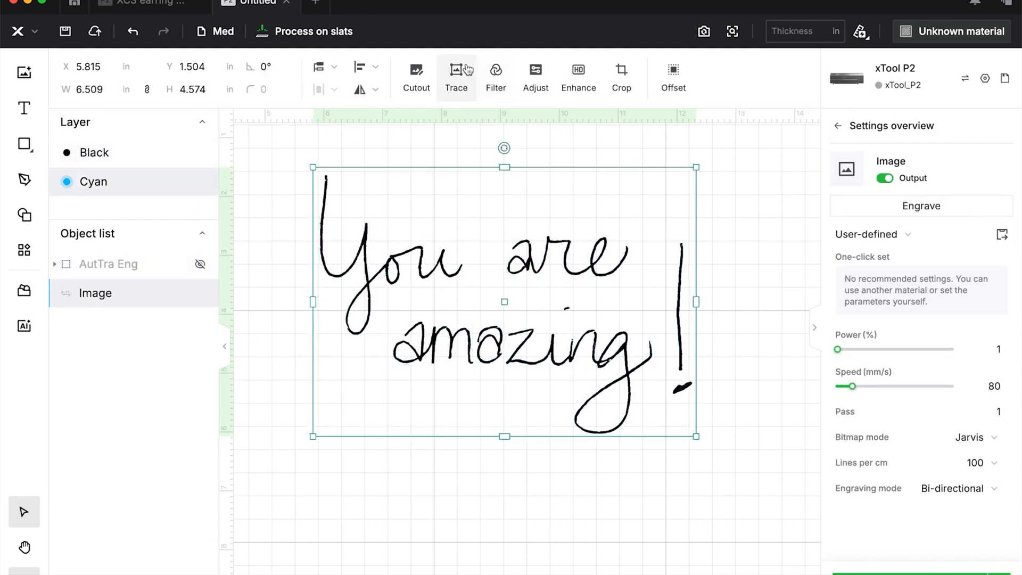
Step: Create a Center-tracing compound vector of 'You are amazing!' and save it to the canvas
click(456, 73)
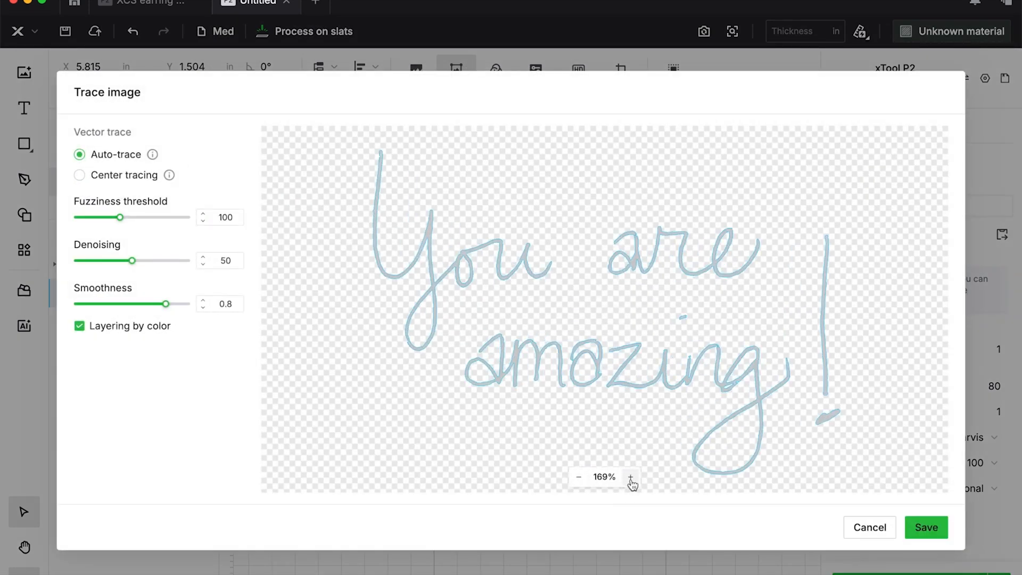
click(628, 476)
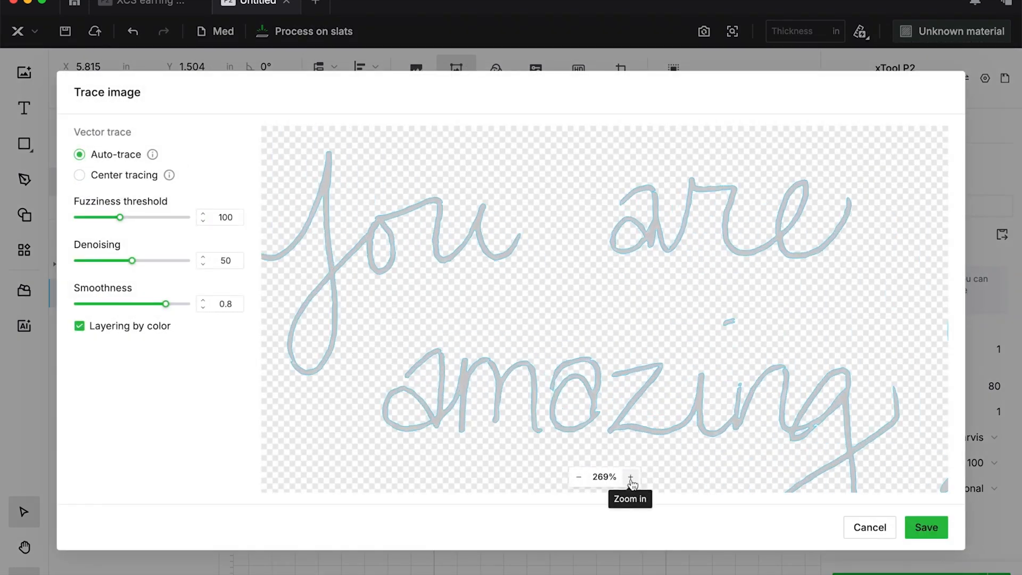
click(79, 174)
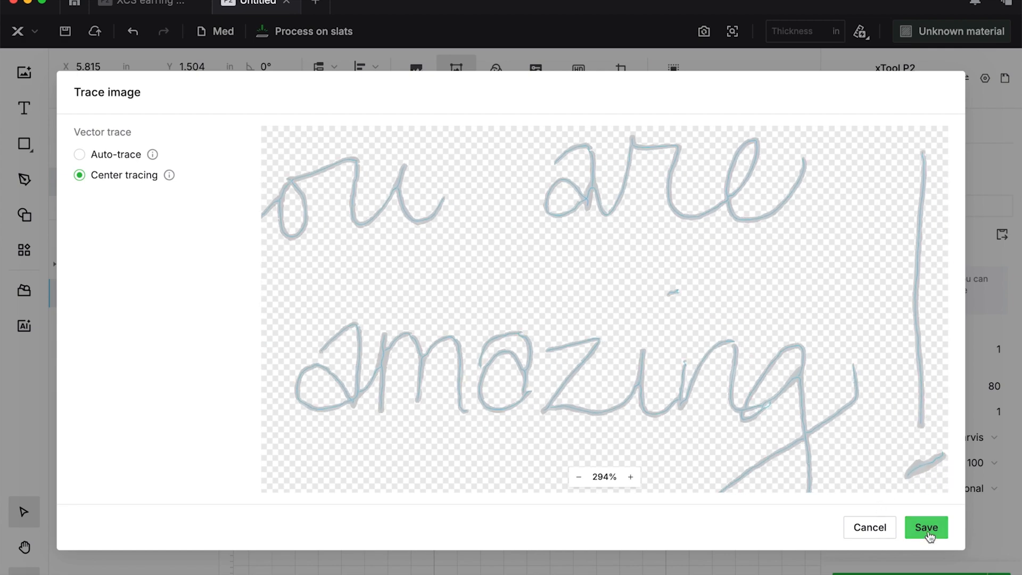
click(927, 527)
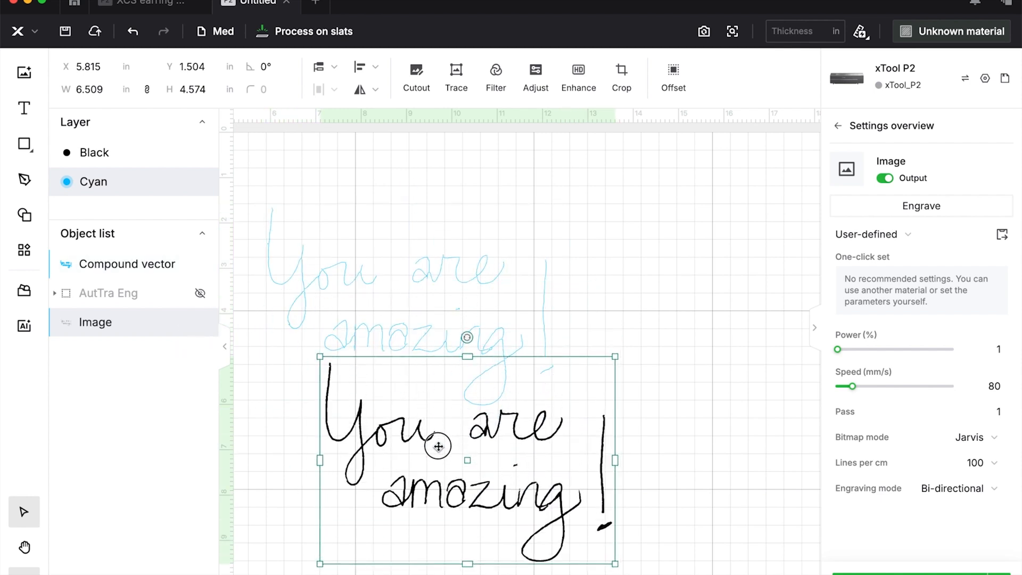
Step: Drag the photo right of the cyan centerline trace and select the compound vector
drag(438, 446, 649, 311)
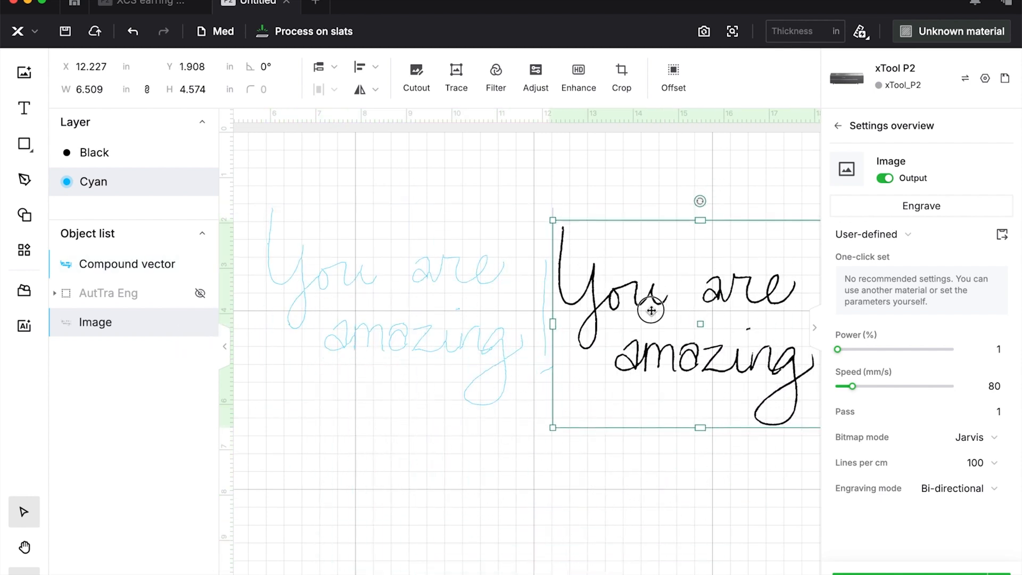
drag(649, 310, 478, 246)
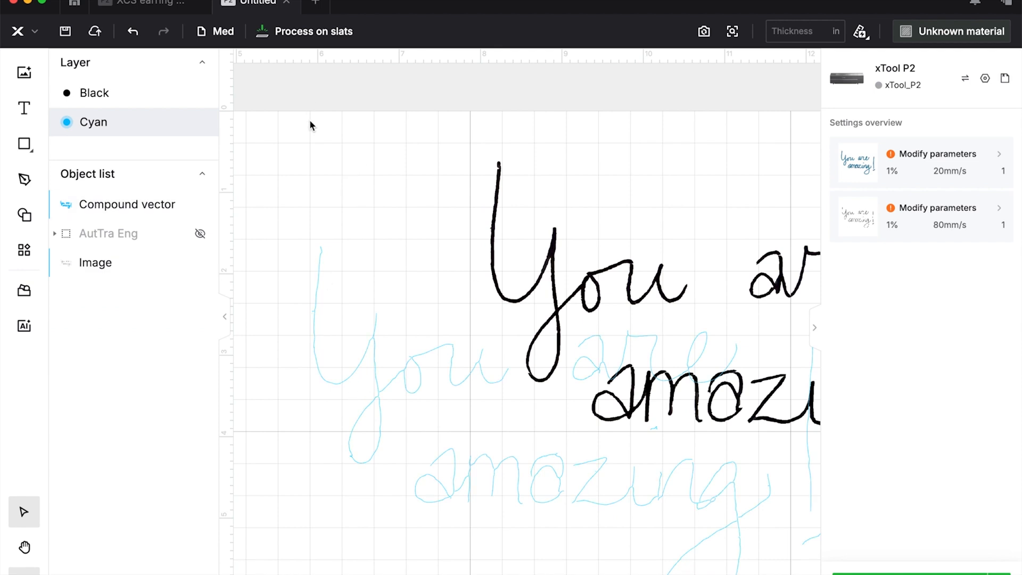
mouse_move(323, 195)
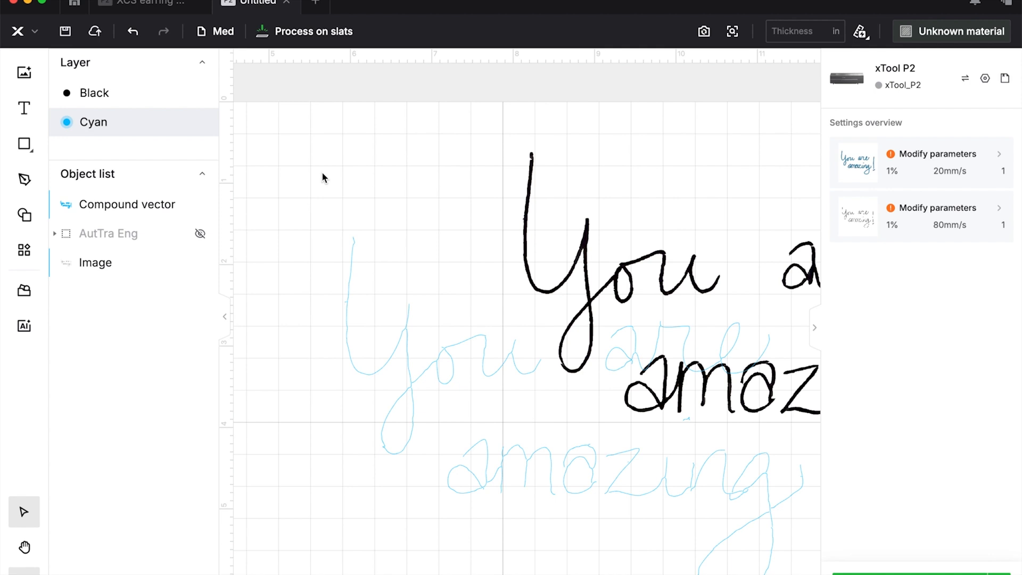
click(127, 204)
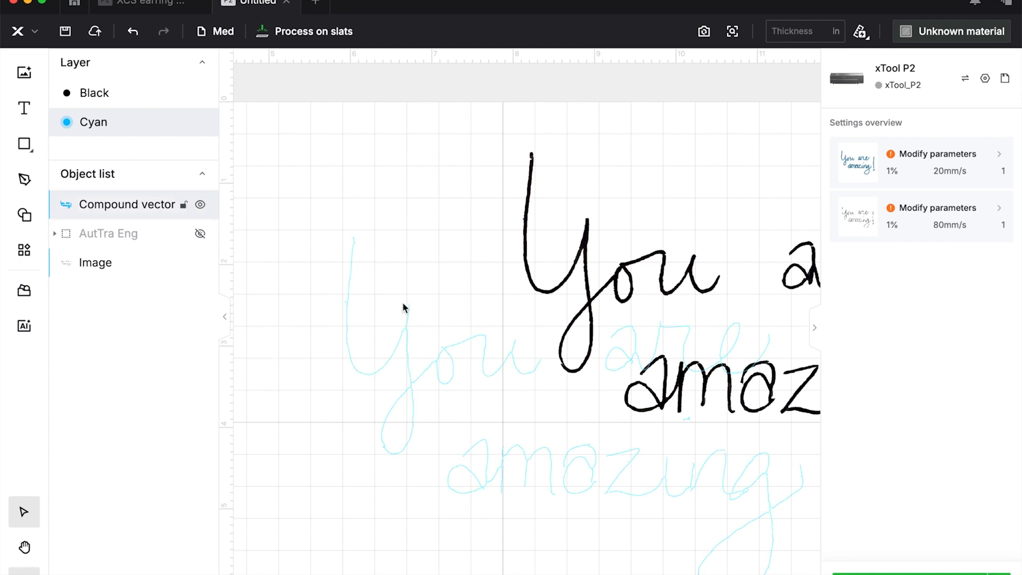